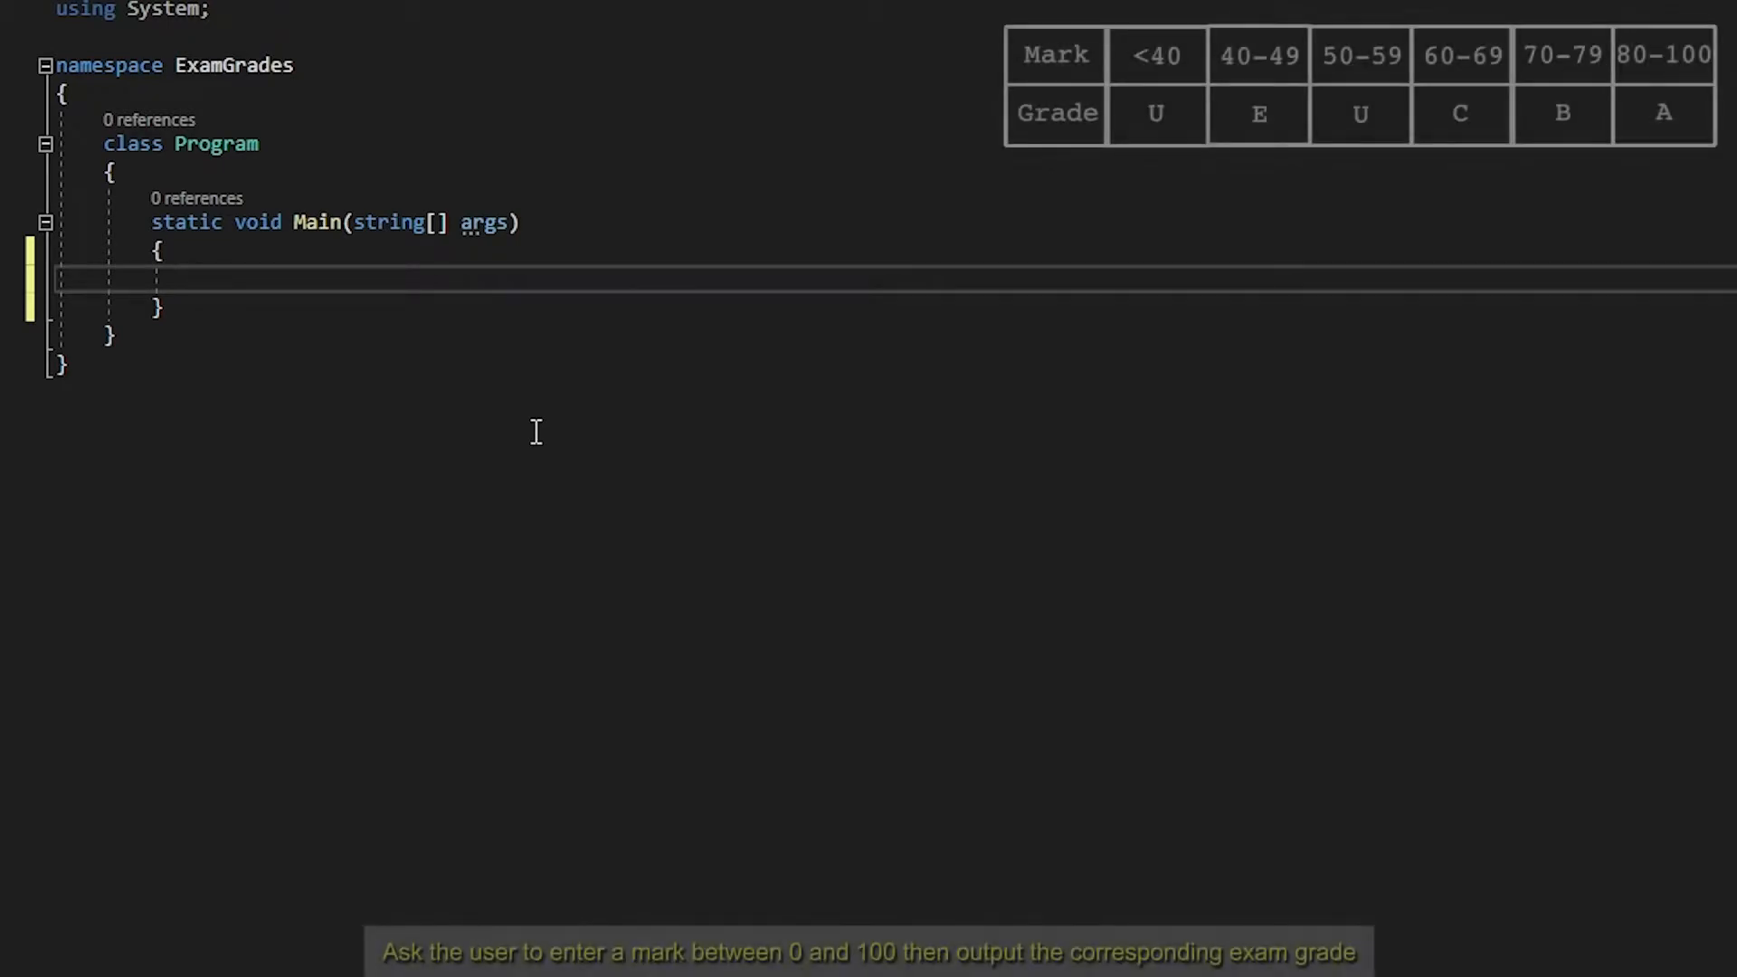
Write Console.WriteLine("Enter the amount of marks you have received. (0 - 100)"); in Main
text(Console.WriteLine();)
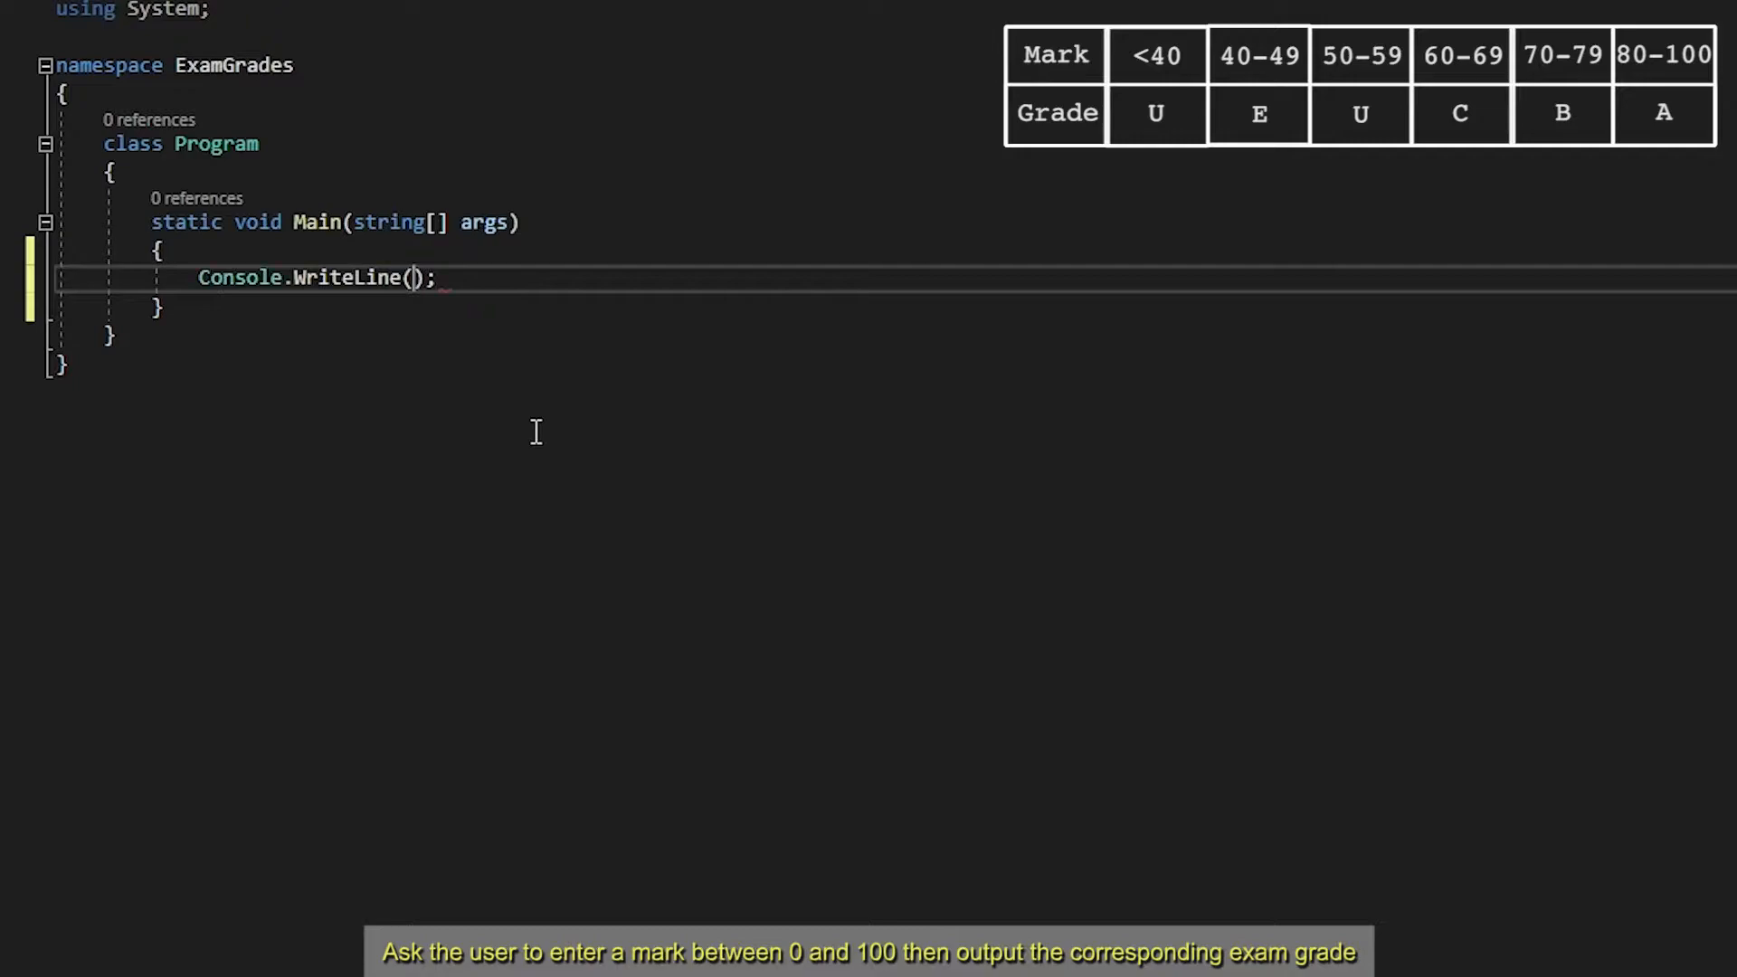
text(")
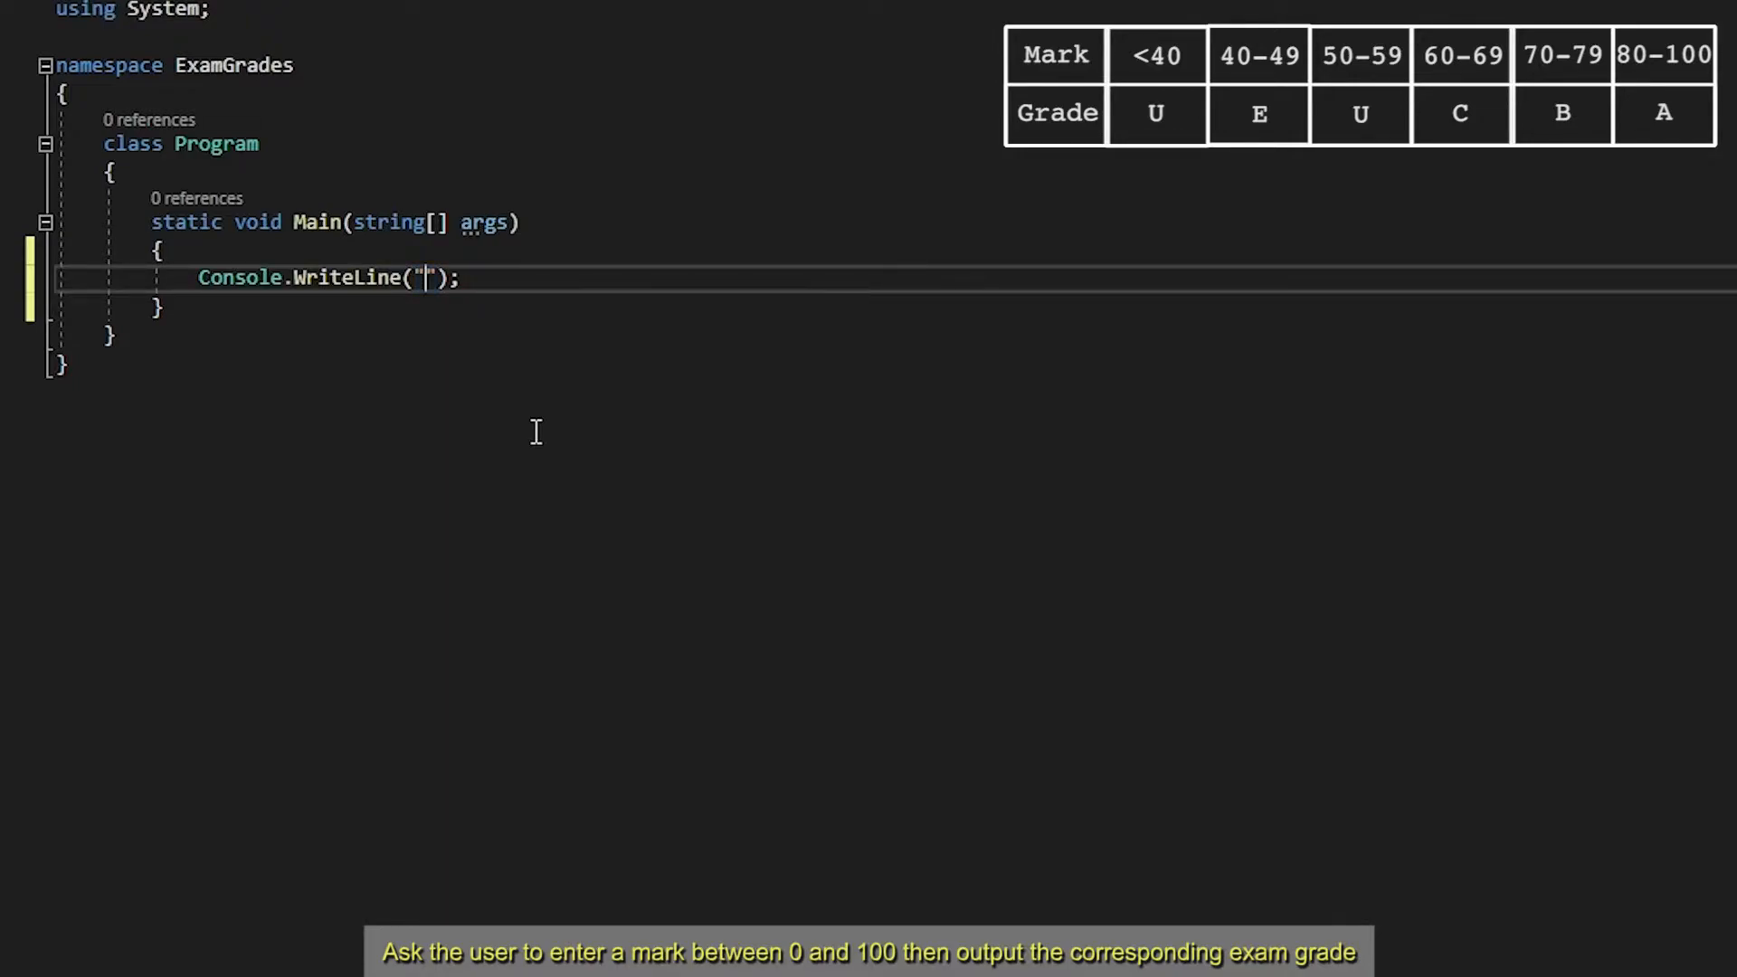
text(E)
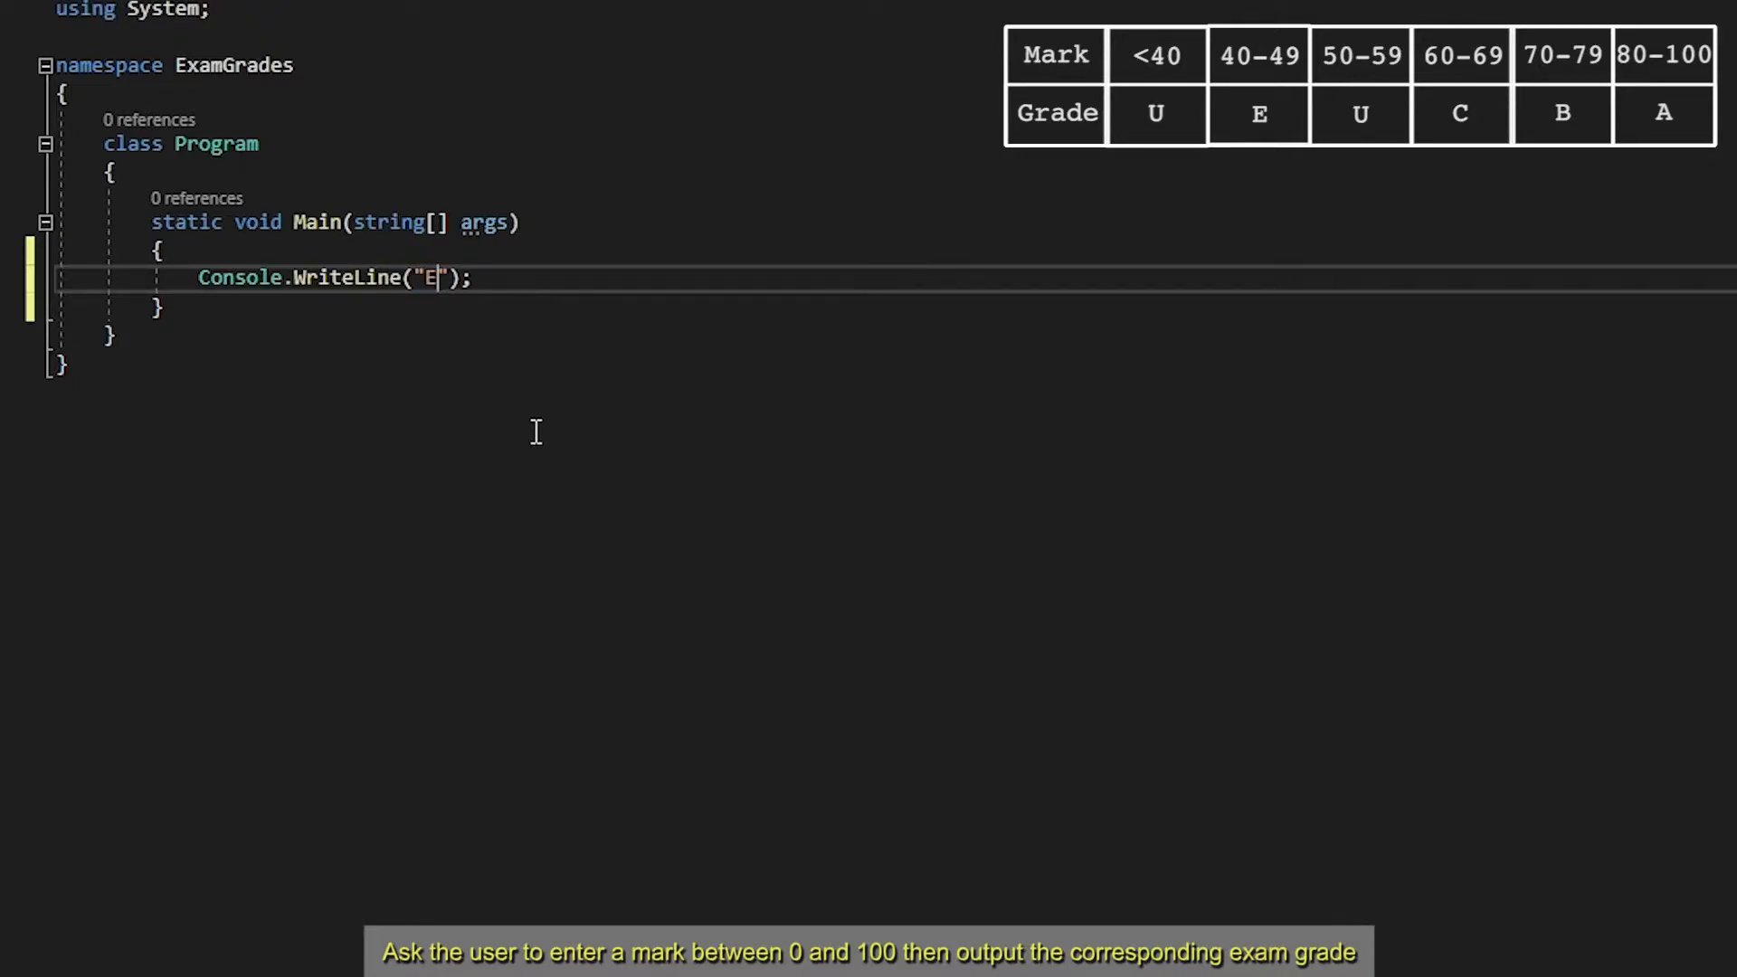
text(nter the amopu)
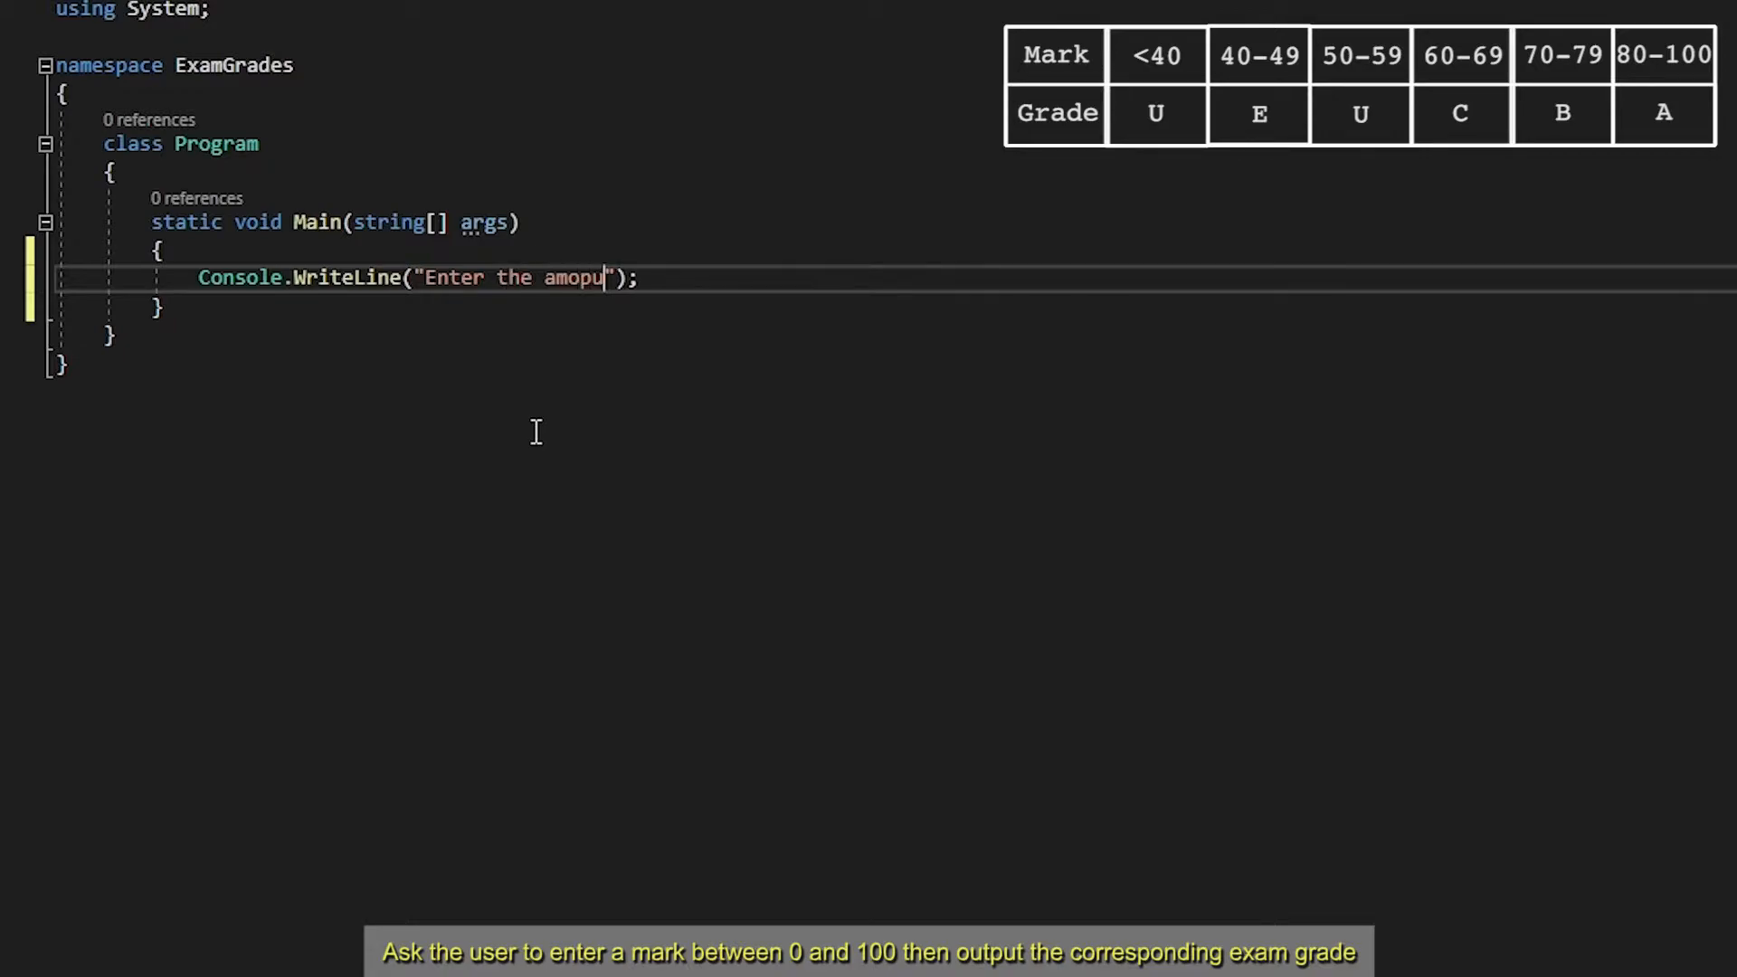
text(amount)
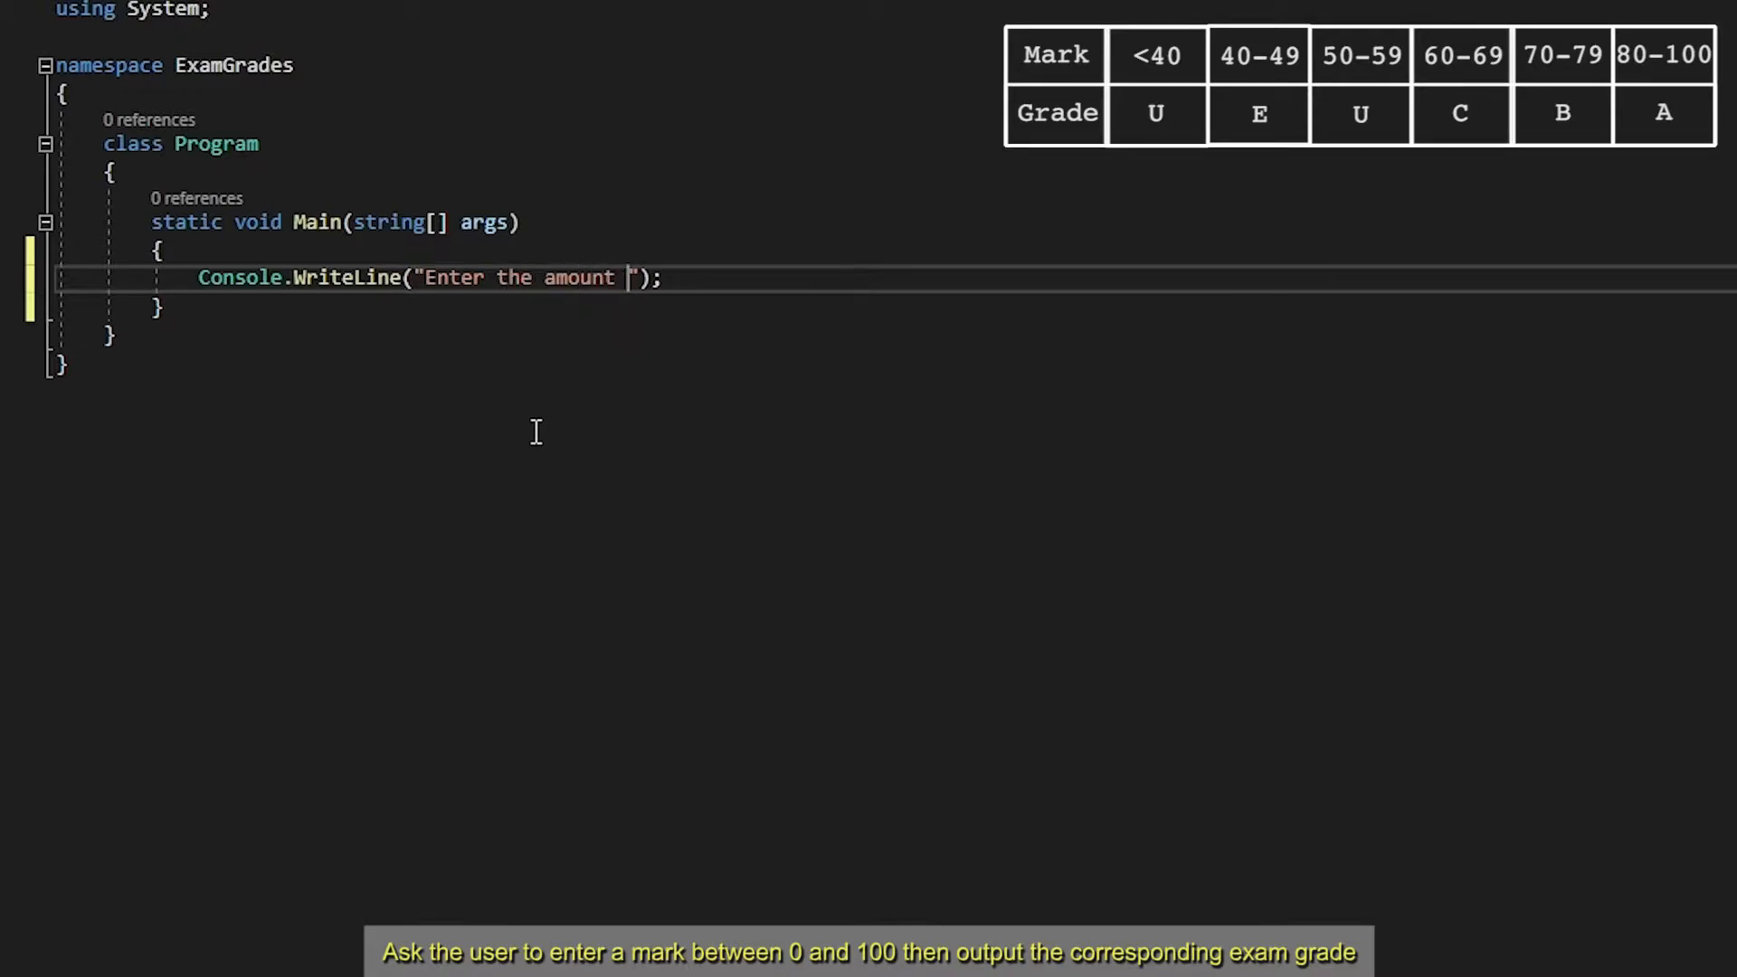
text(of marks you have received)
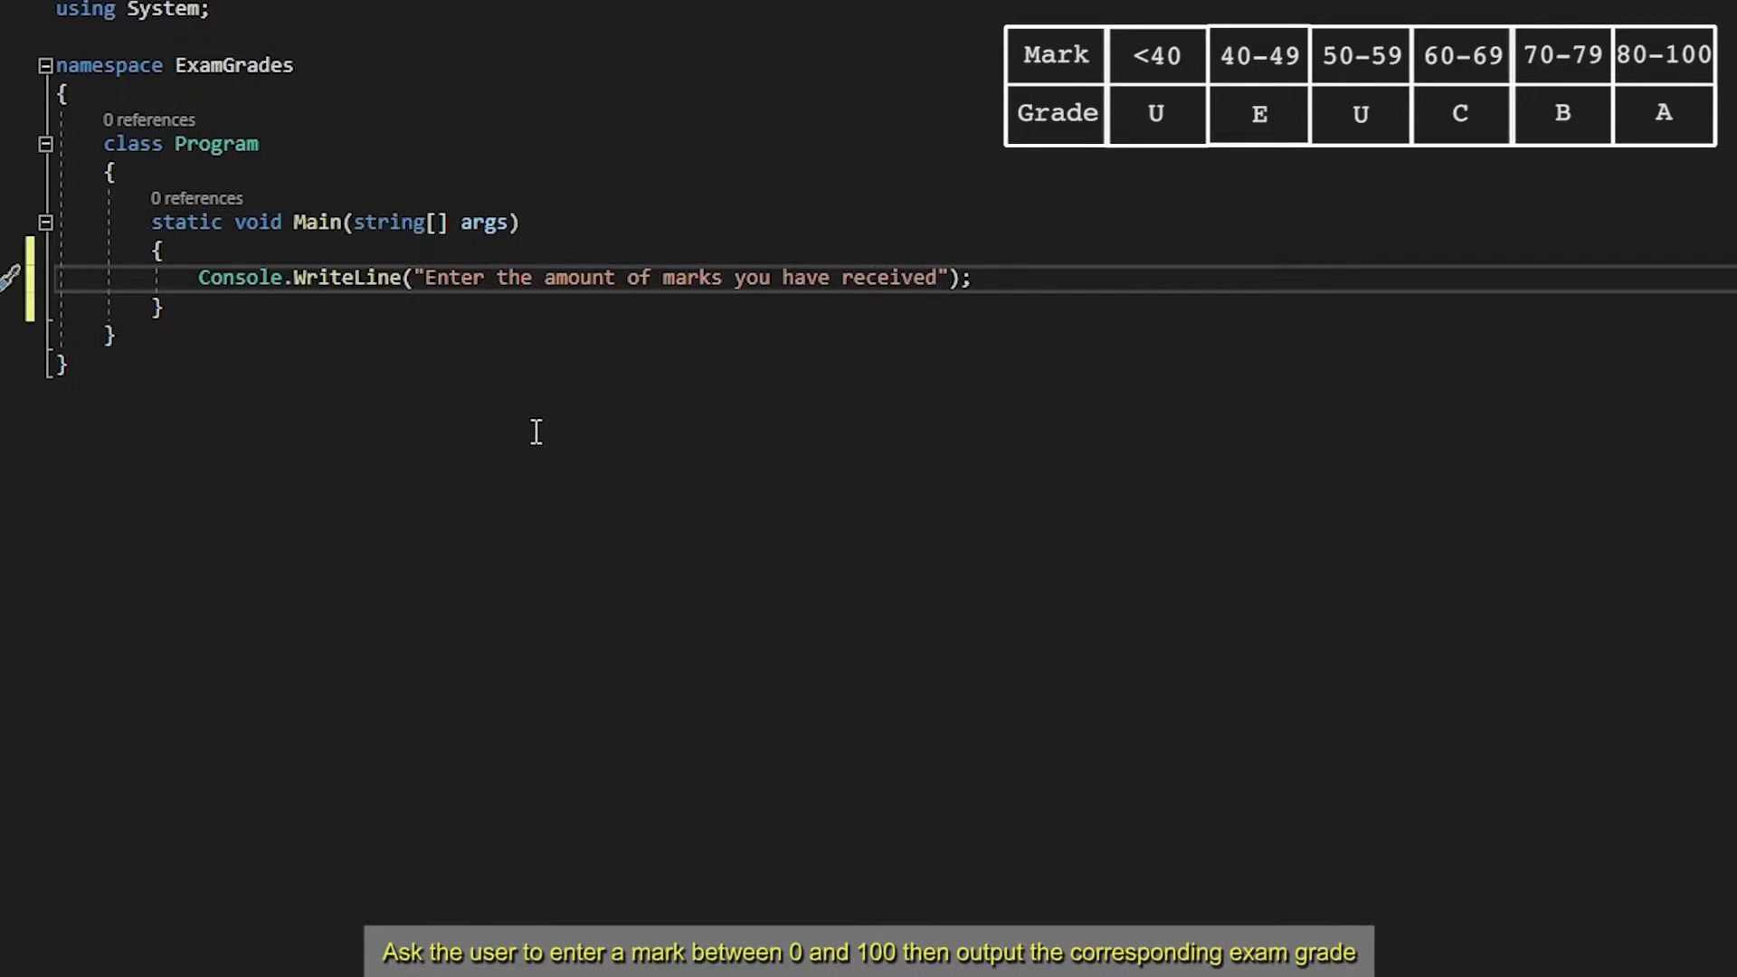
text(. ()
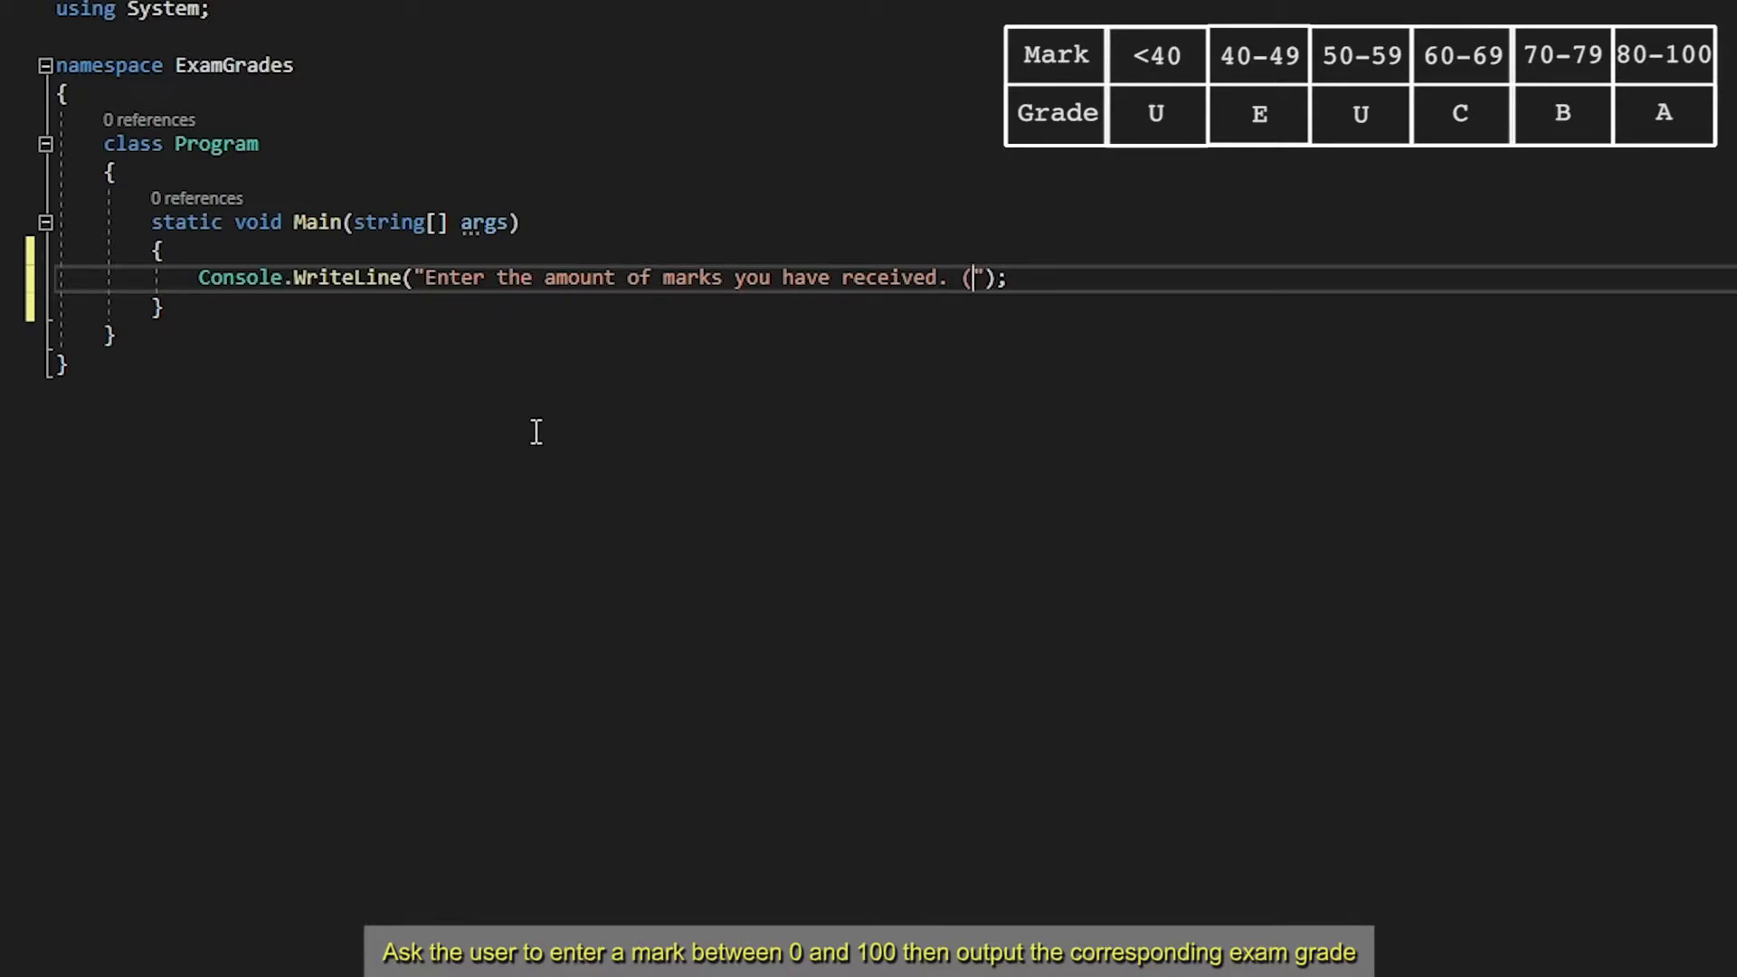
text(0 - 100)
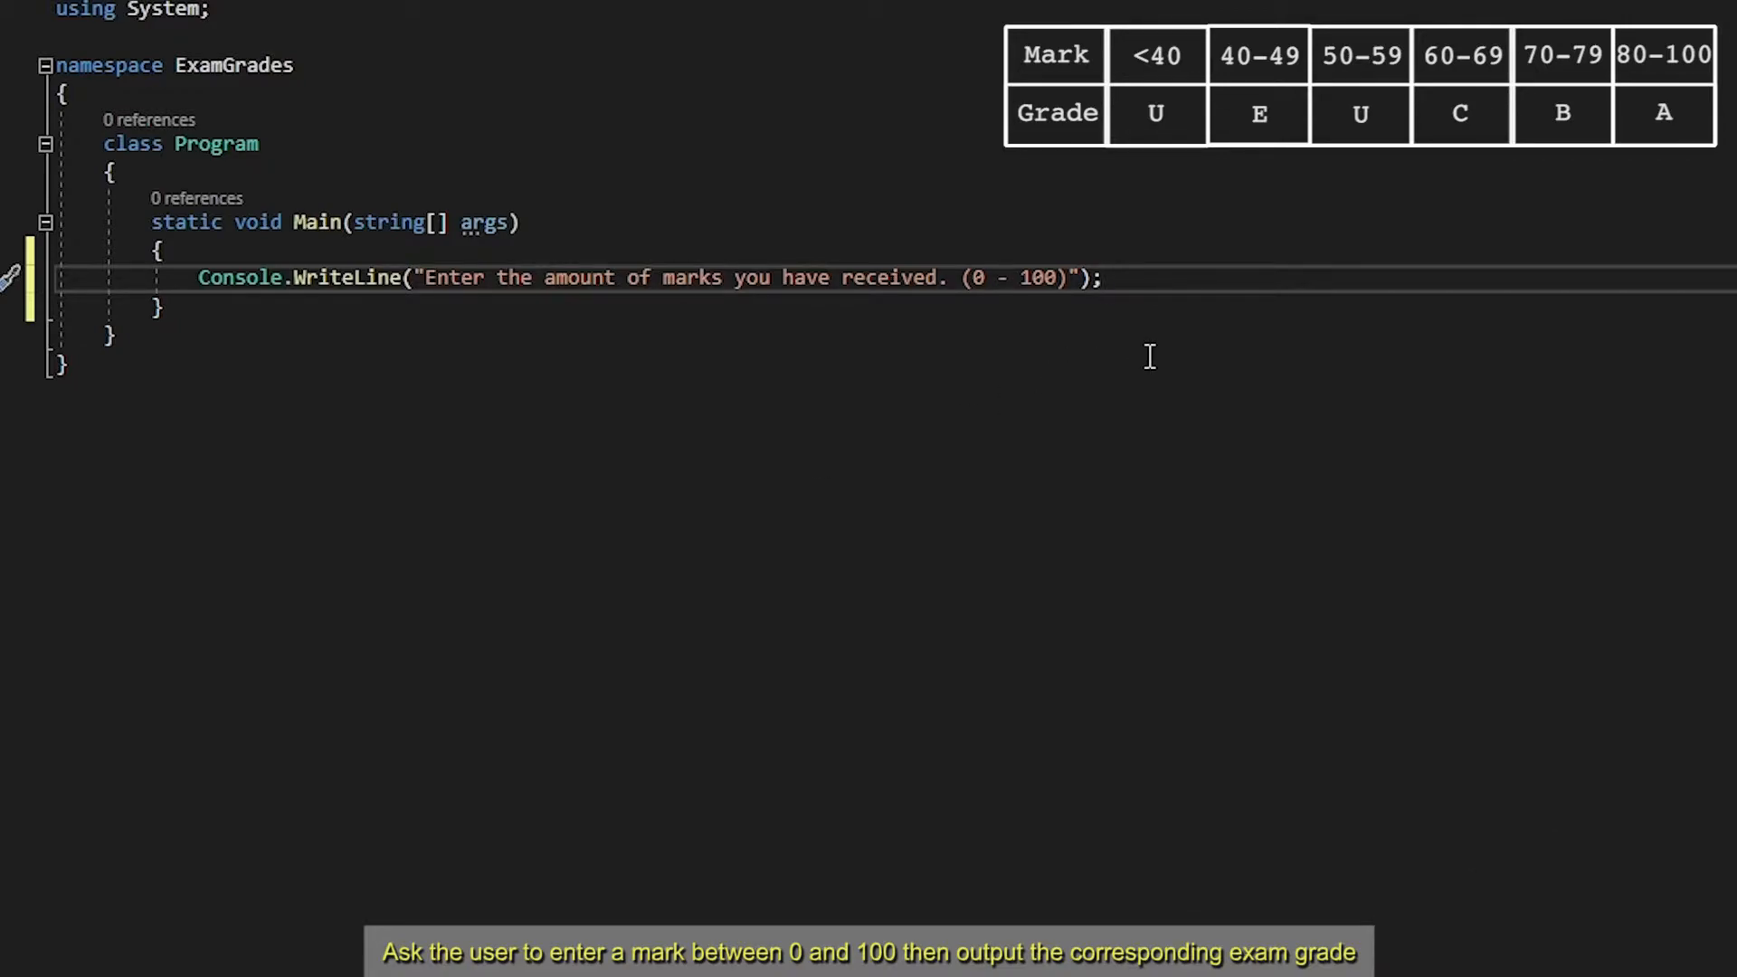
Declare int marks = Convert.ToInt32(Console.ReadLine()); to read the entered mark
text(i)
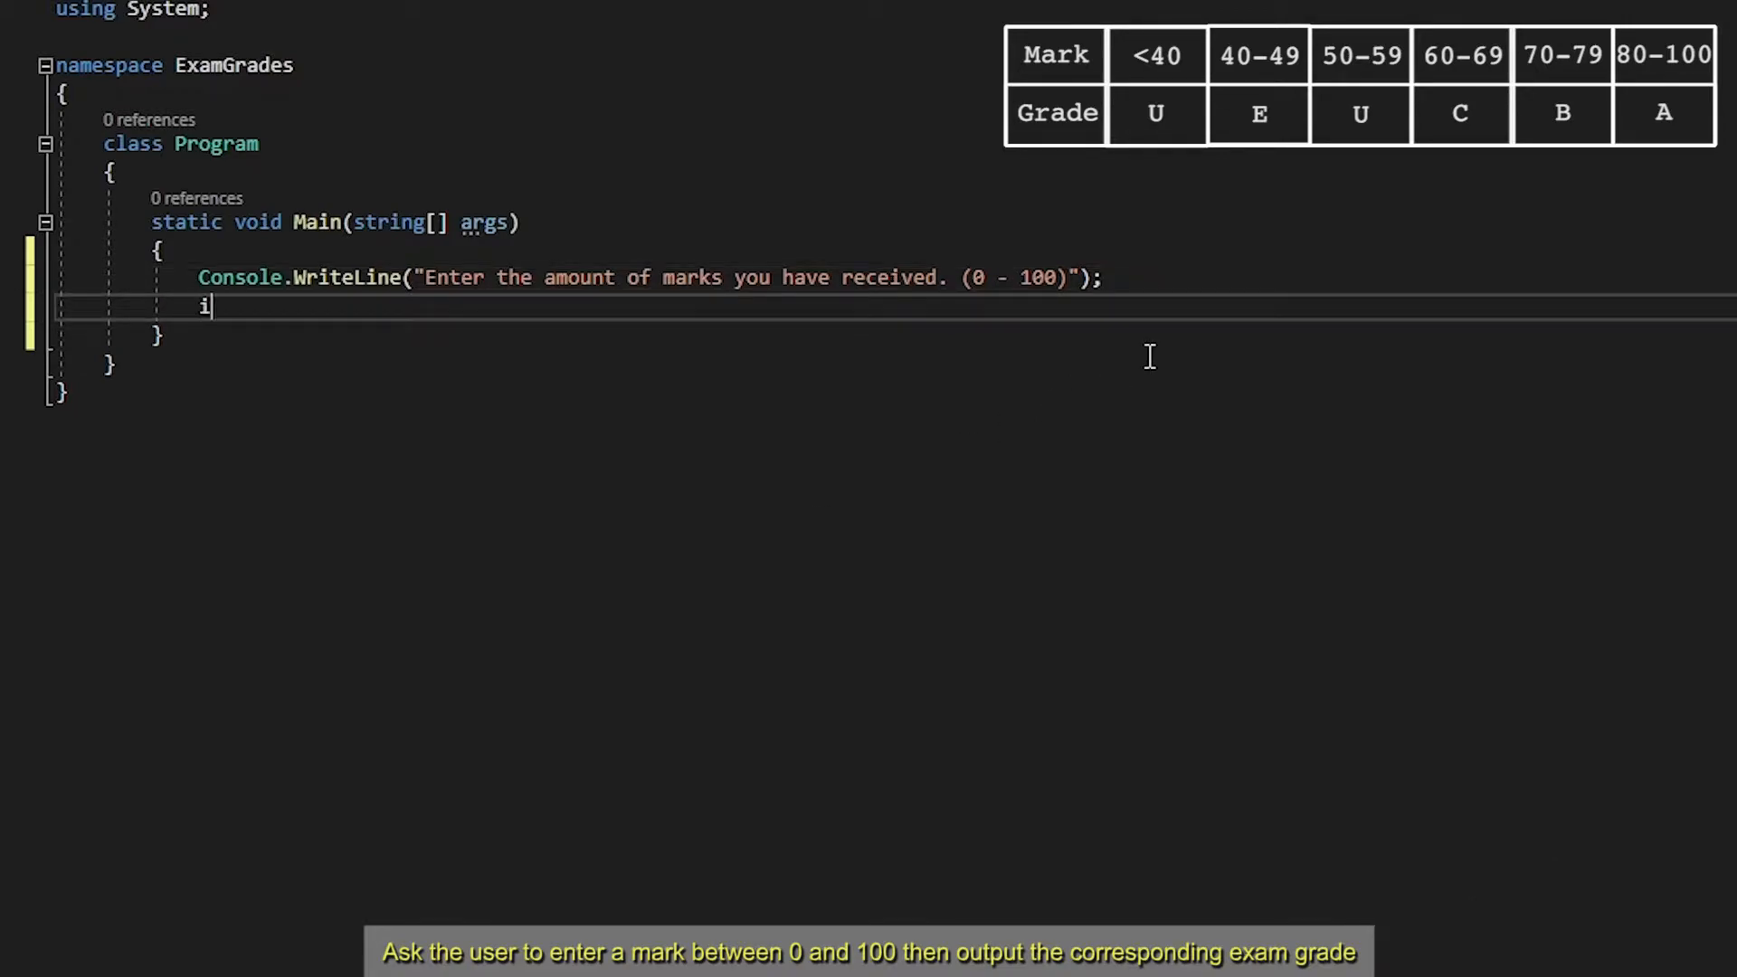
text(nt mar)
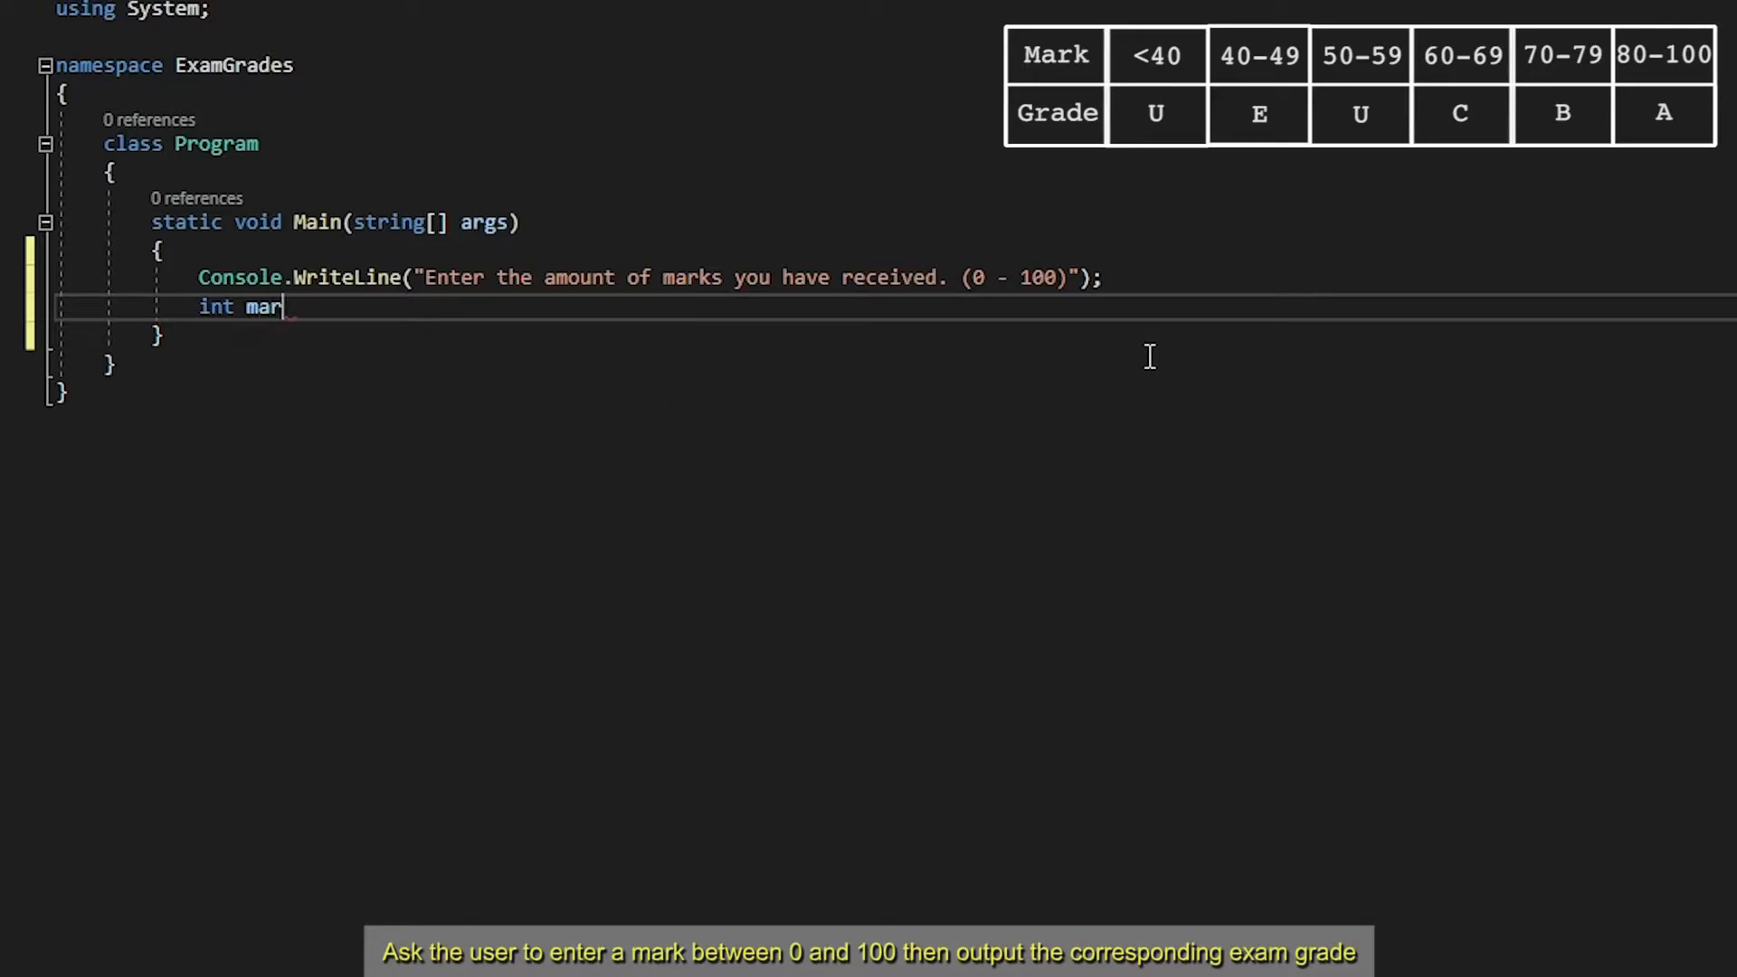
text(ks)
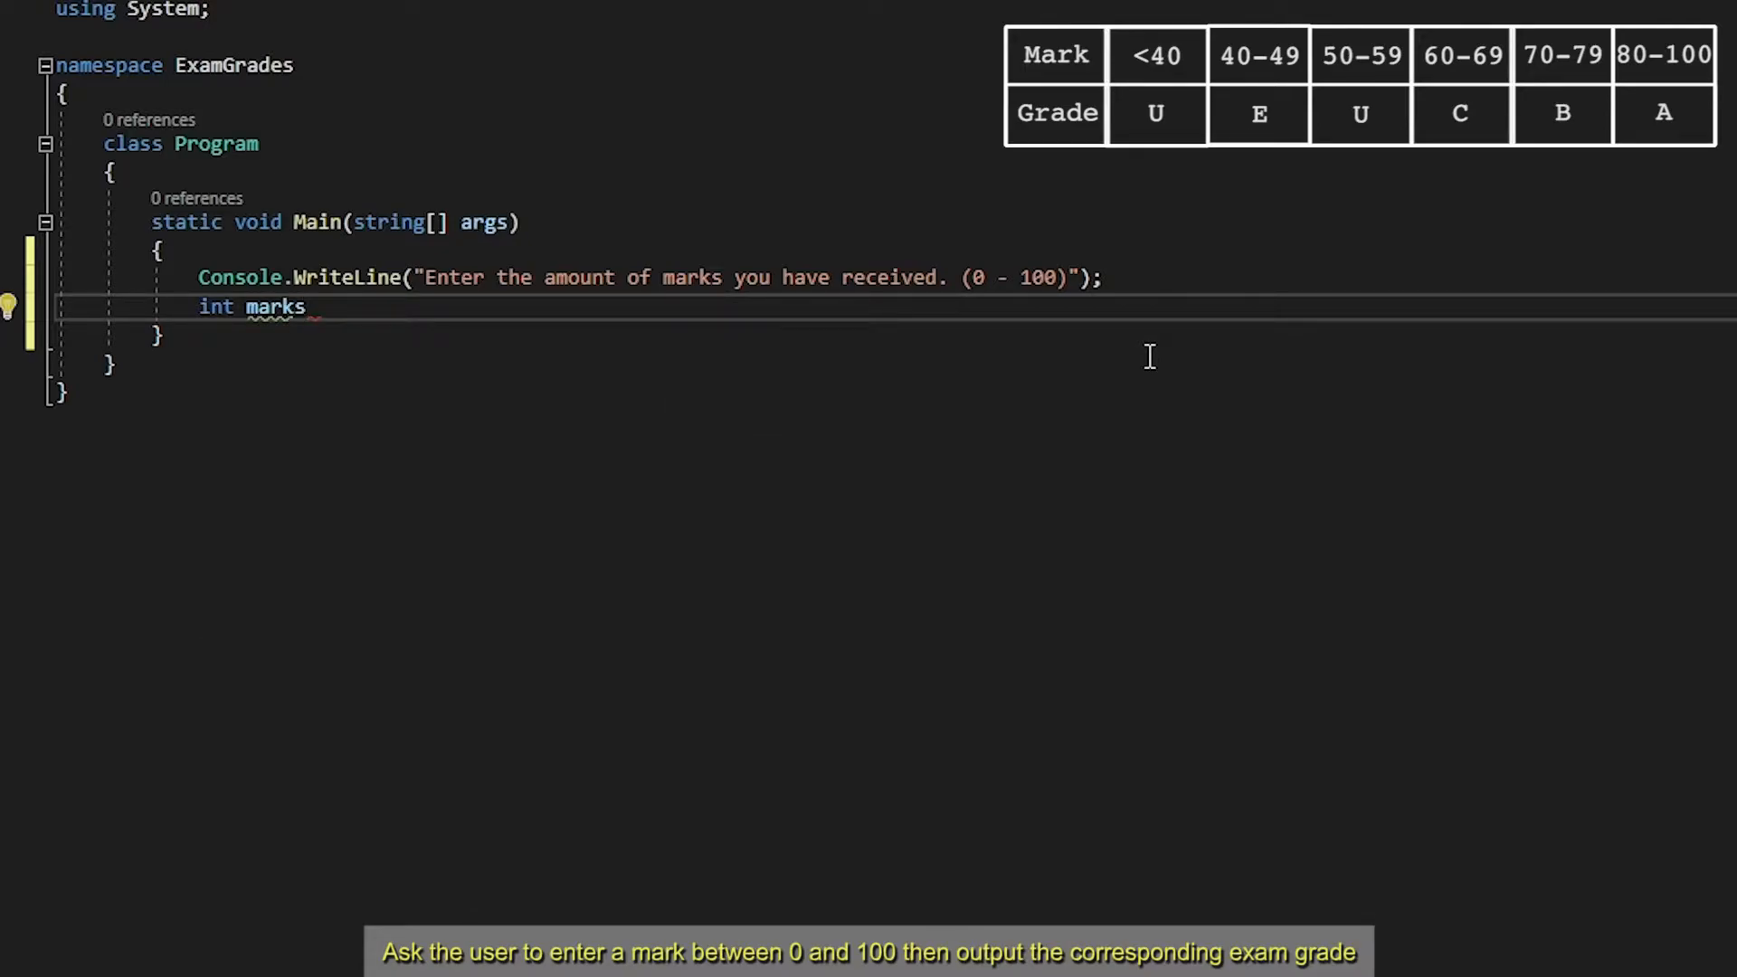
text(=)
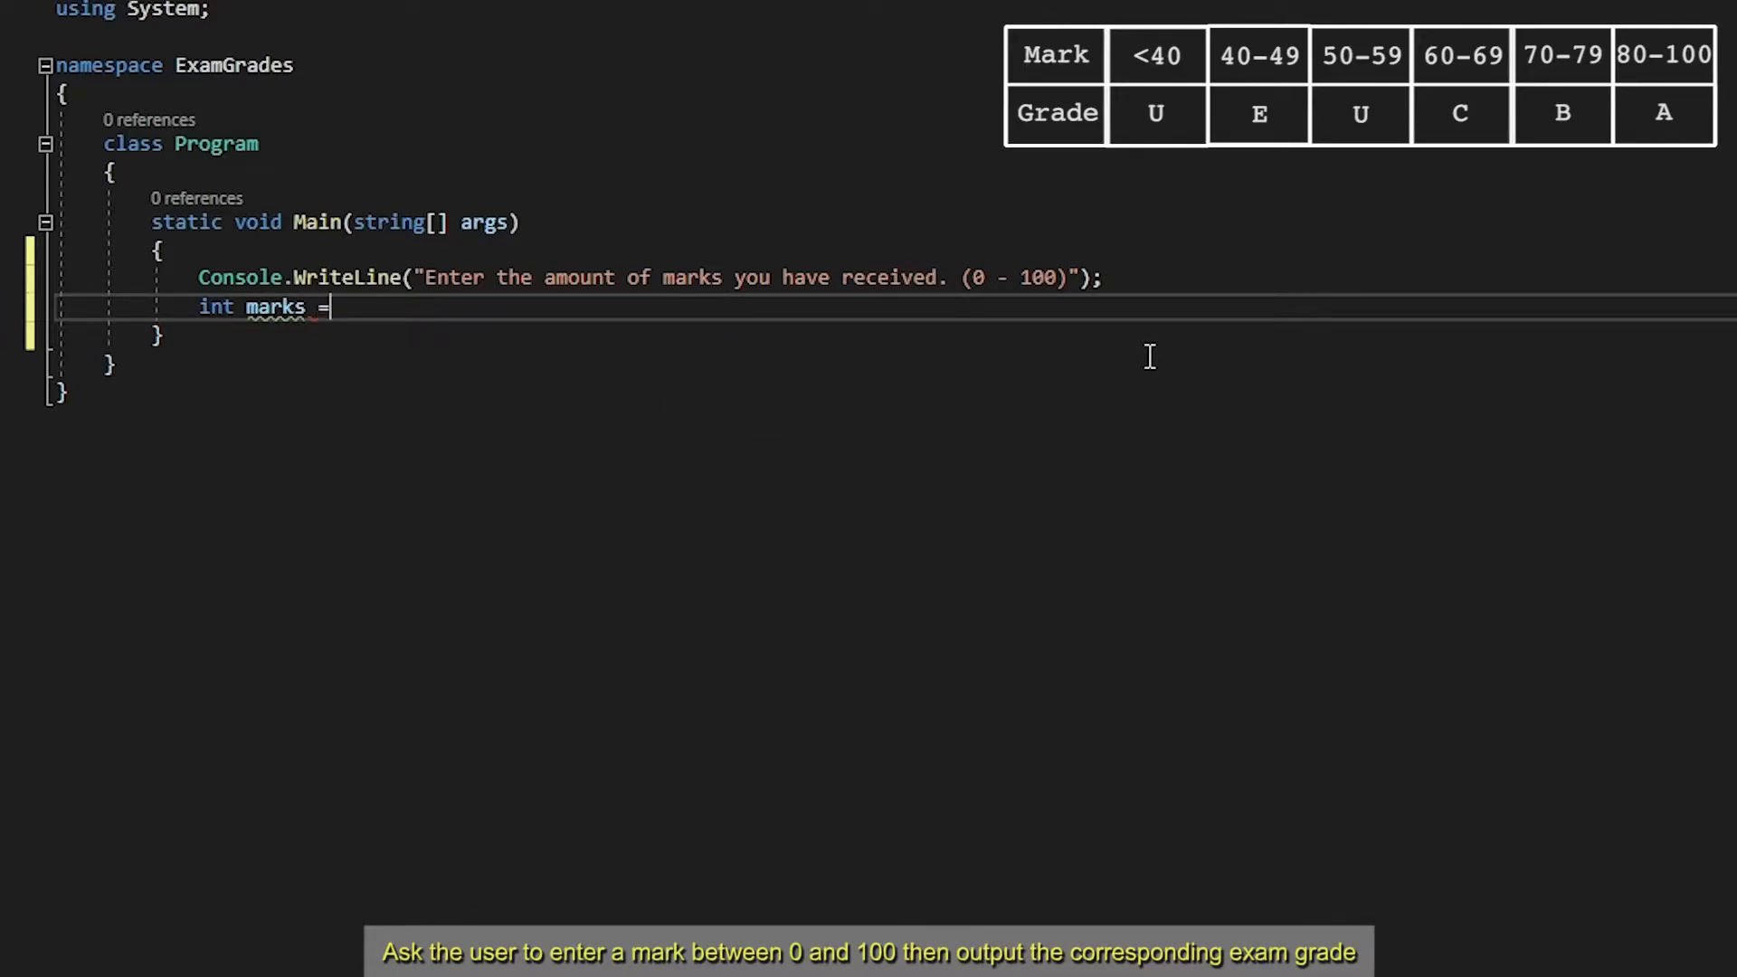
text(Conv)
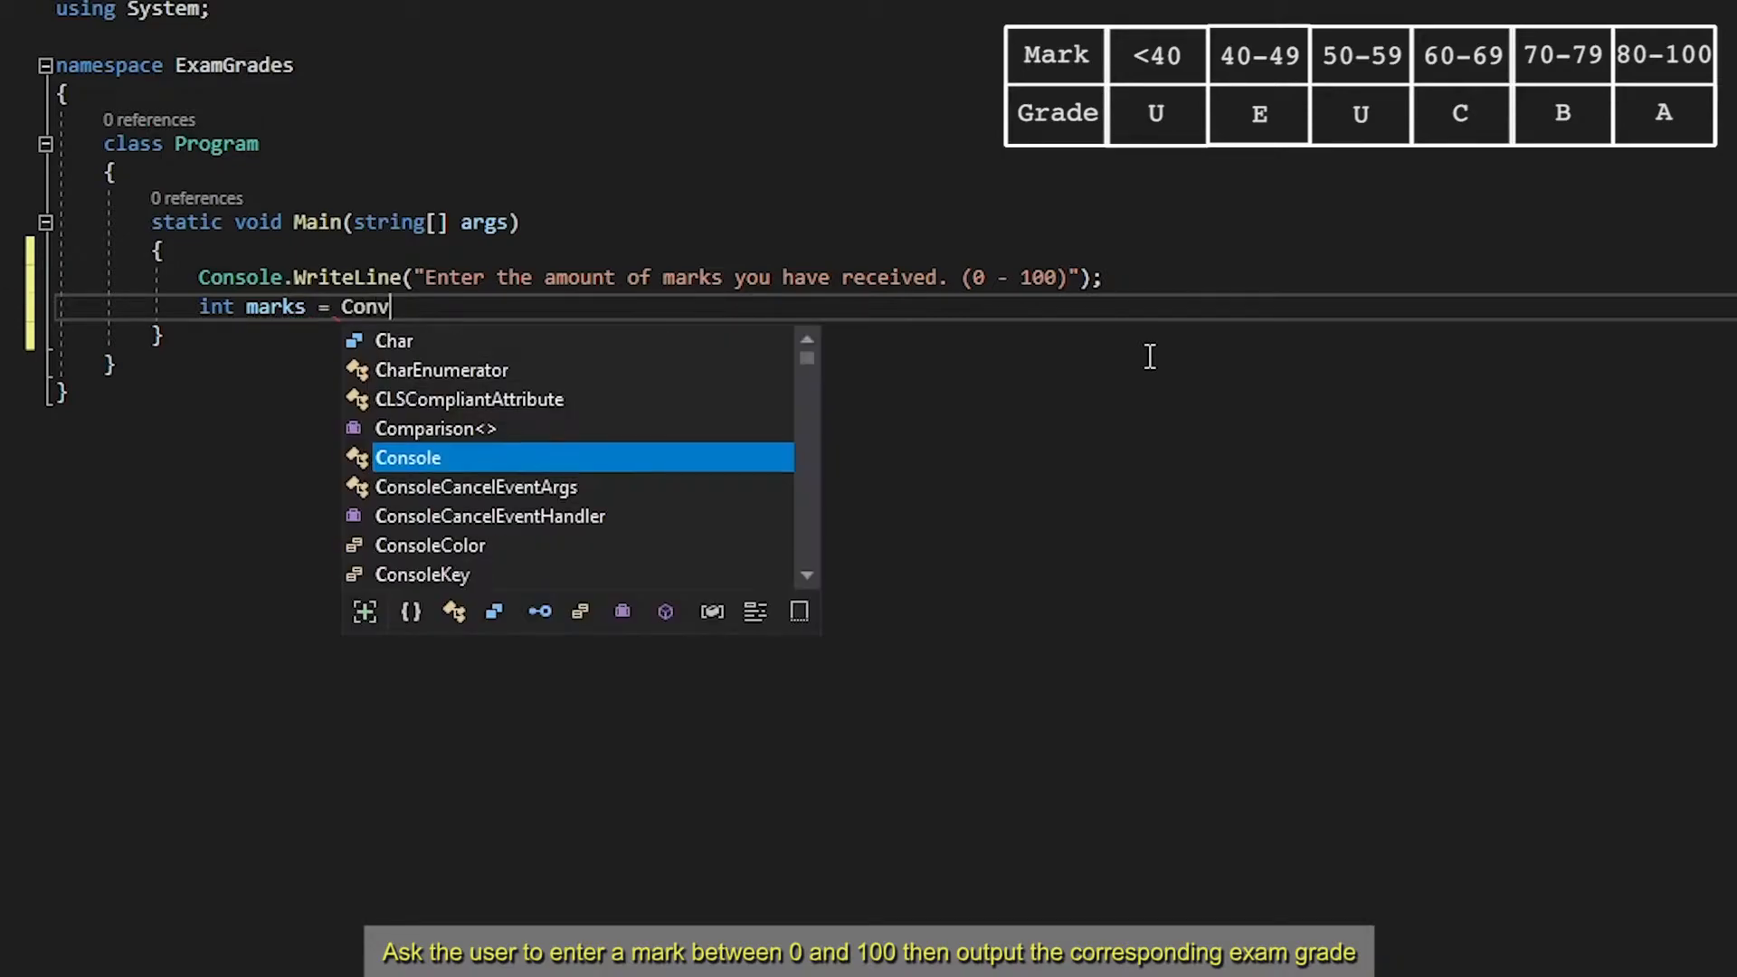
text(ert.T)
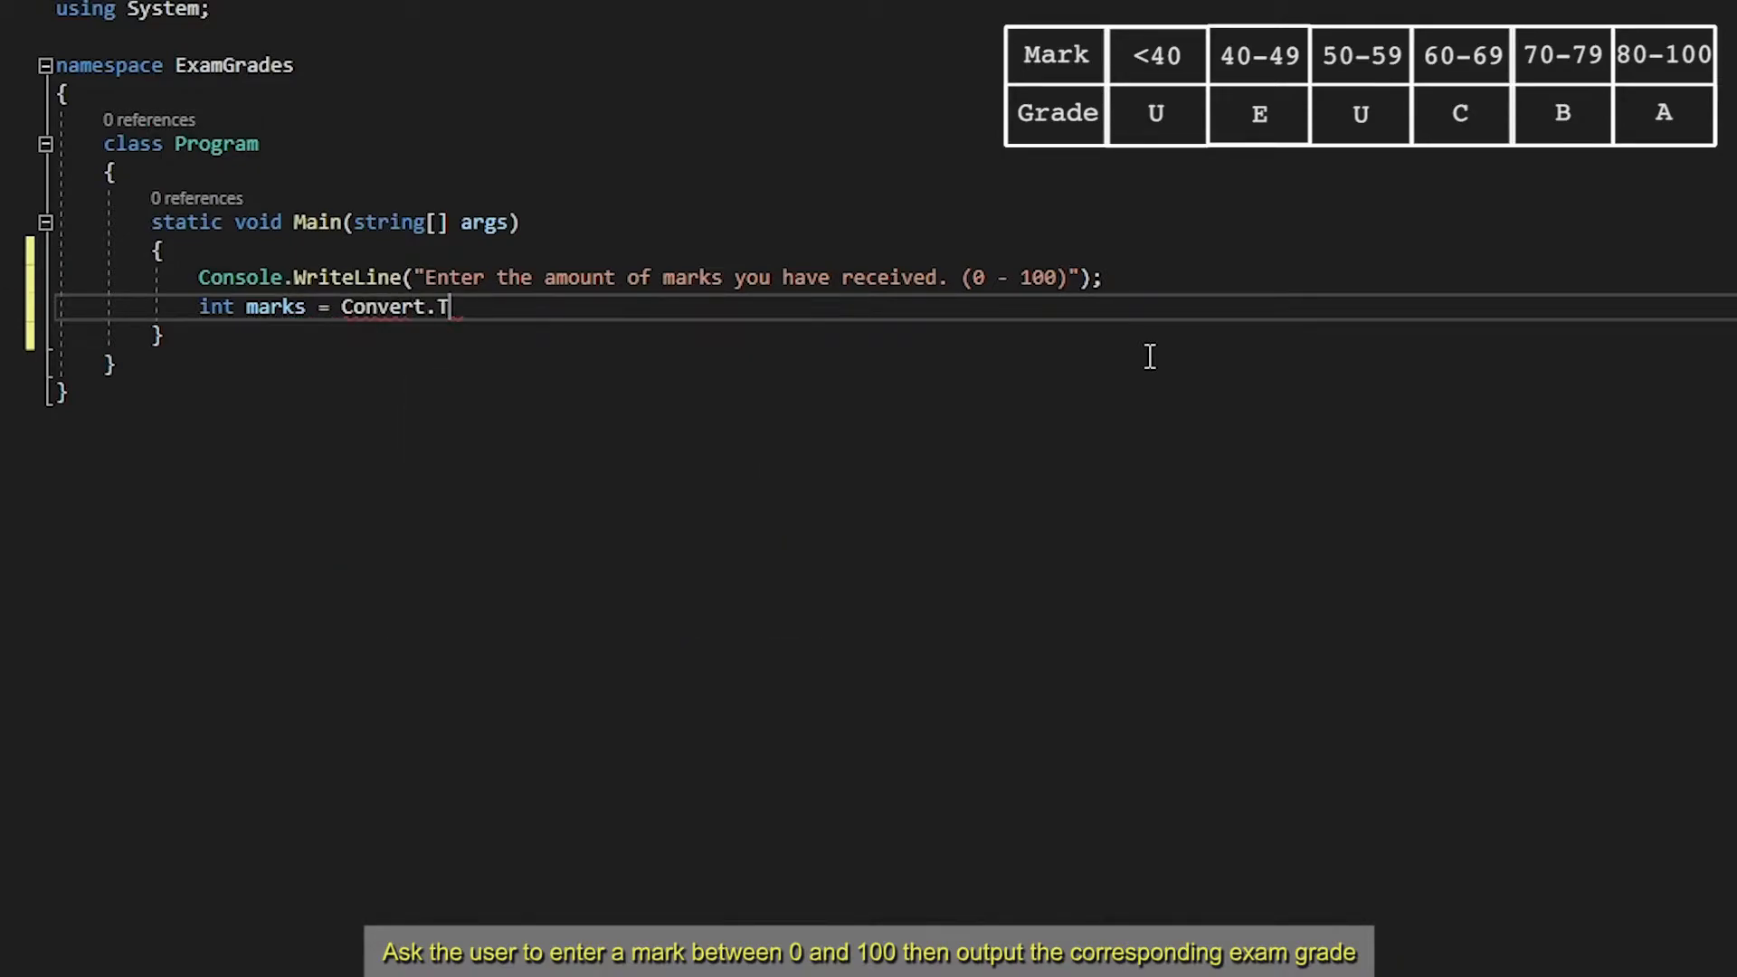
text(oInt32)
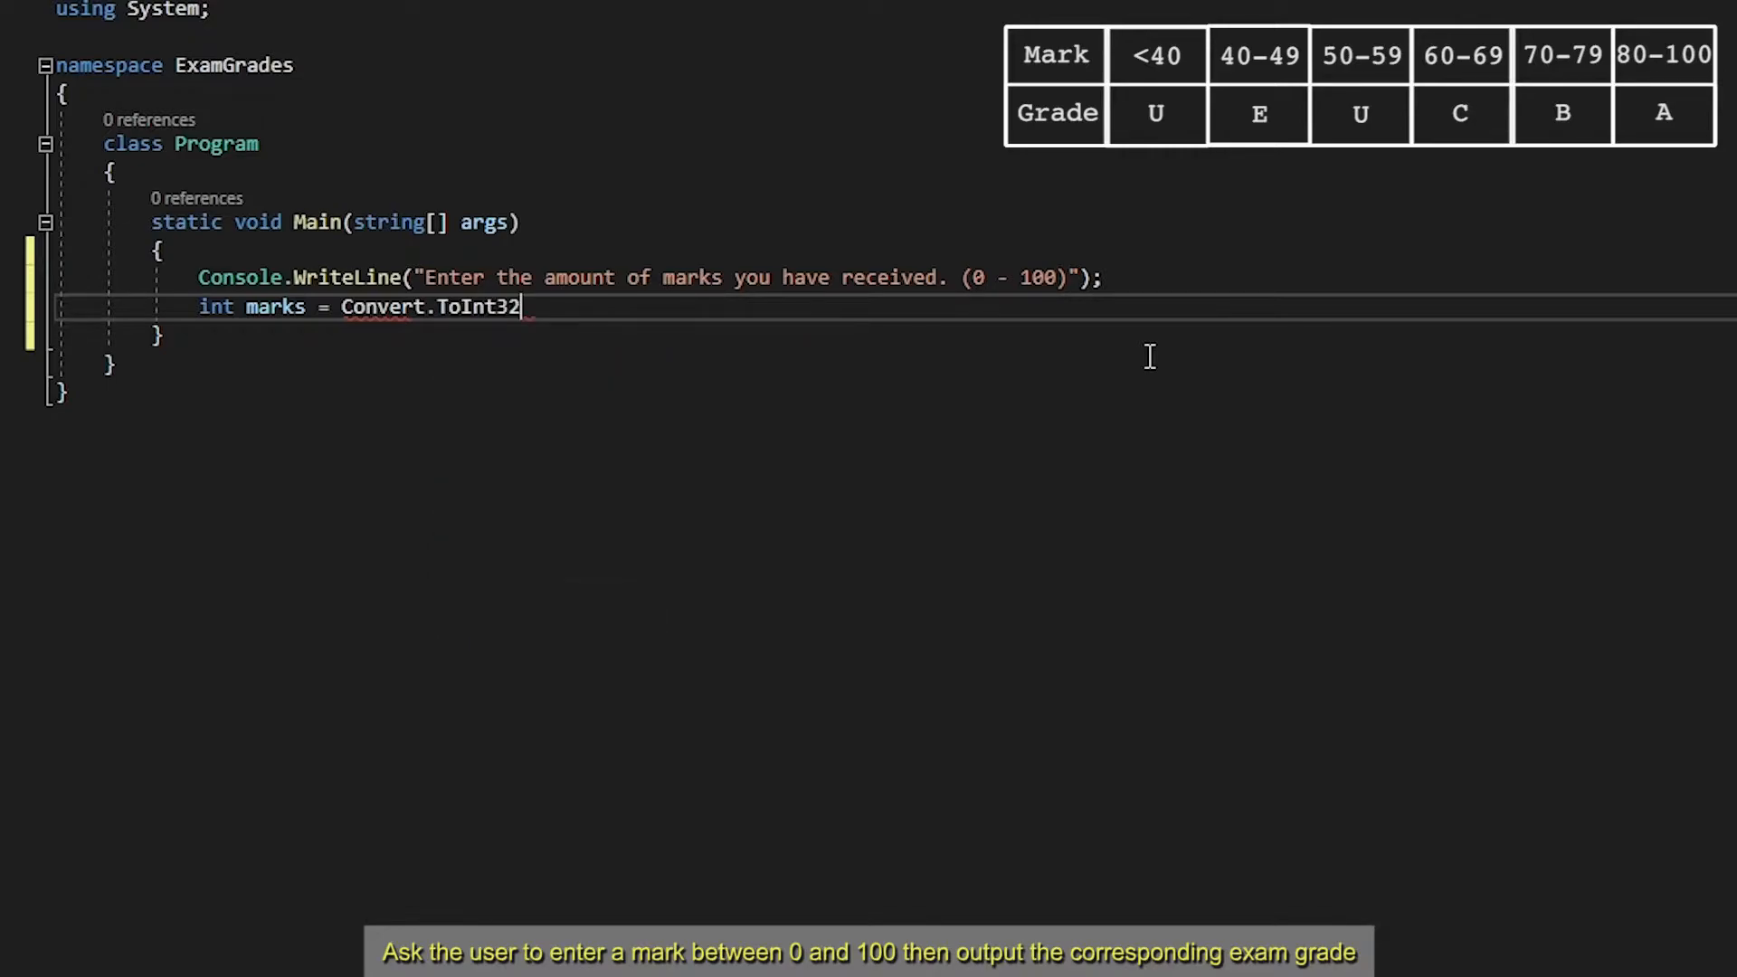
text(()
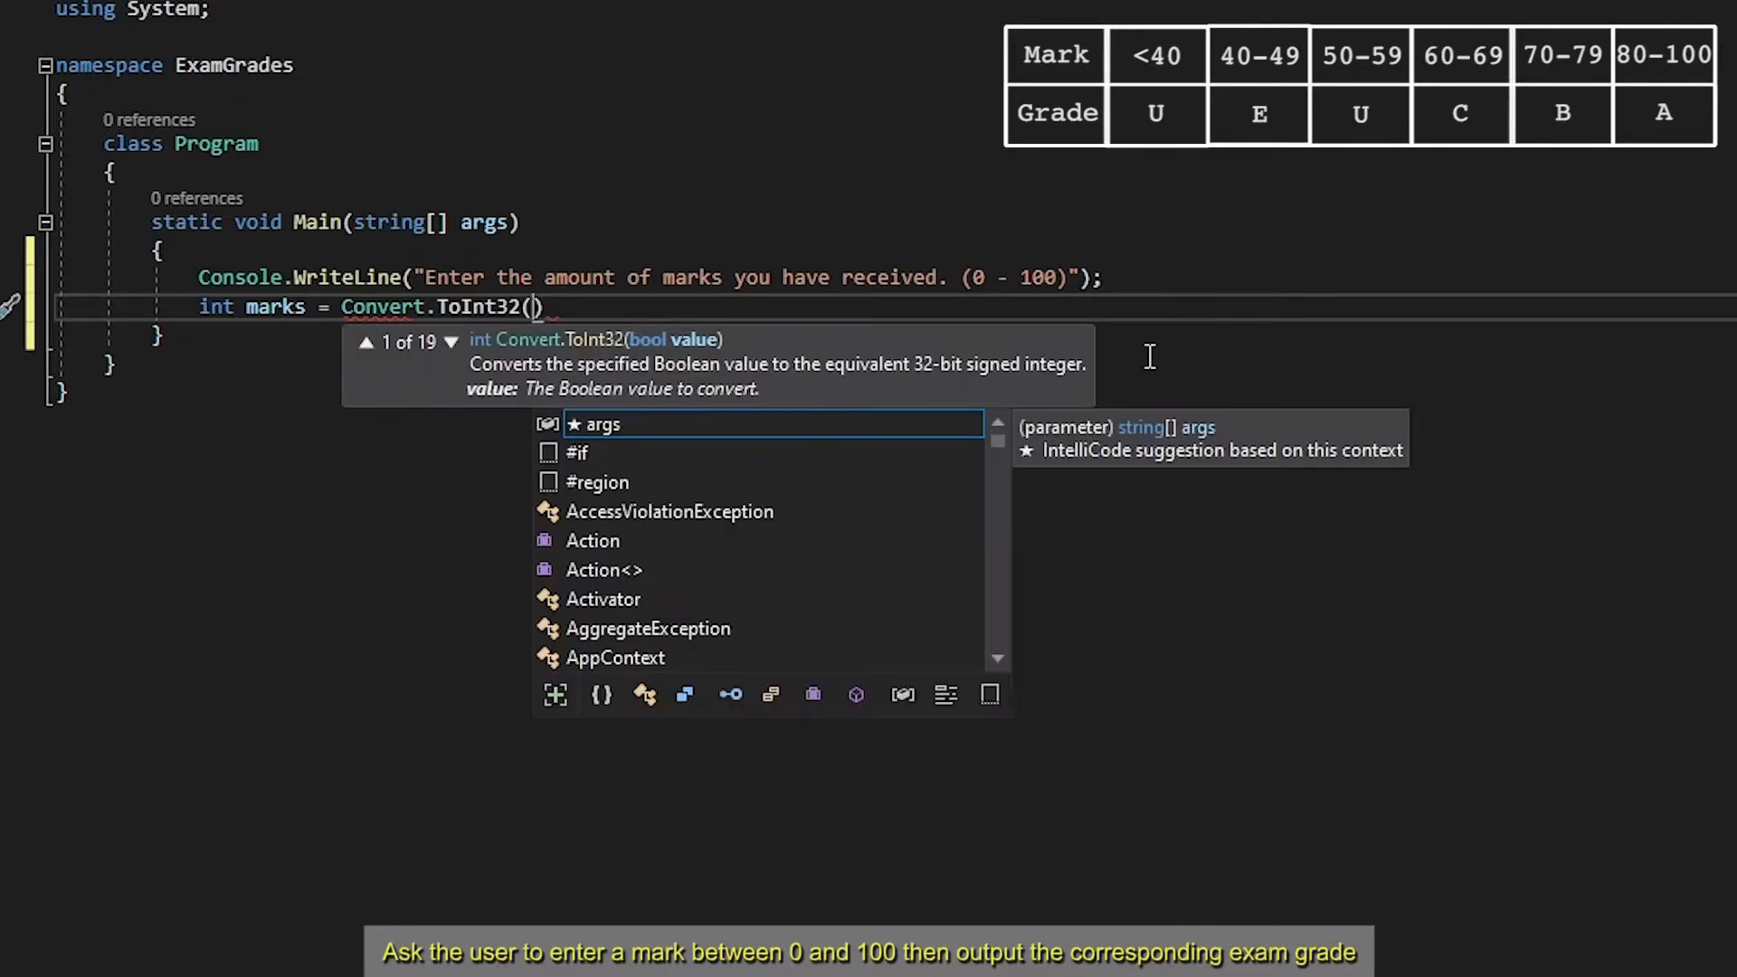
text(Console.R)
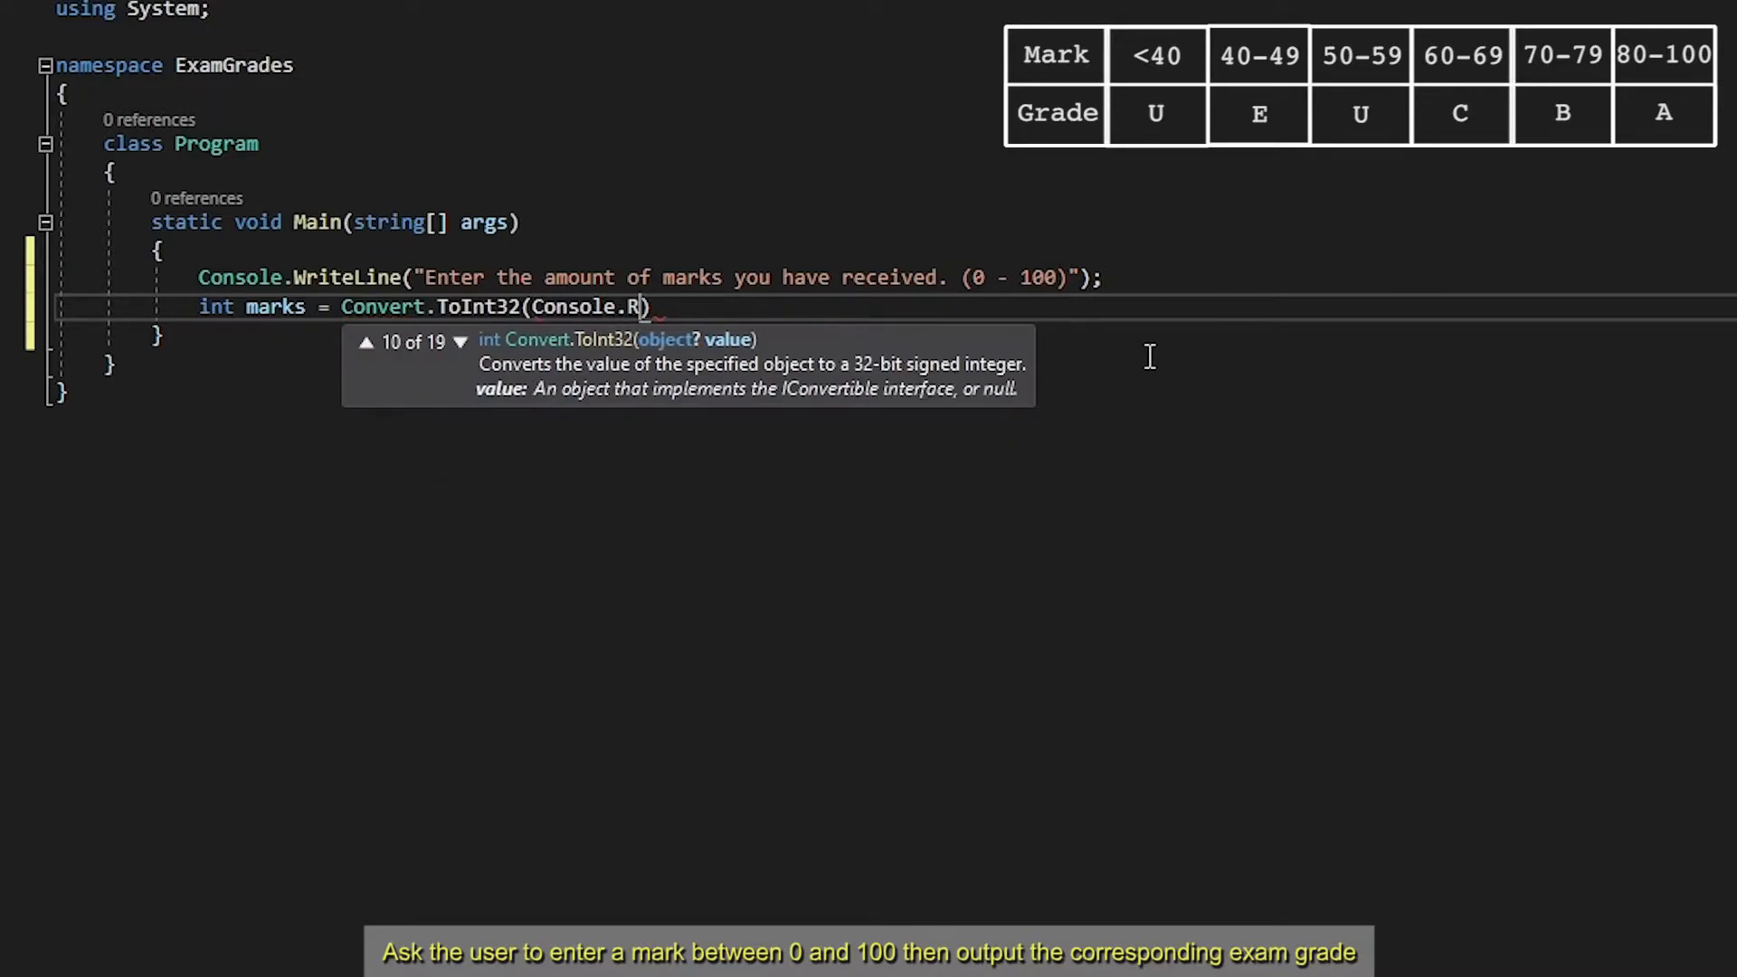
text(eadLine())
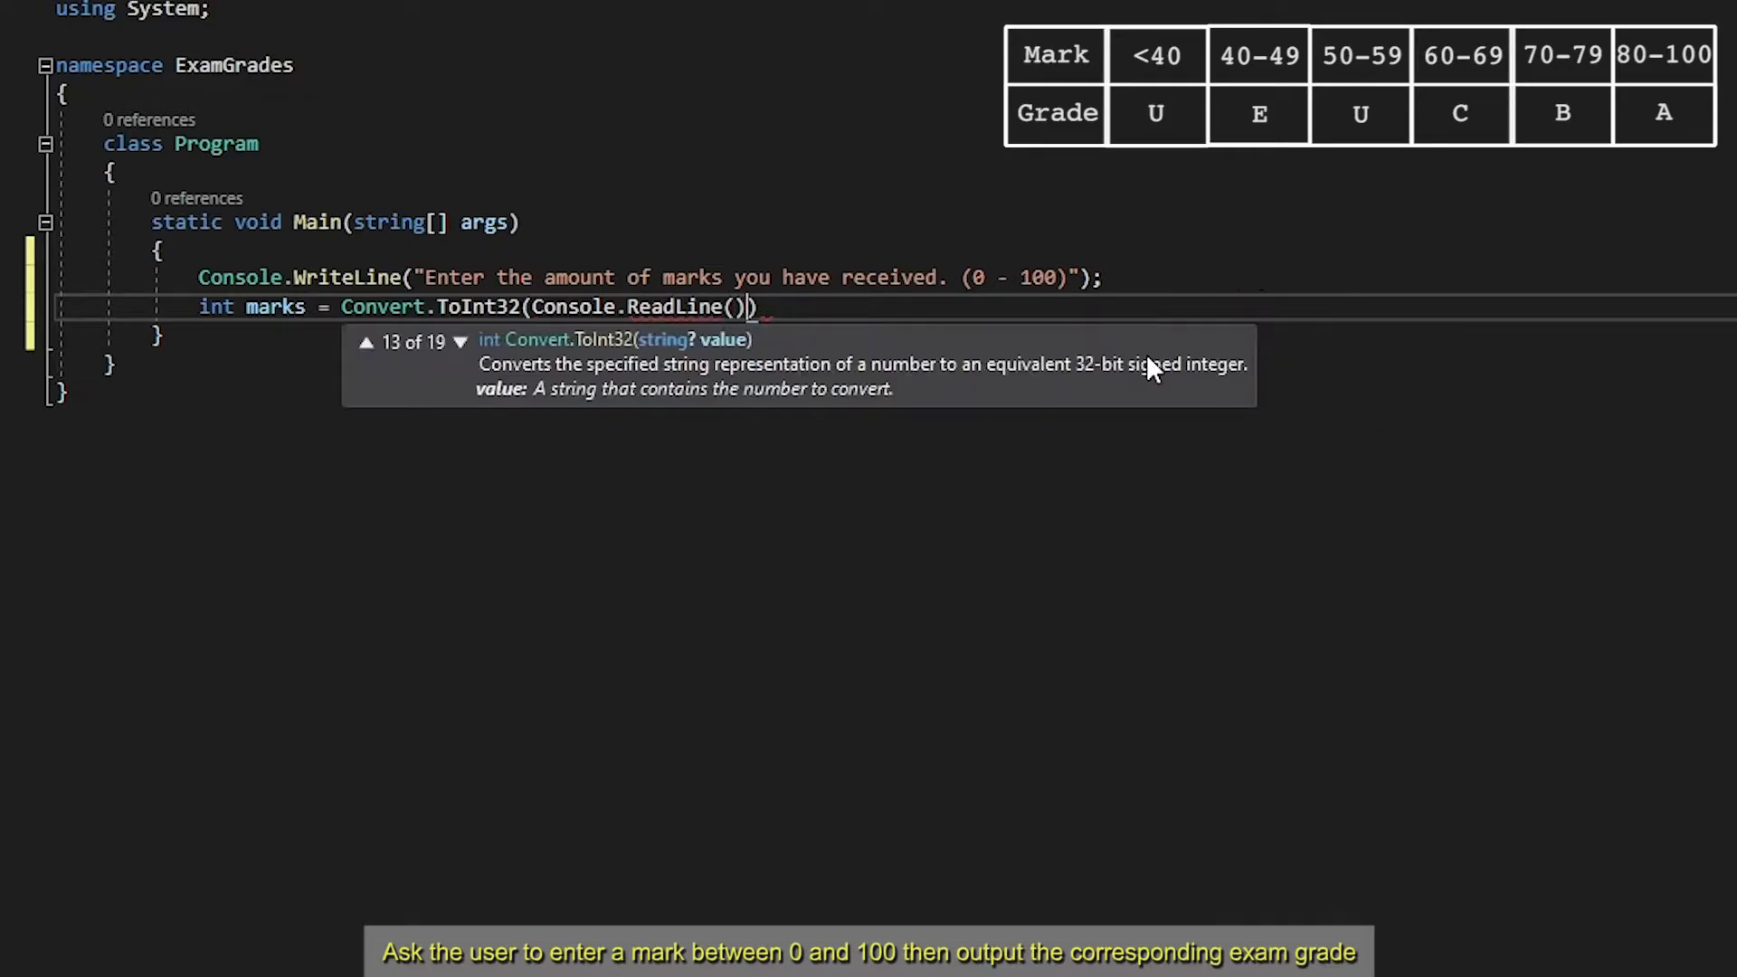
text(;)
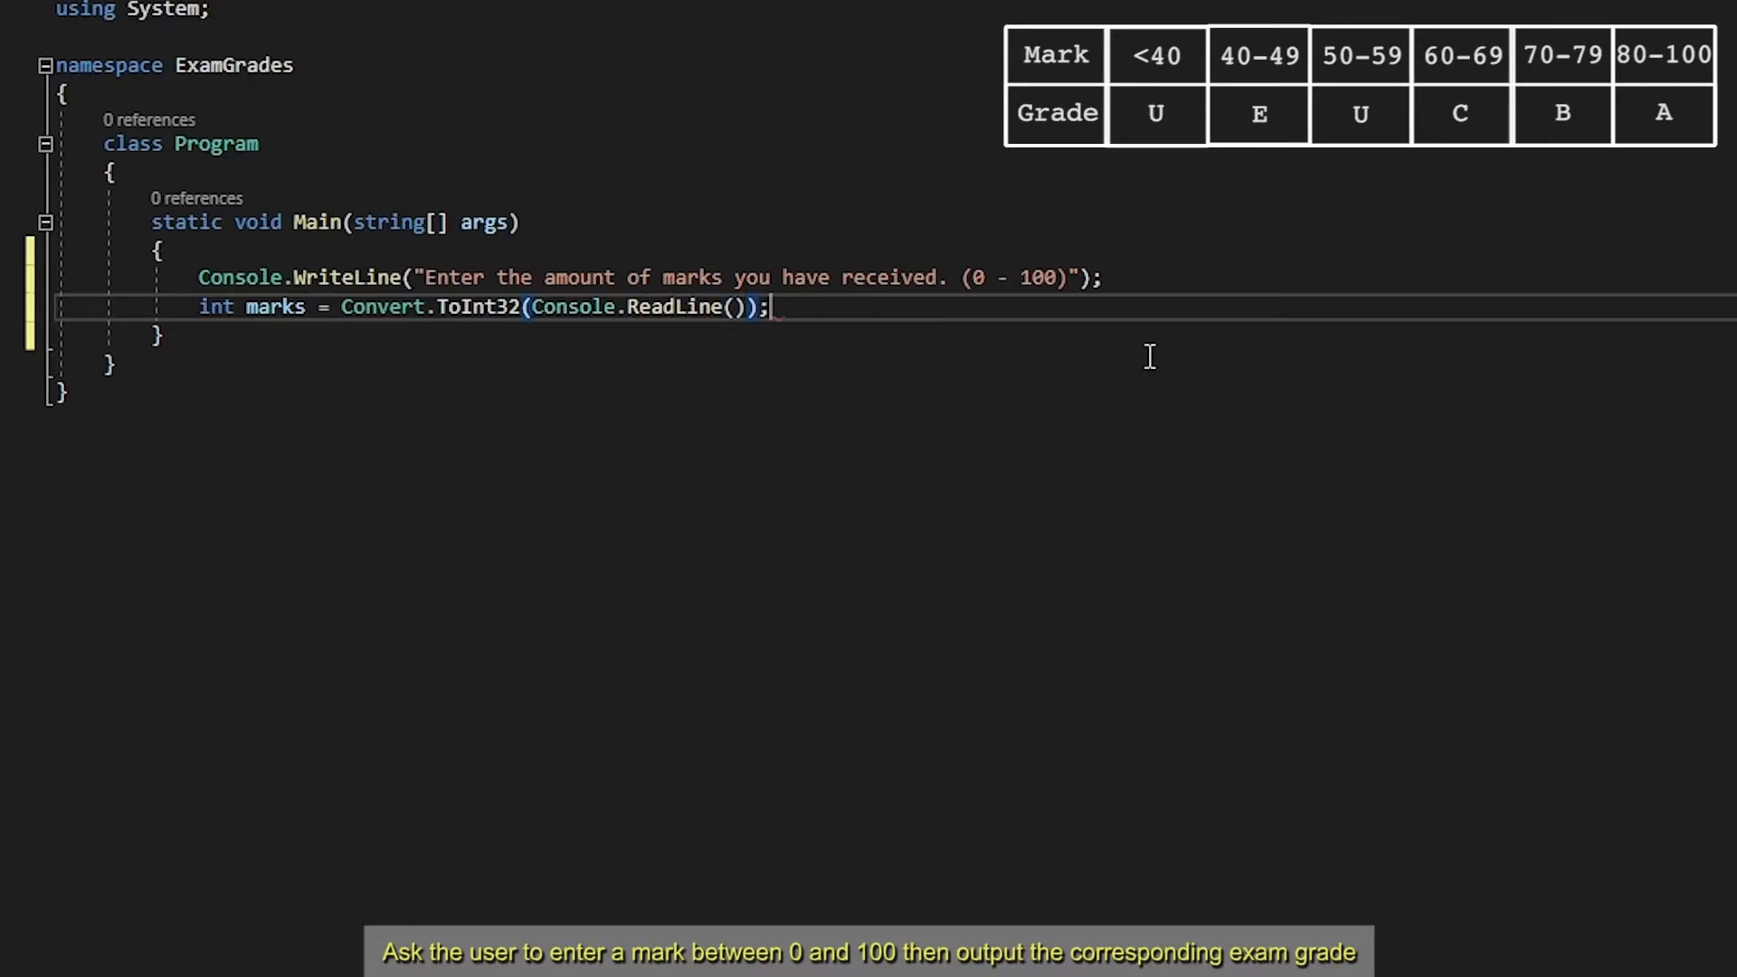
double_click(626, 307)
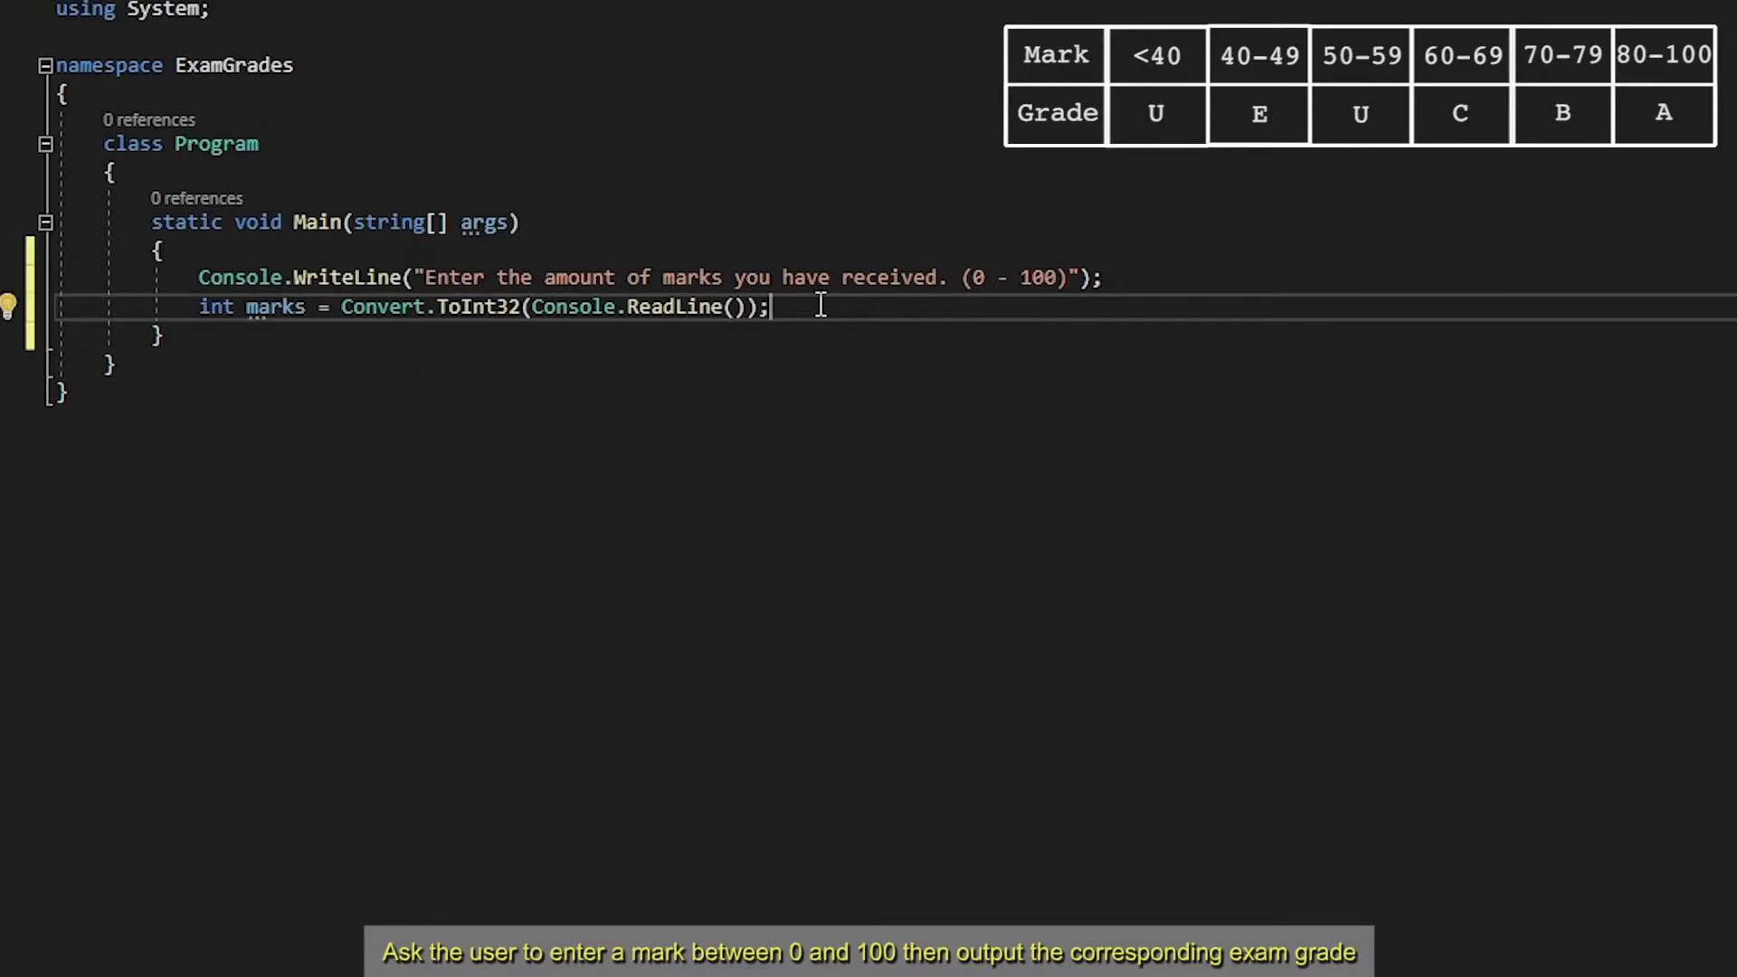
Start a switch (marks) block on a new line after reading the mark
key(enter)
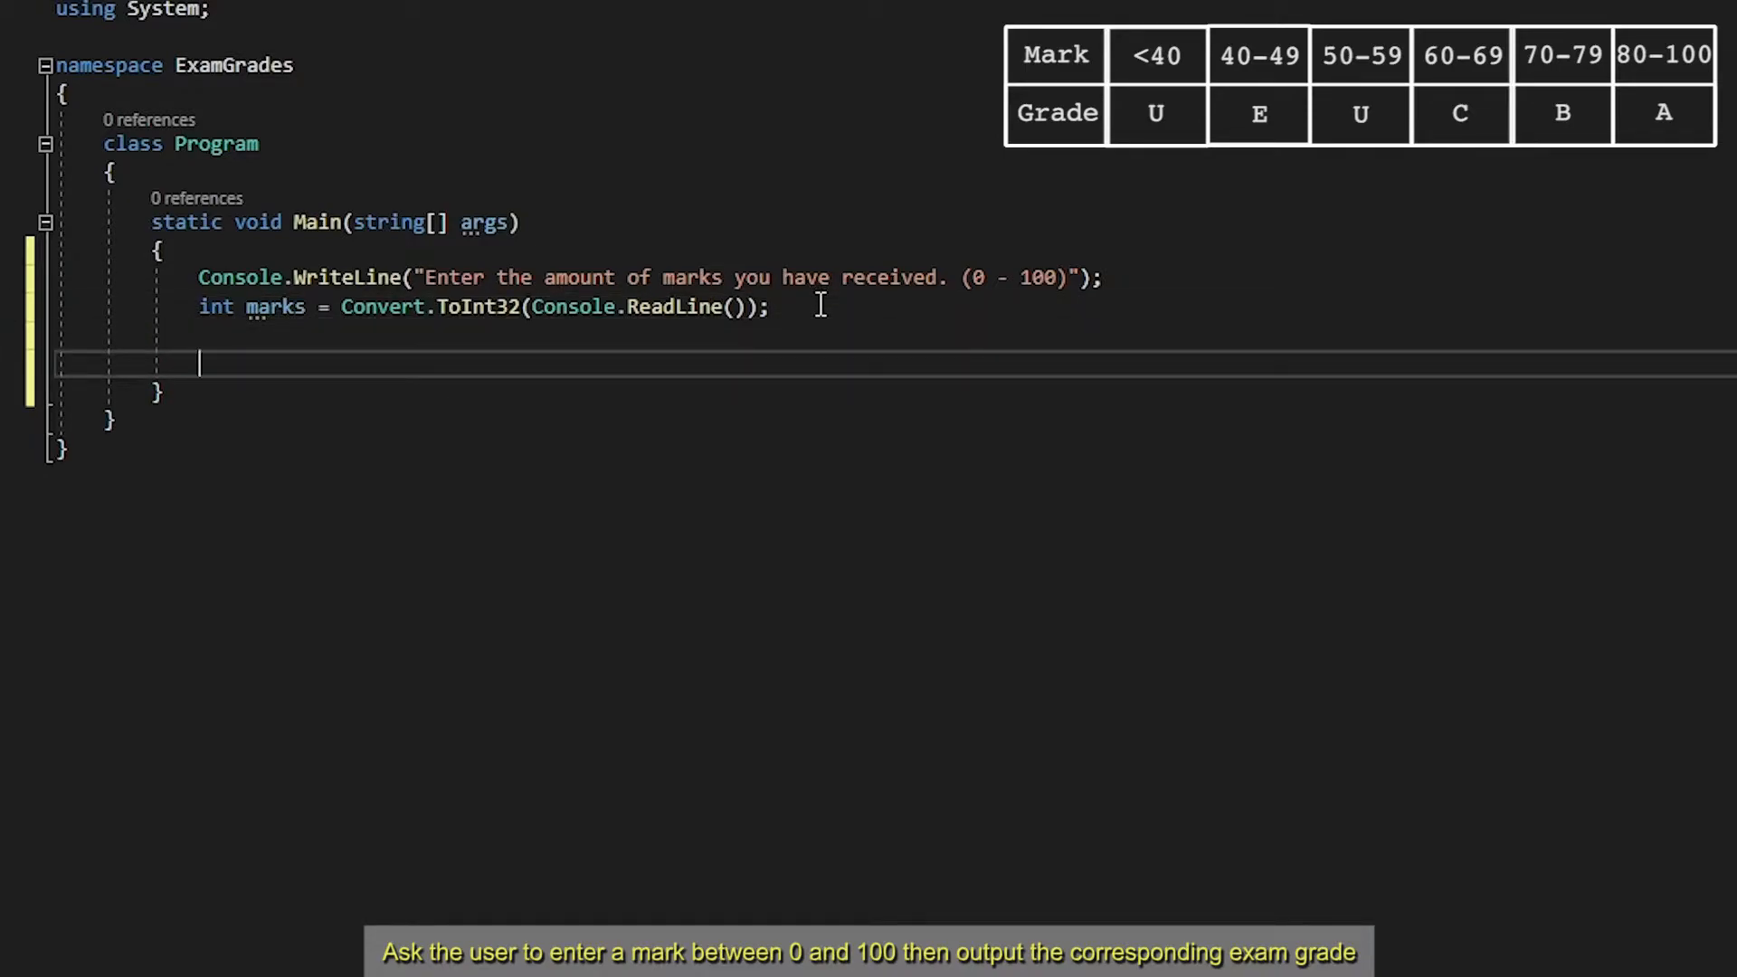
text(s)
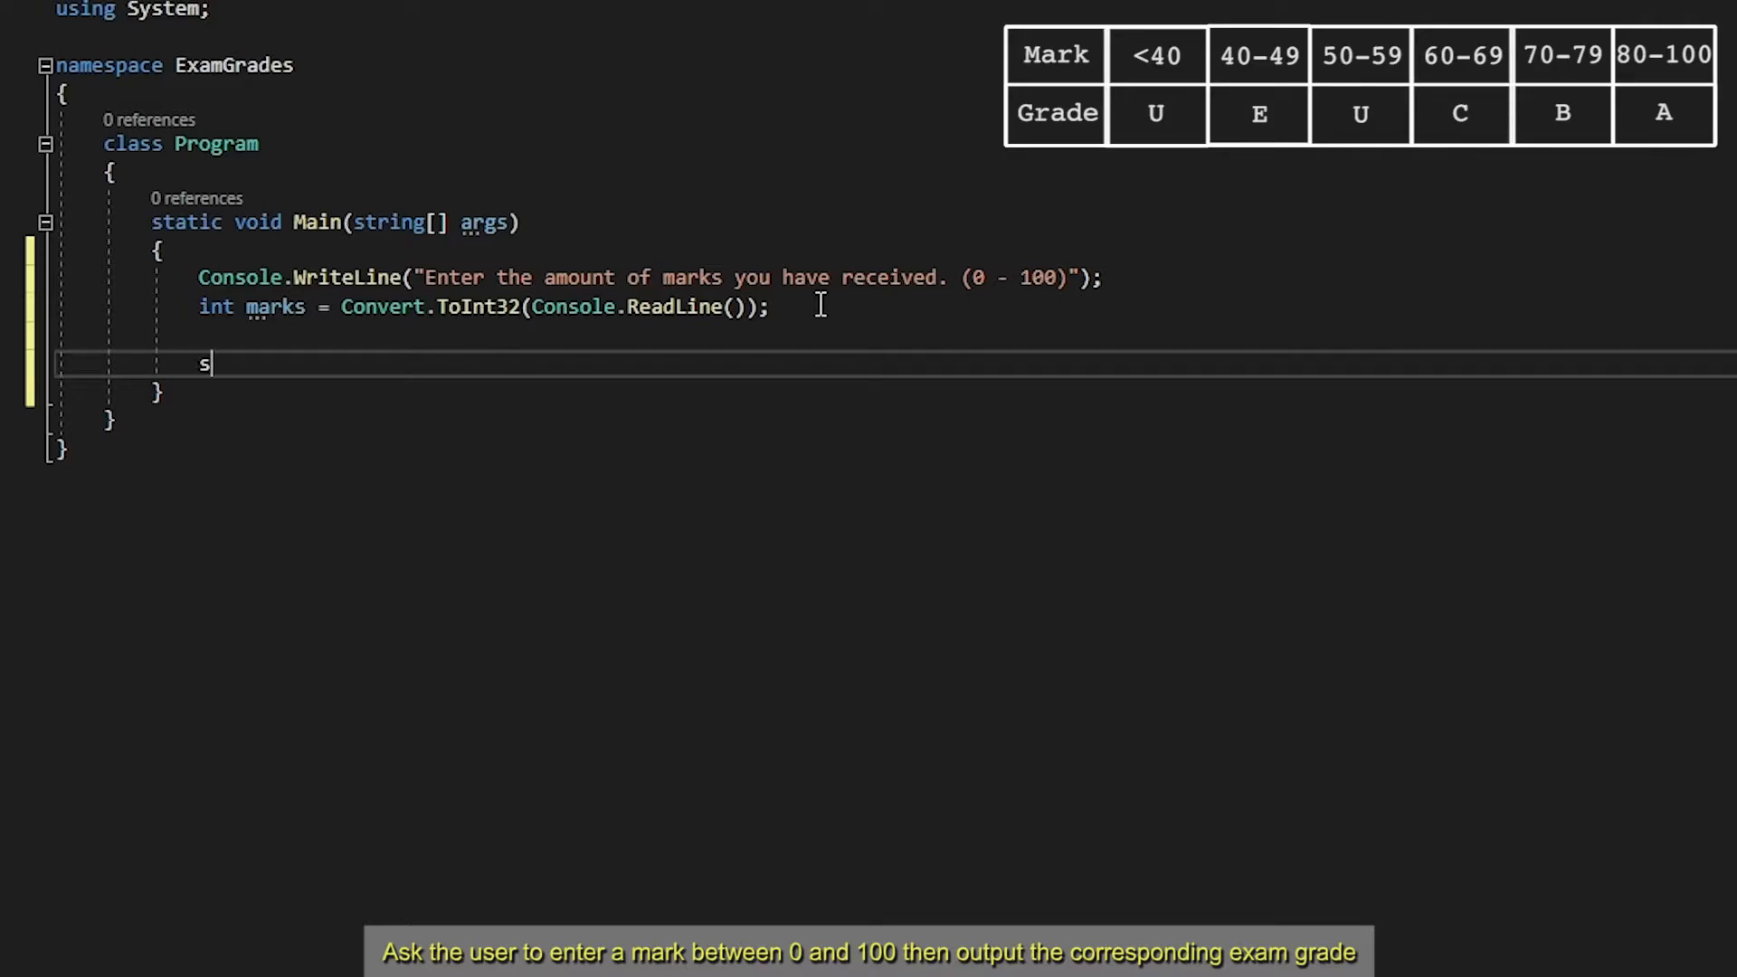
text(witch ()
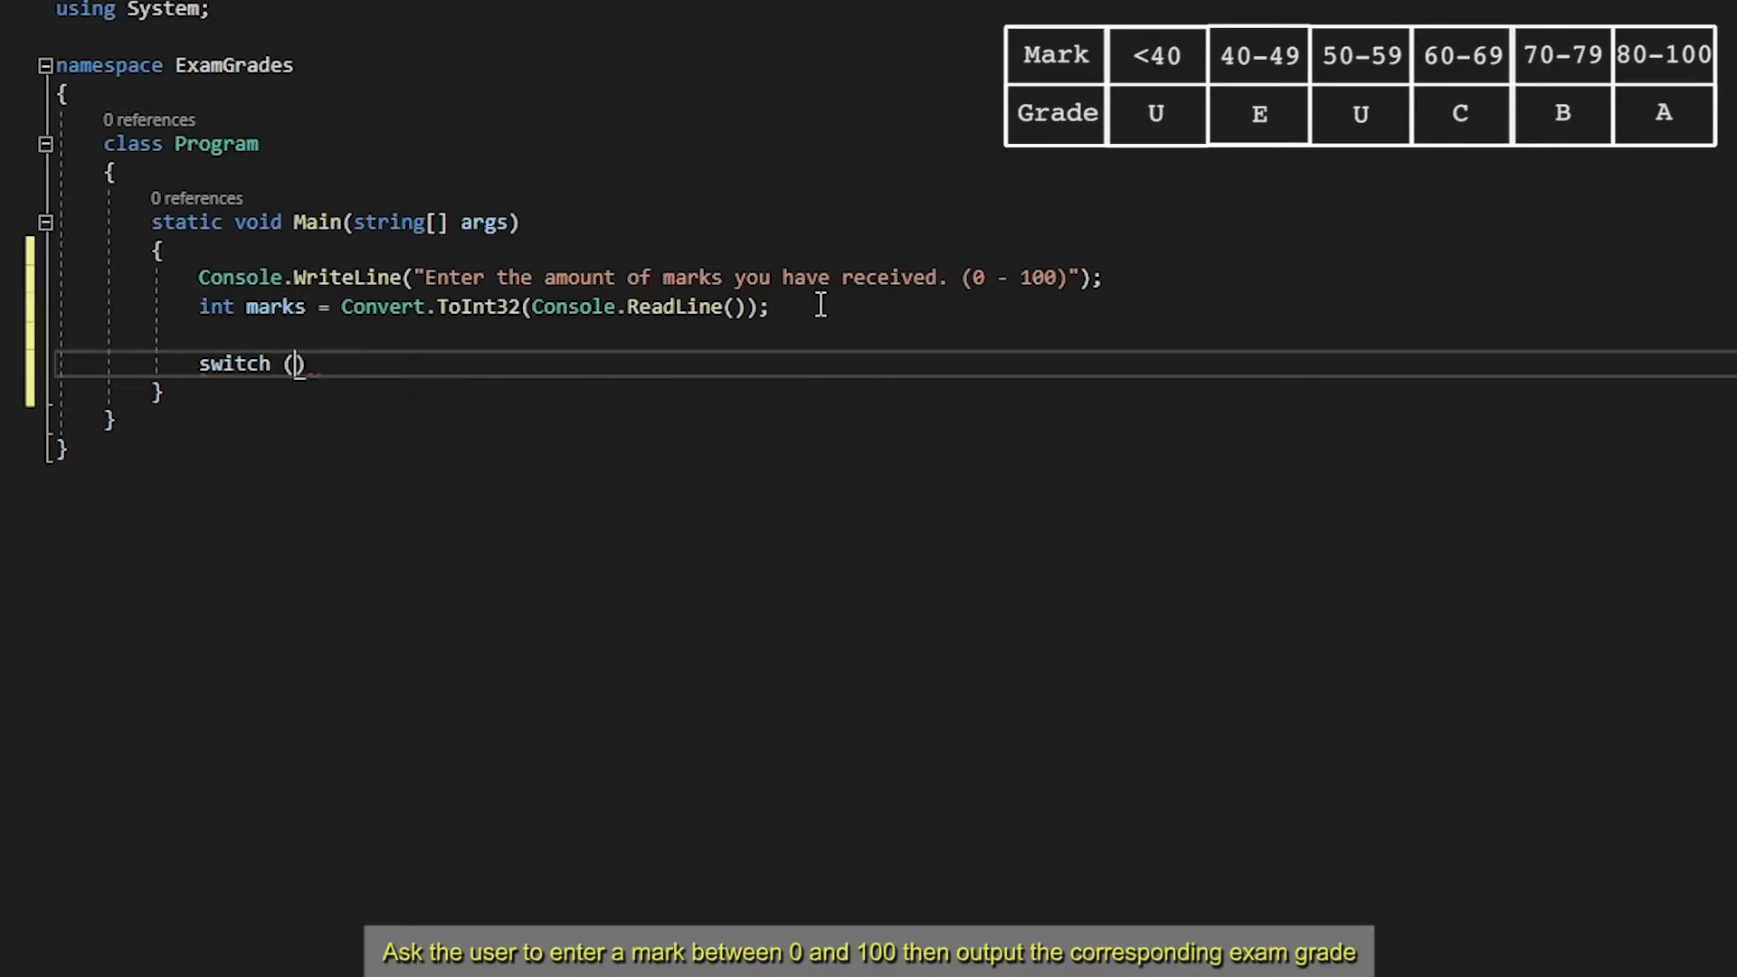
text(ma)
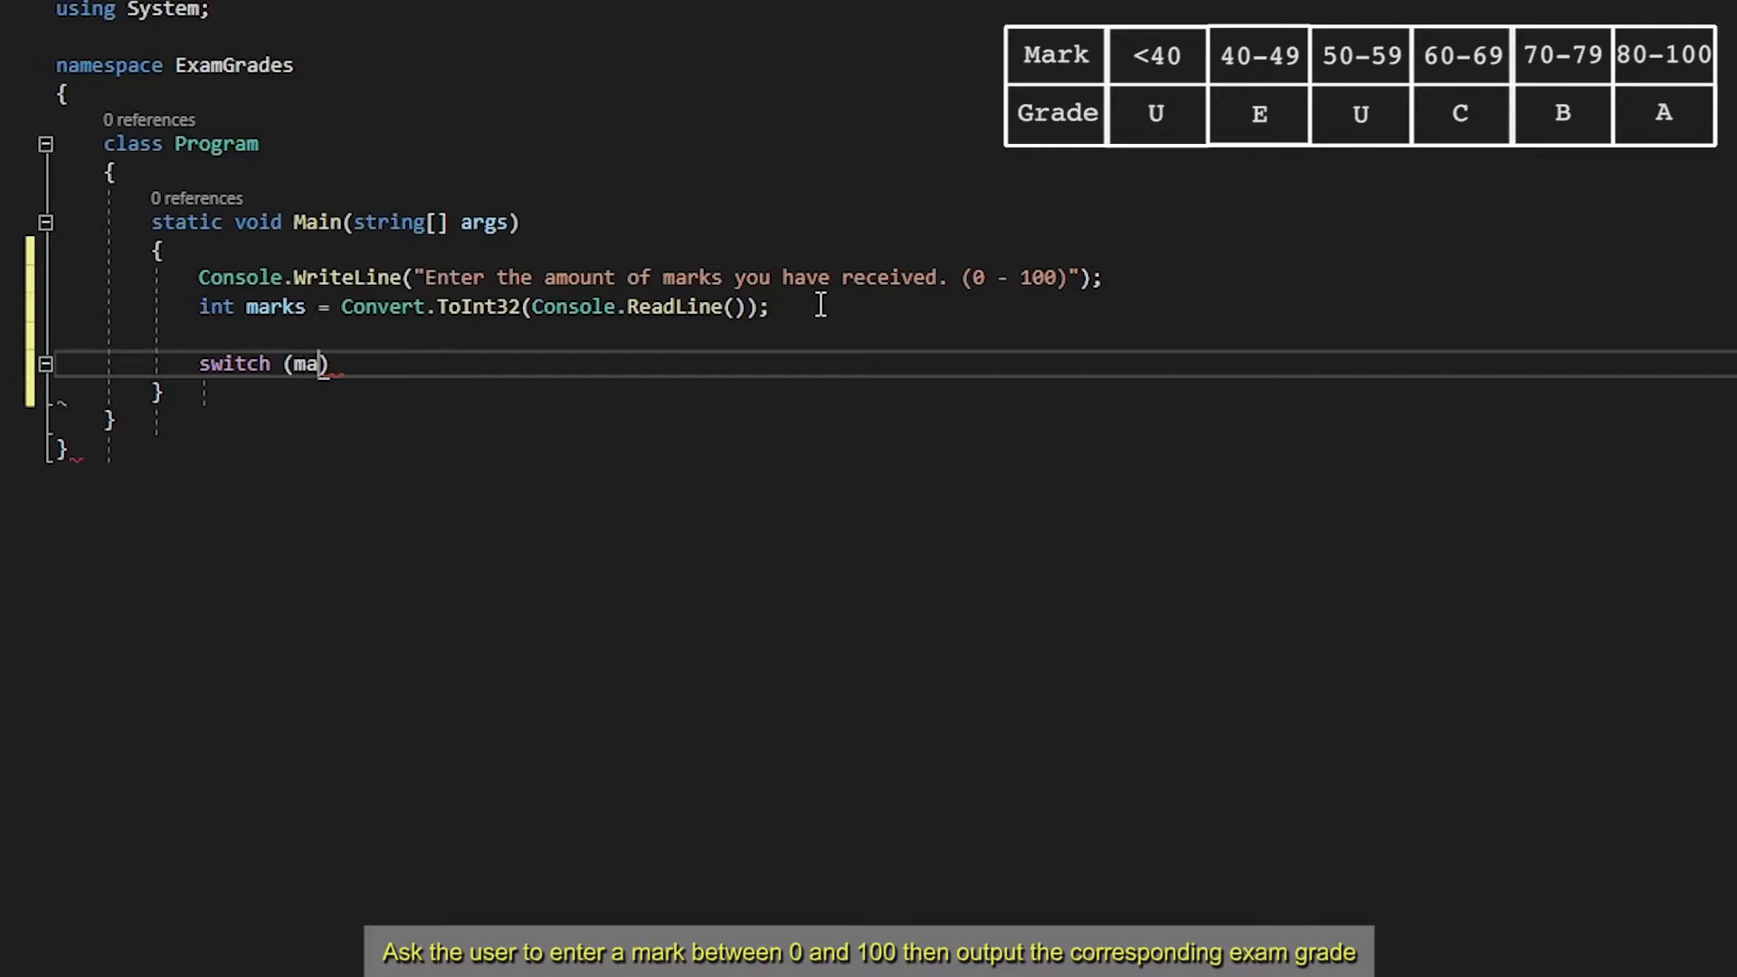
text(rks)
text({)
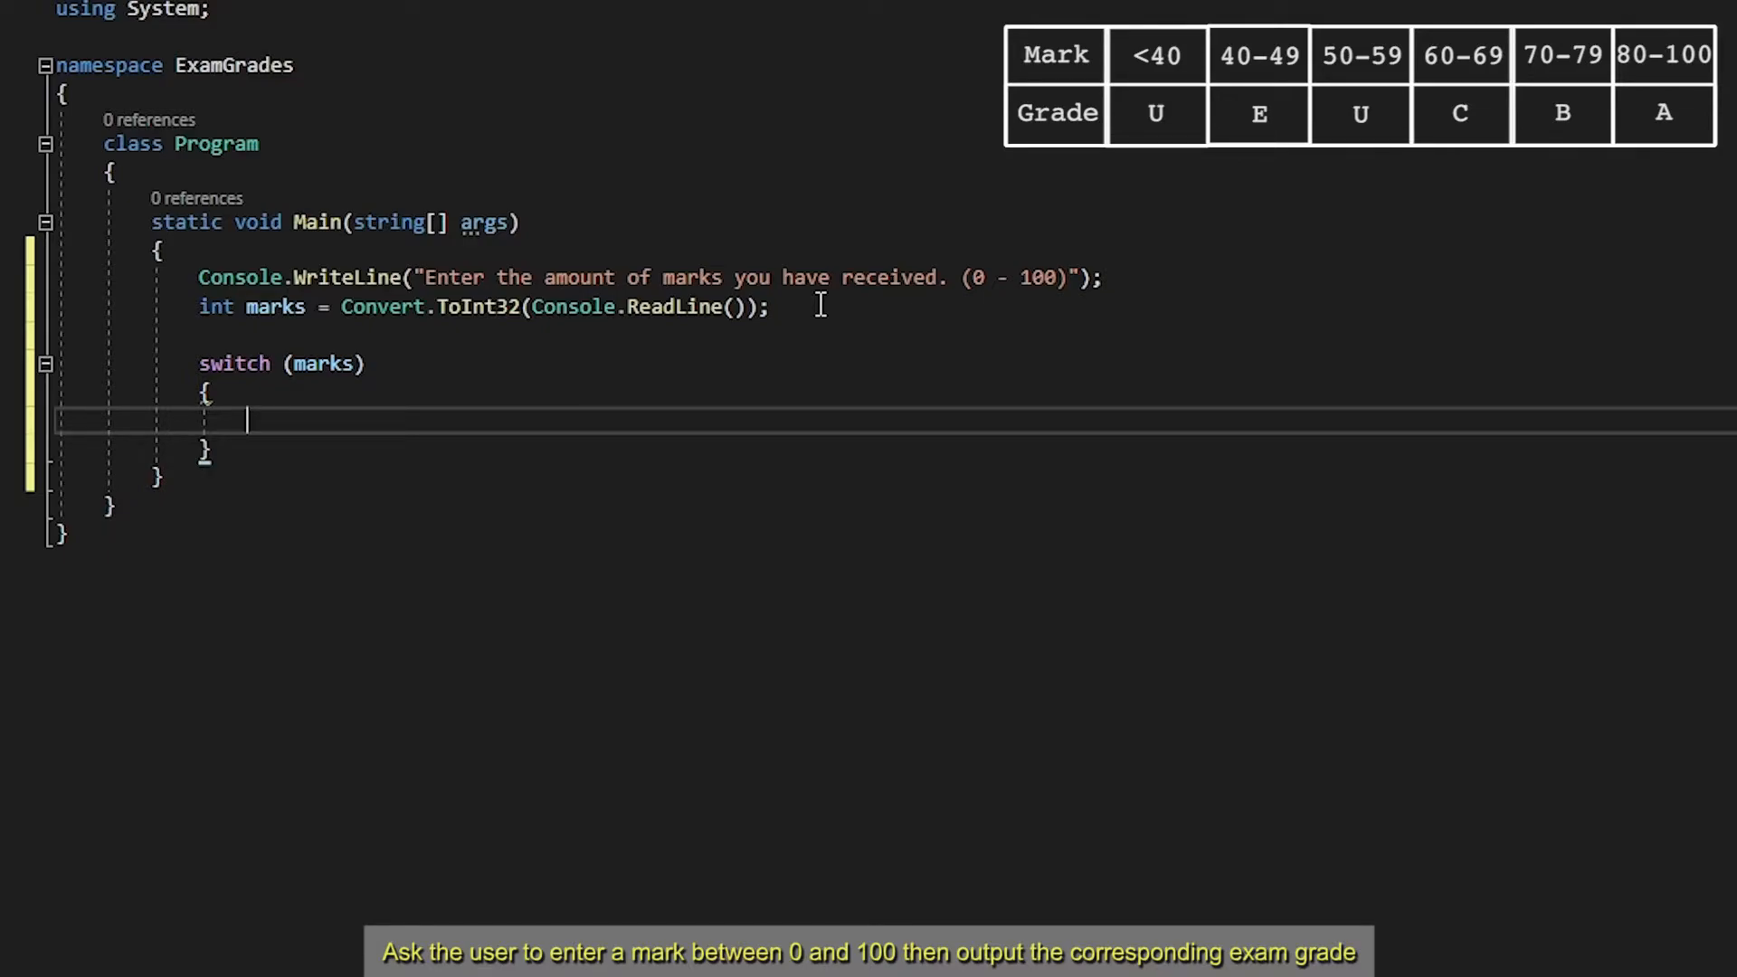
Add the first pattern case int n when n > 80: inside the switch
text(case)
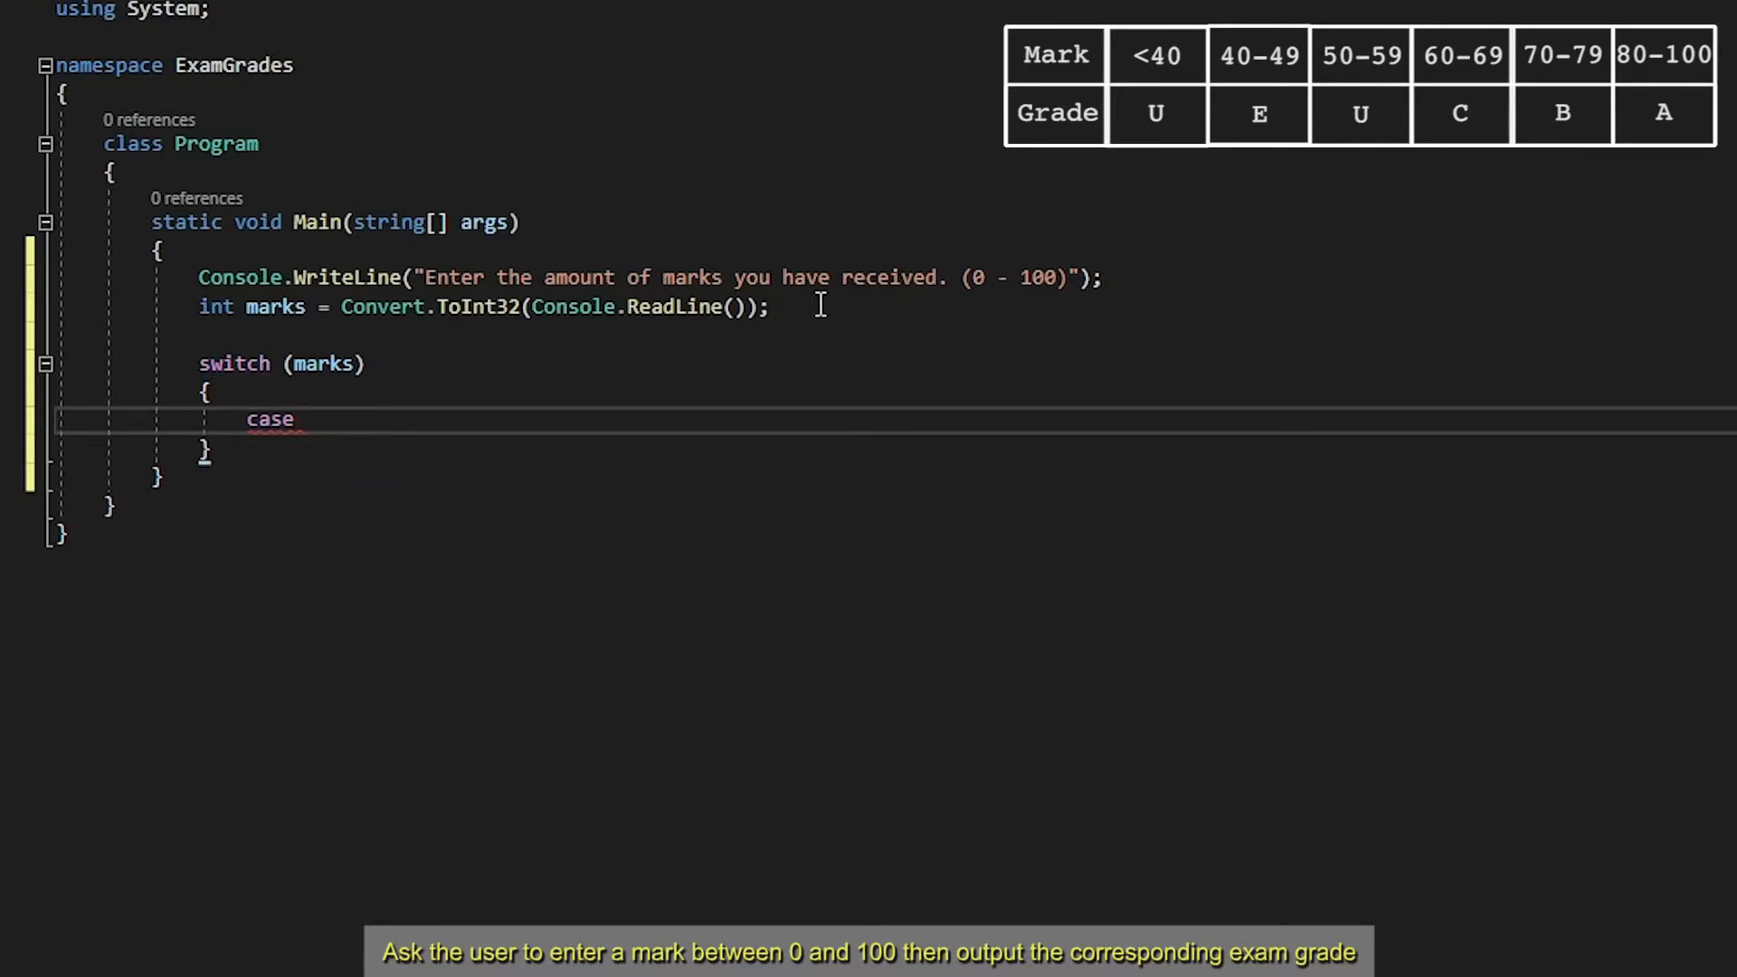
text(int n when n)
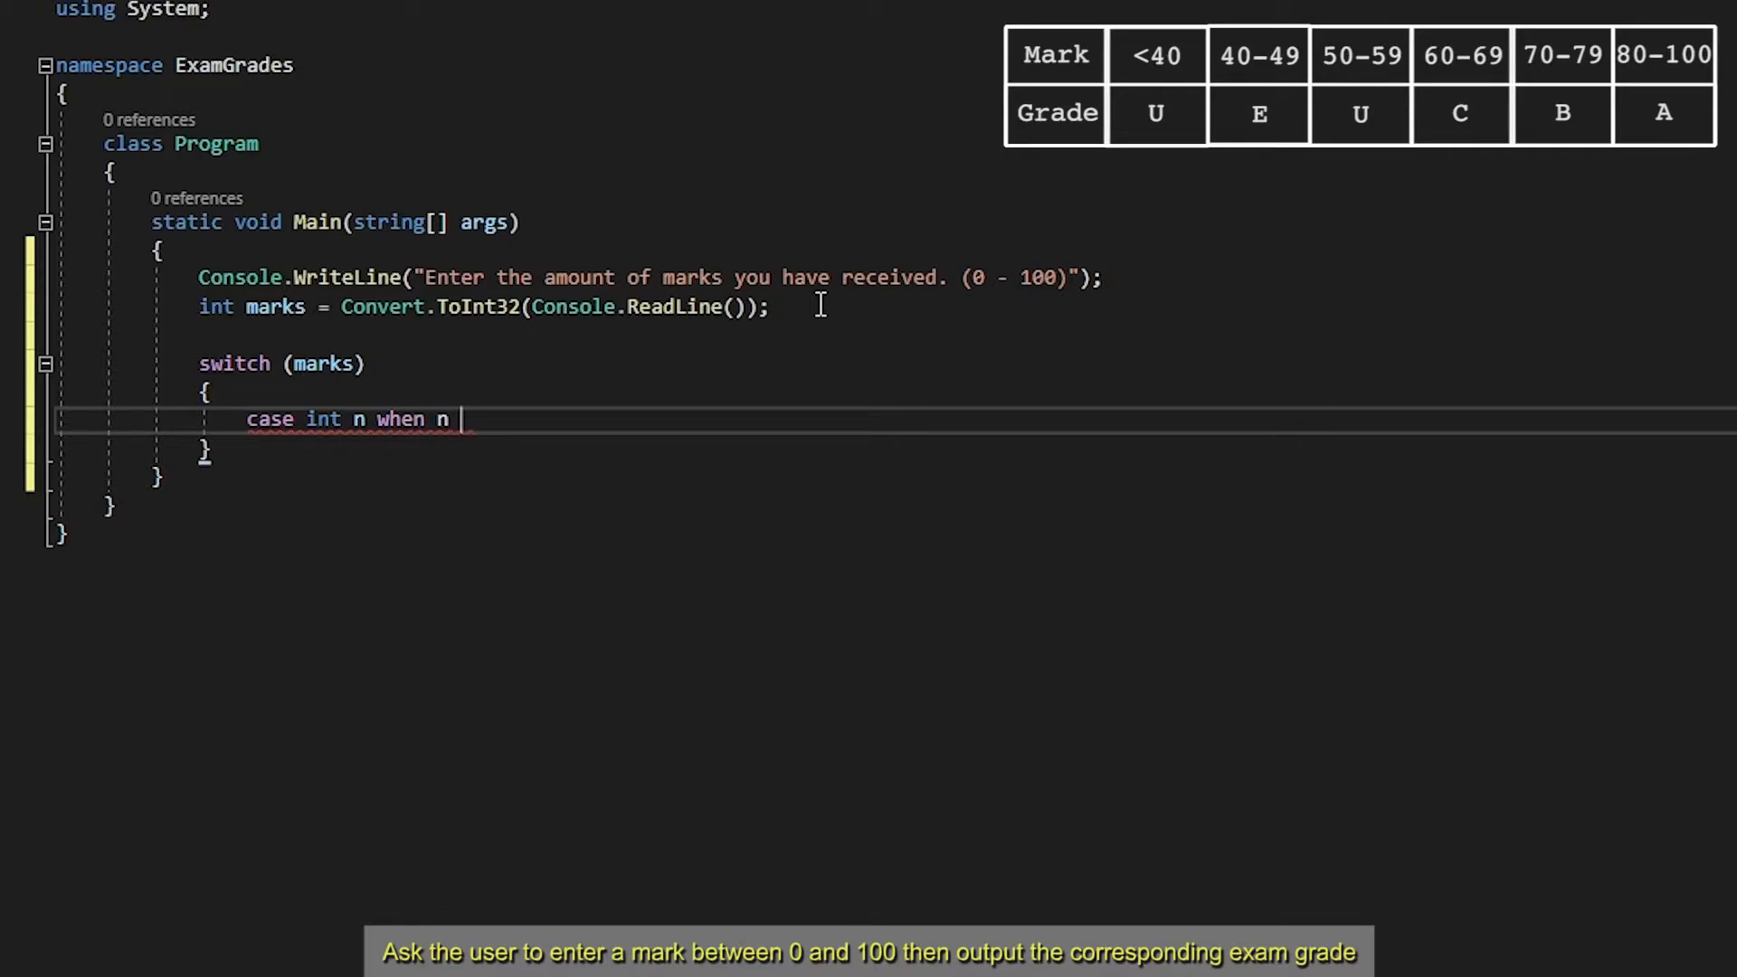
text(>>)
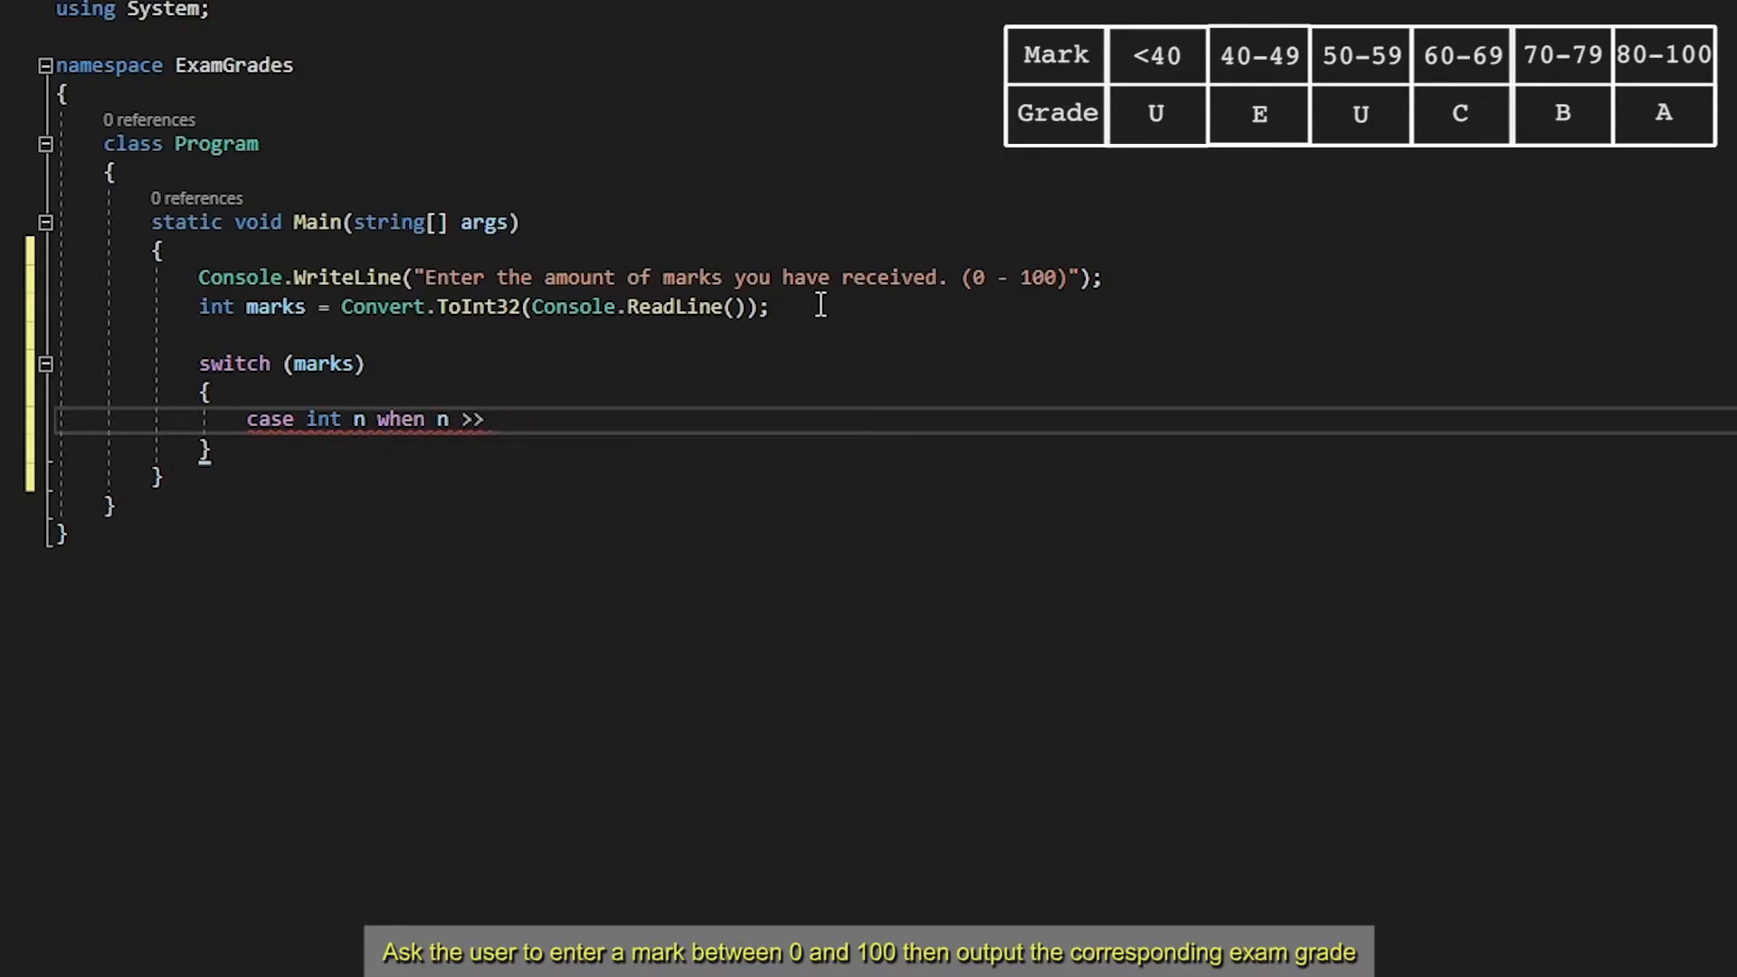
key(Backspace)
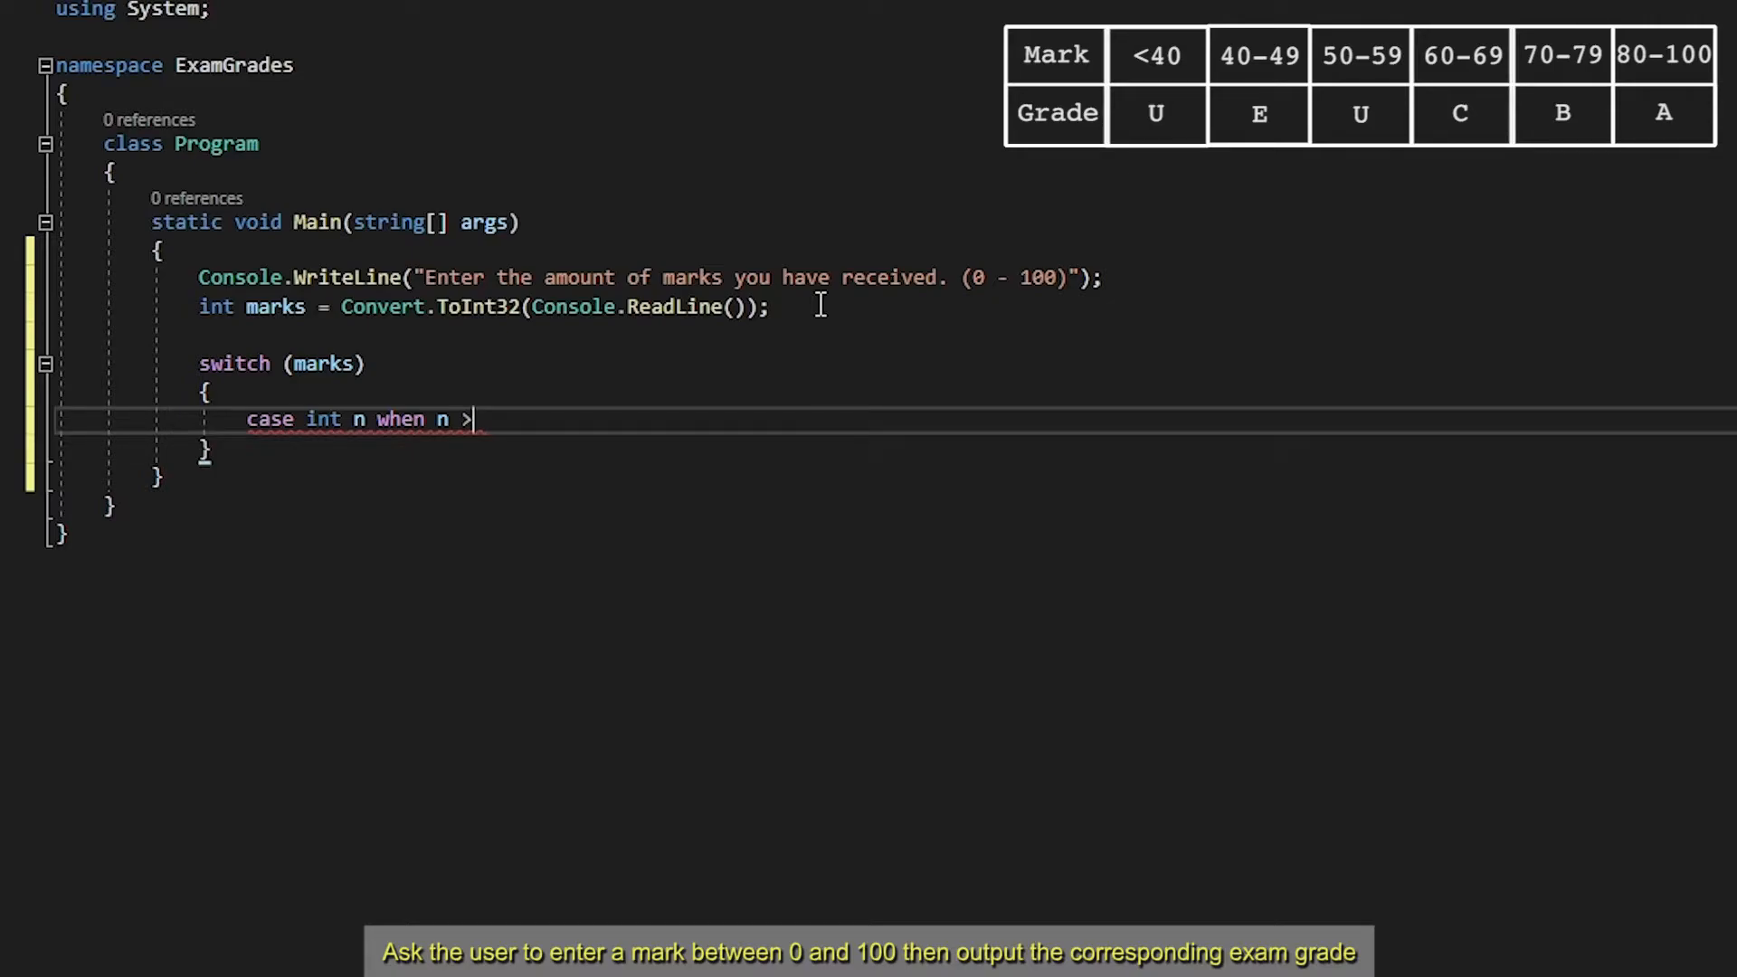
text(80)
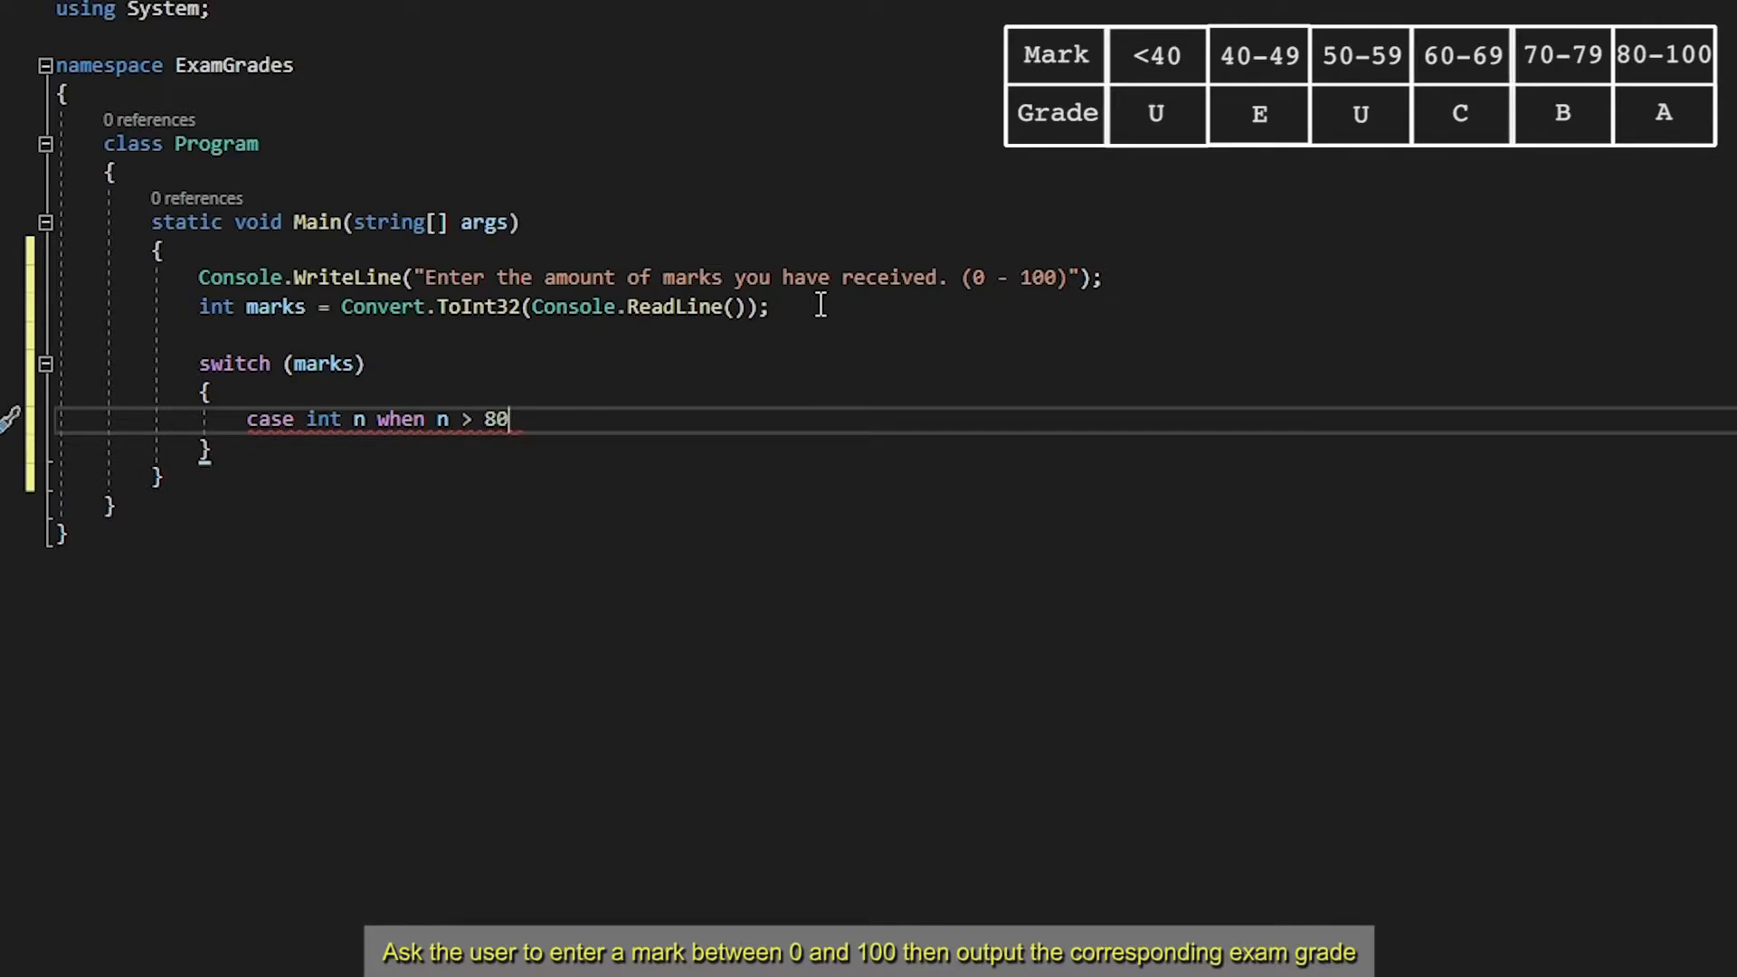
text(:)
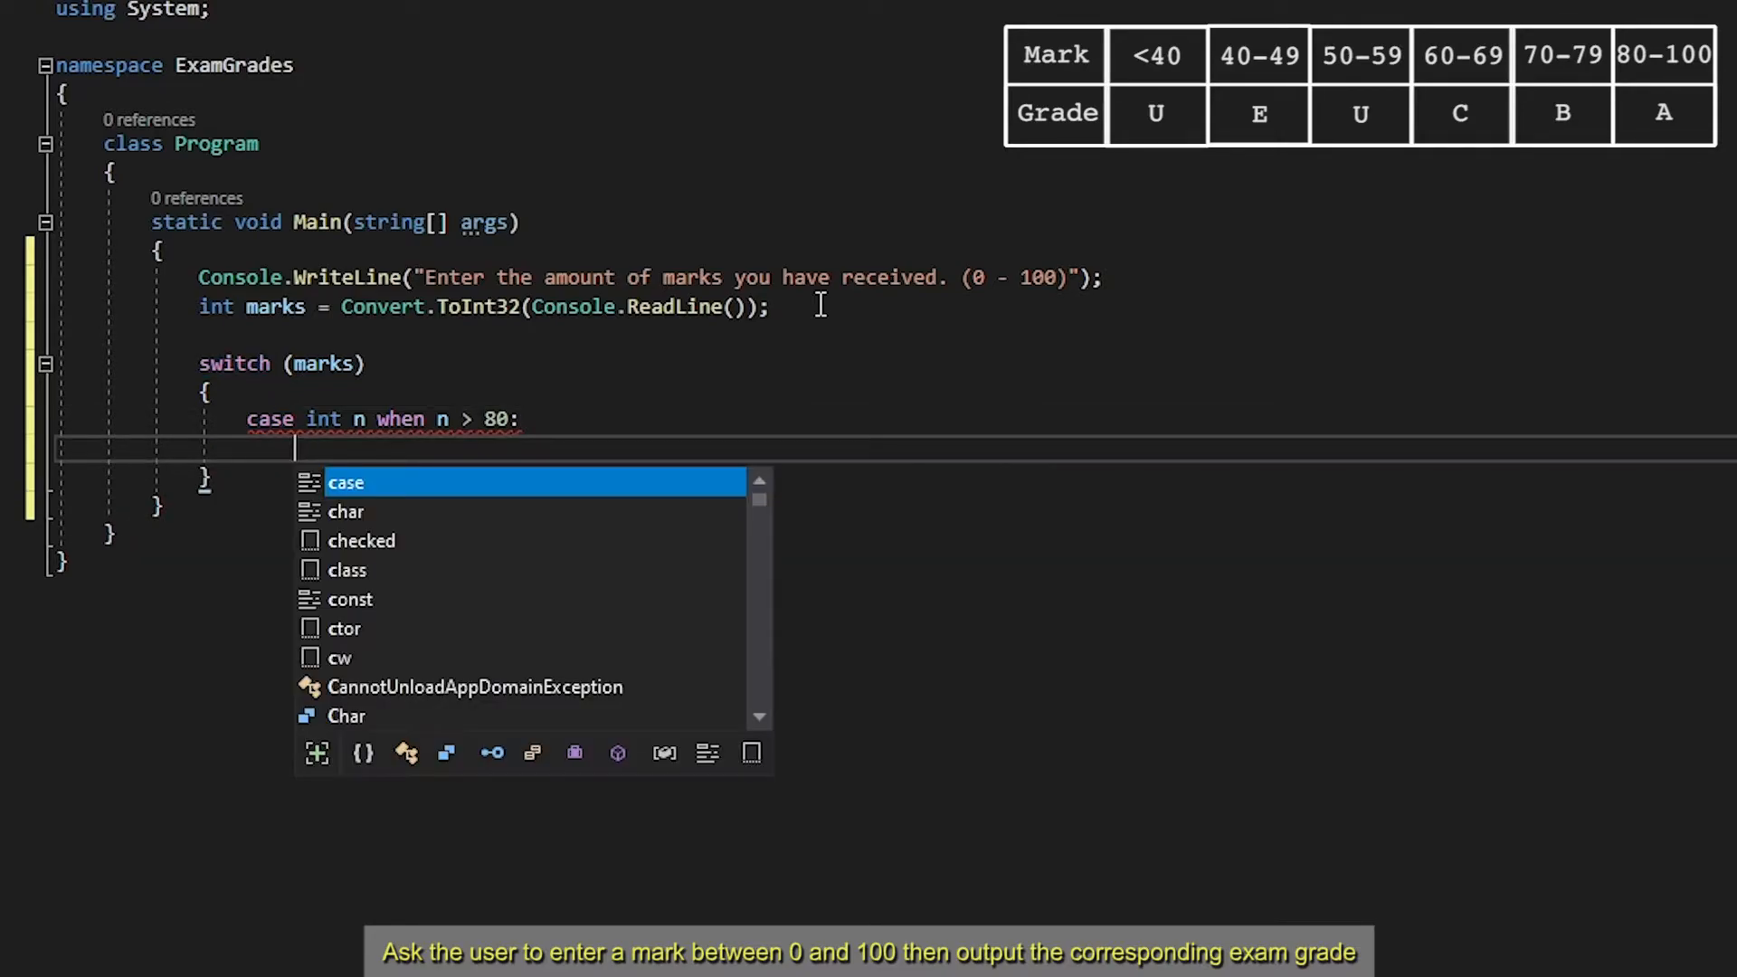
Have the first case use n >= 80, print "Grade A" and break
text(Console.WriteLine(");)
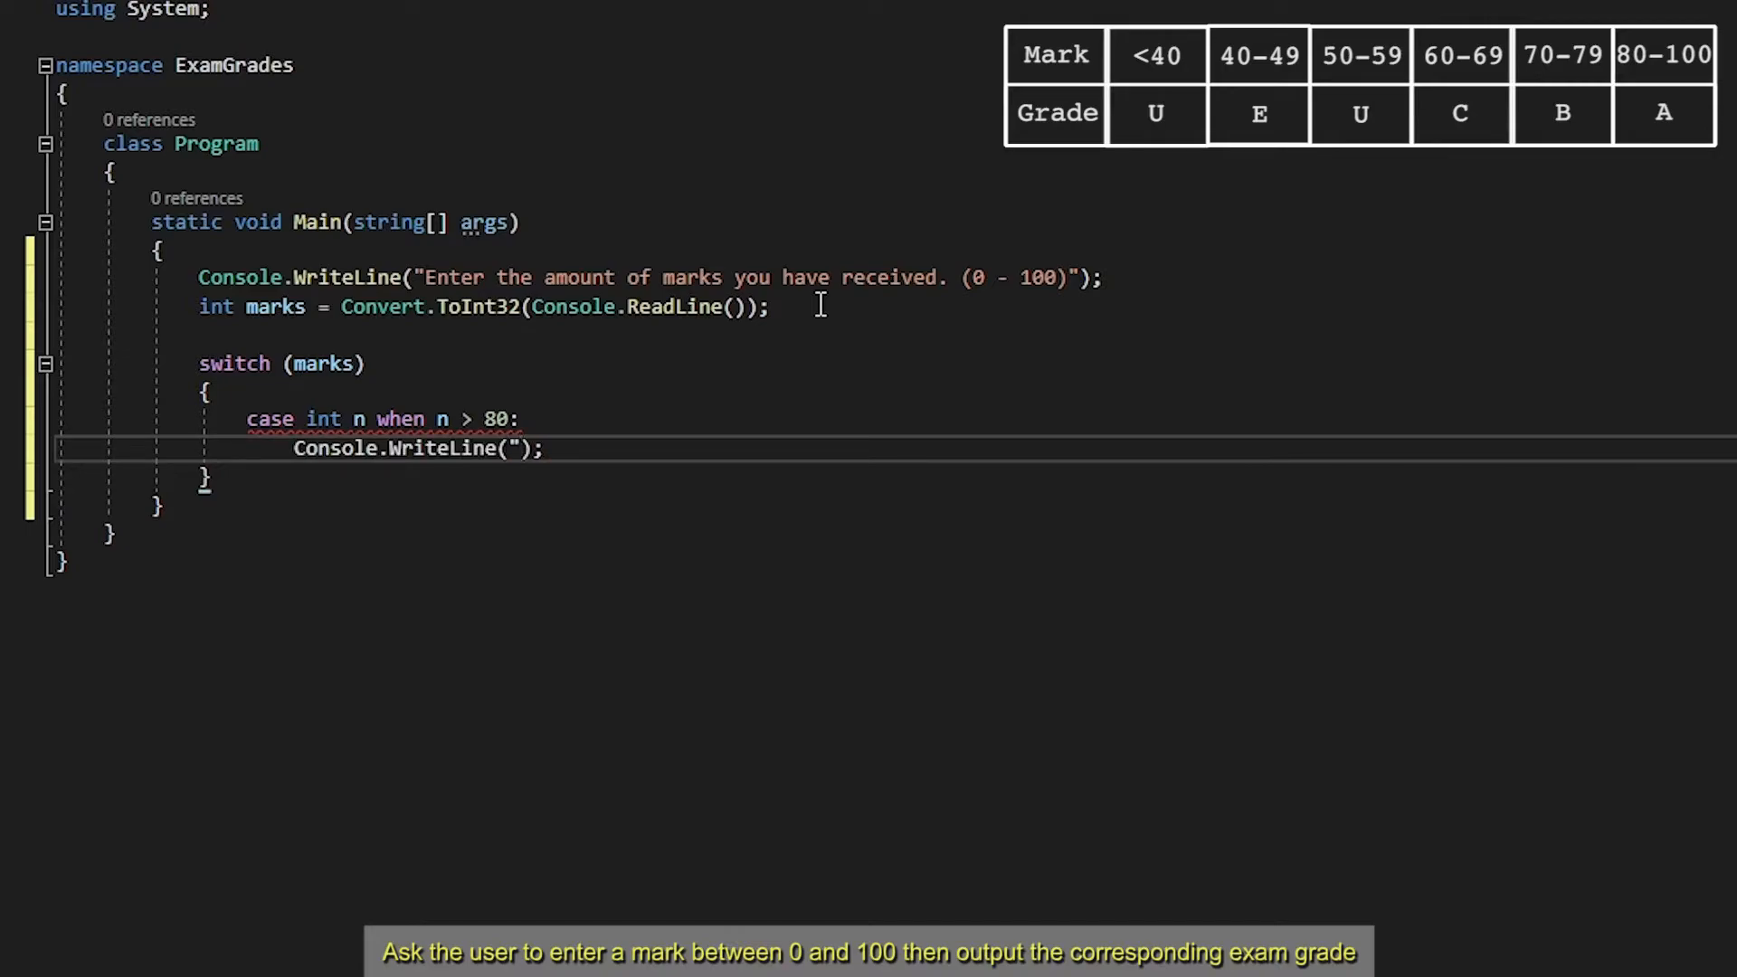
text(Grade A)
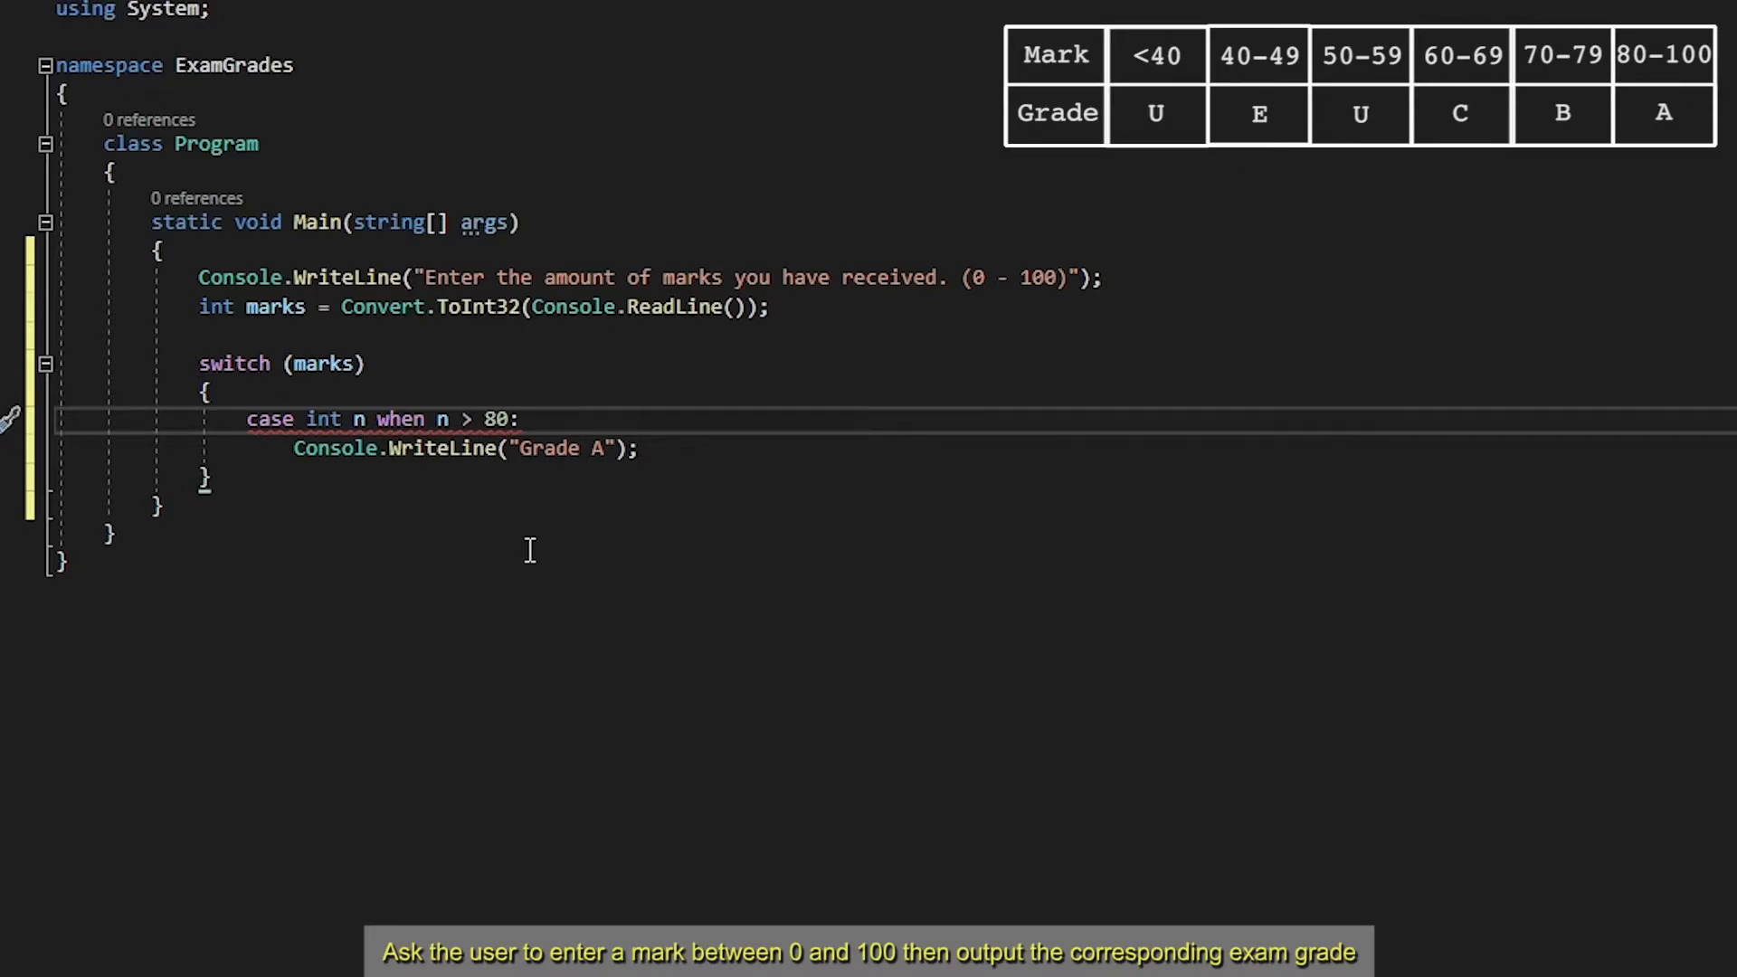
text(=)
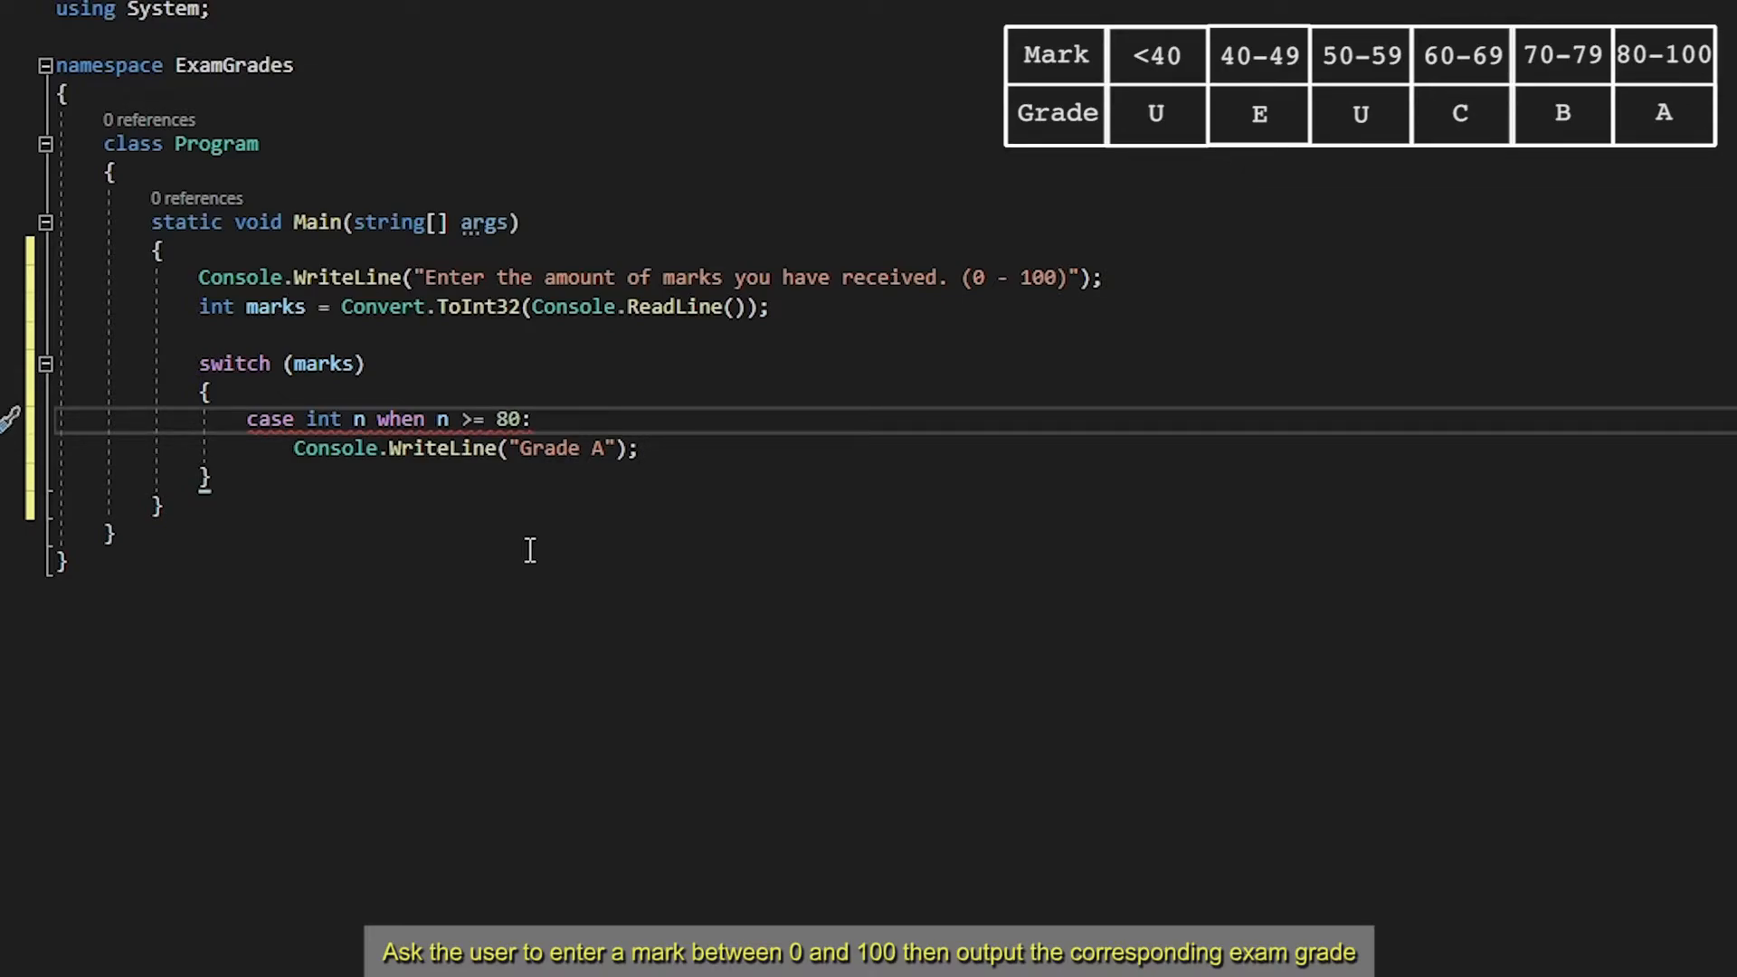
mouse_move(731, 460)
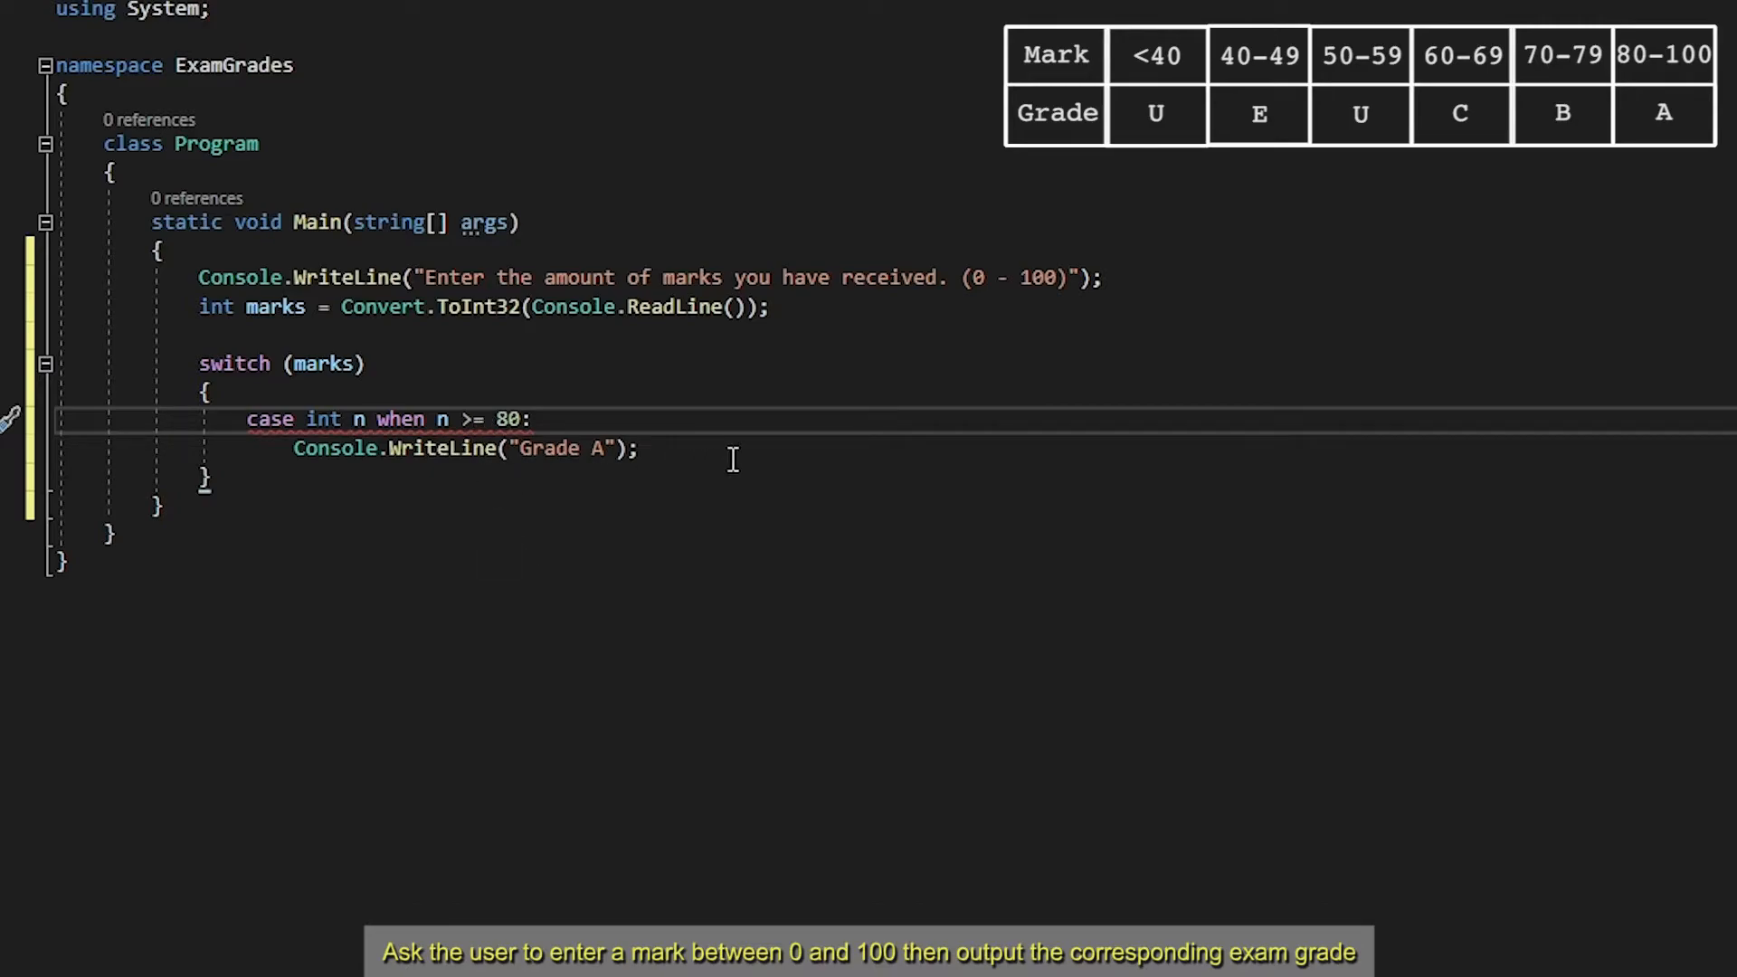
text(brt)
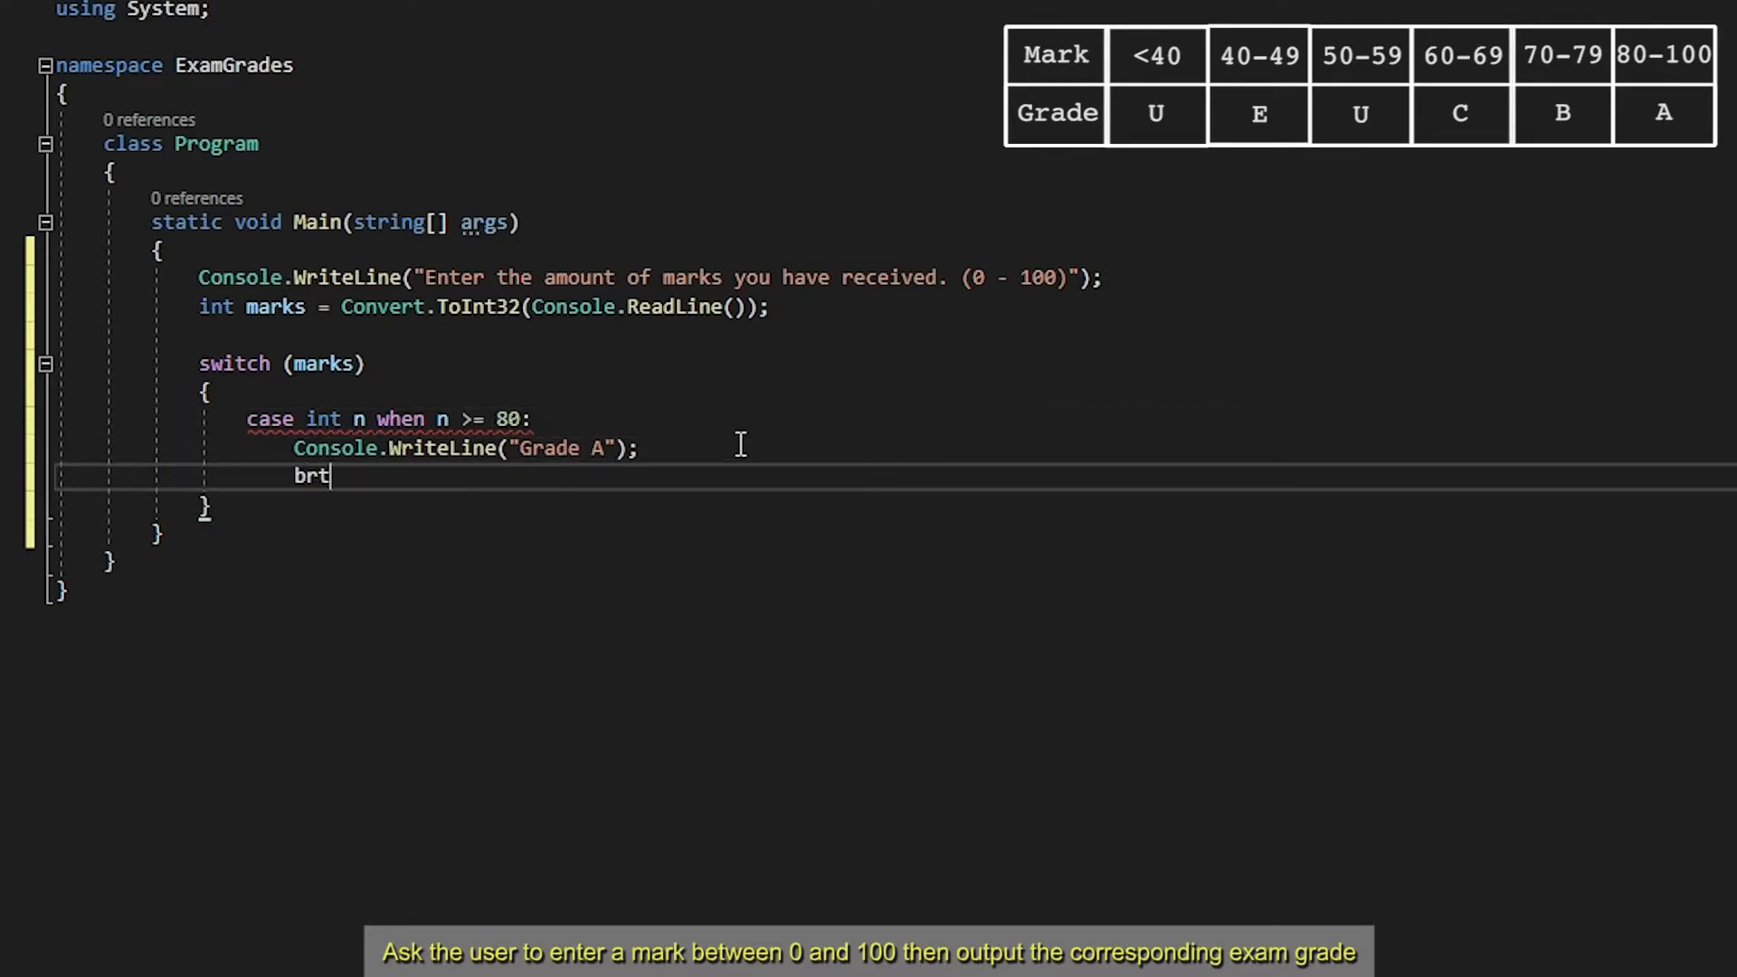
text(eak;)
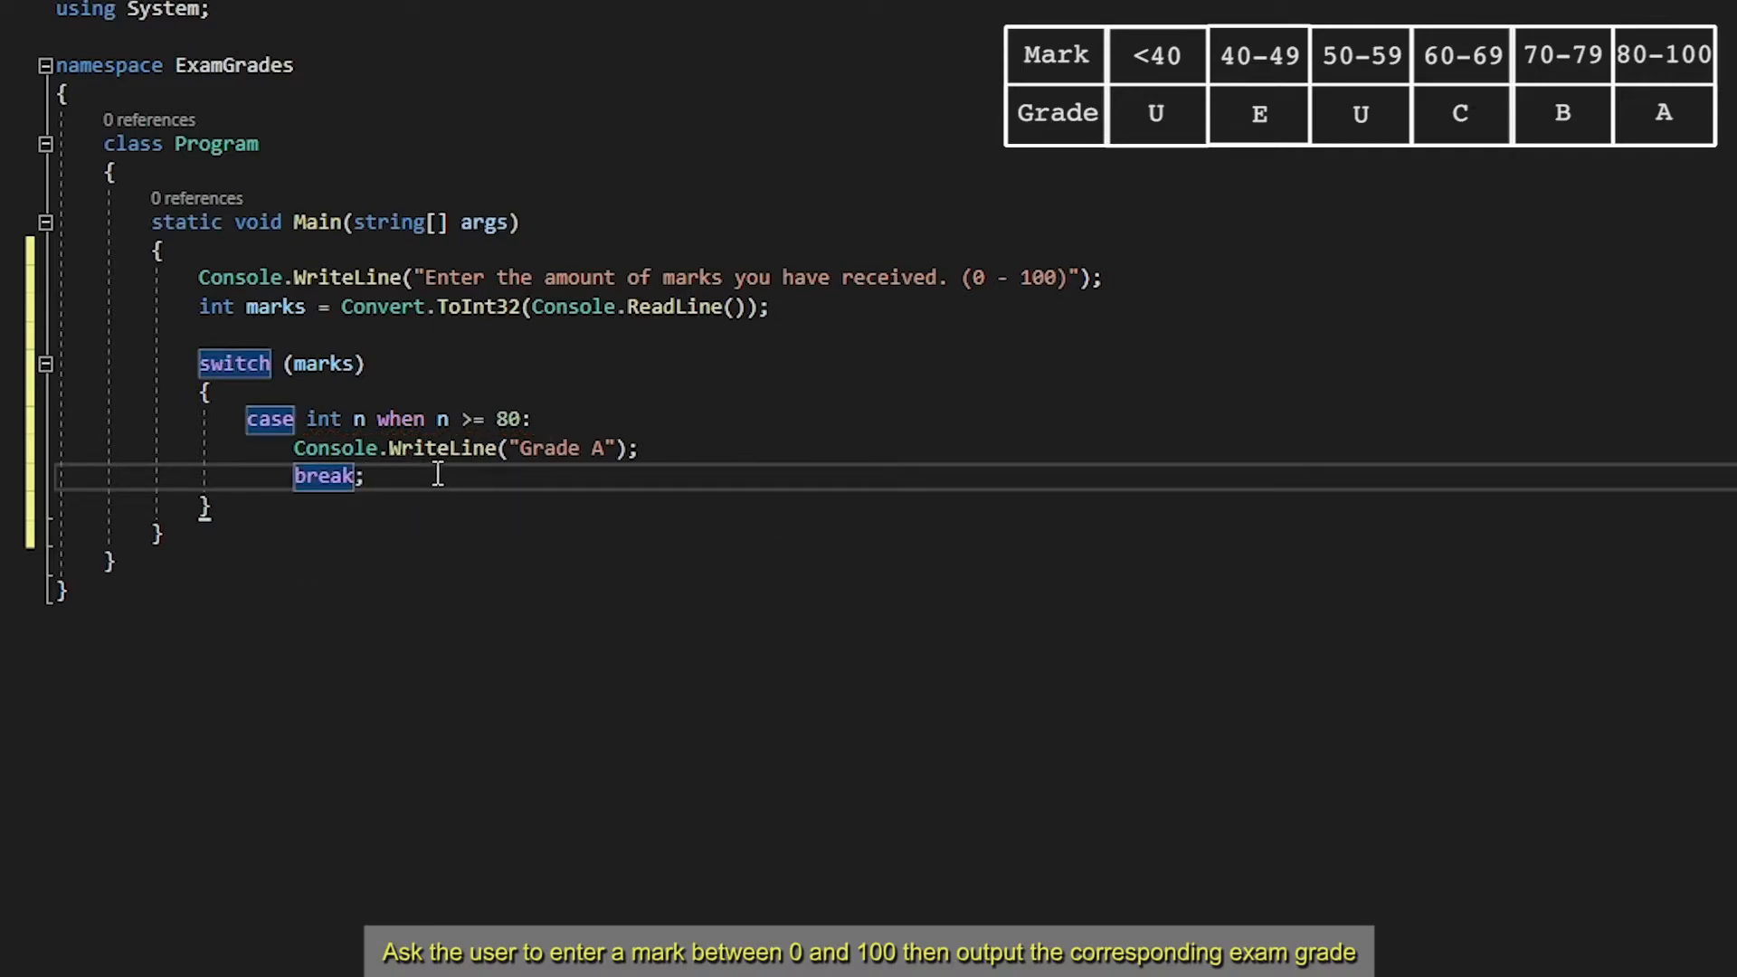
mouse_move(304, 418)
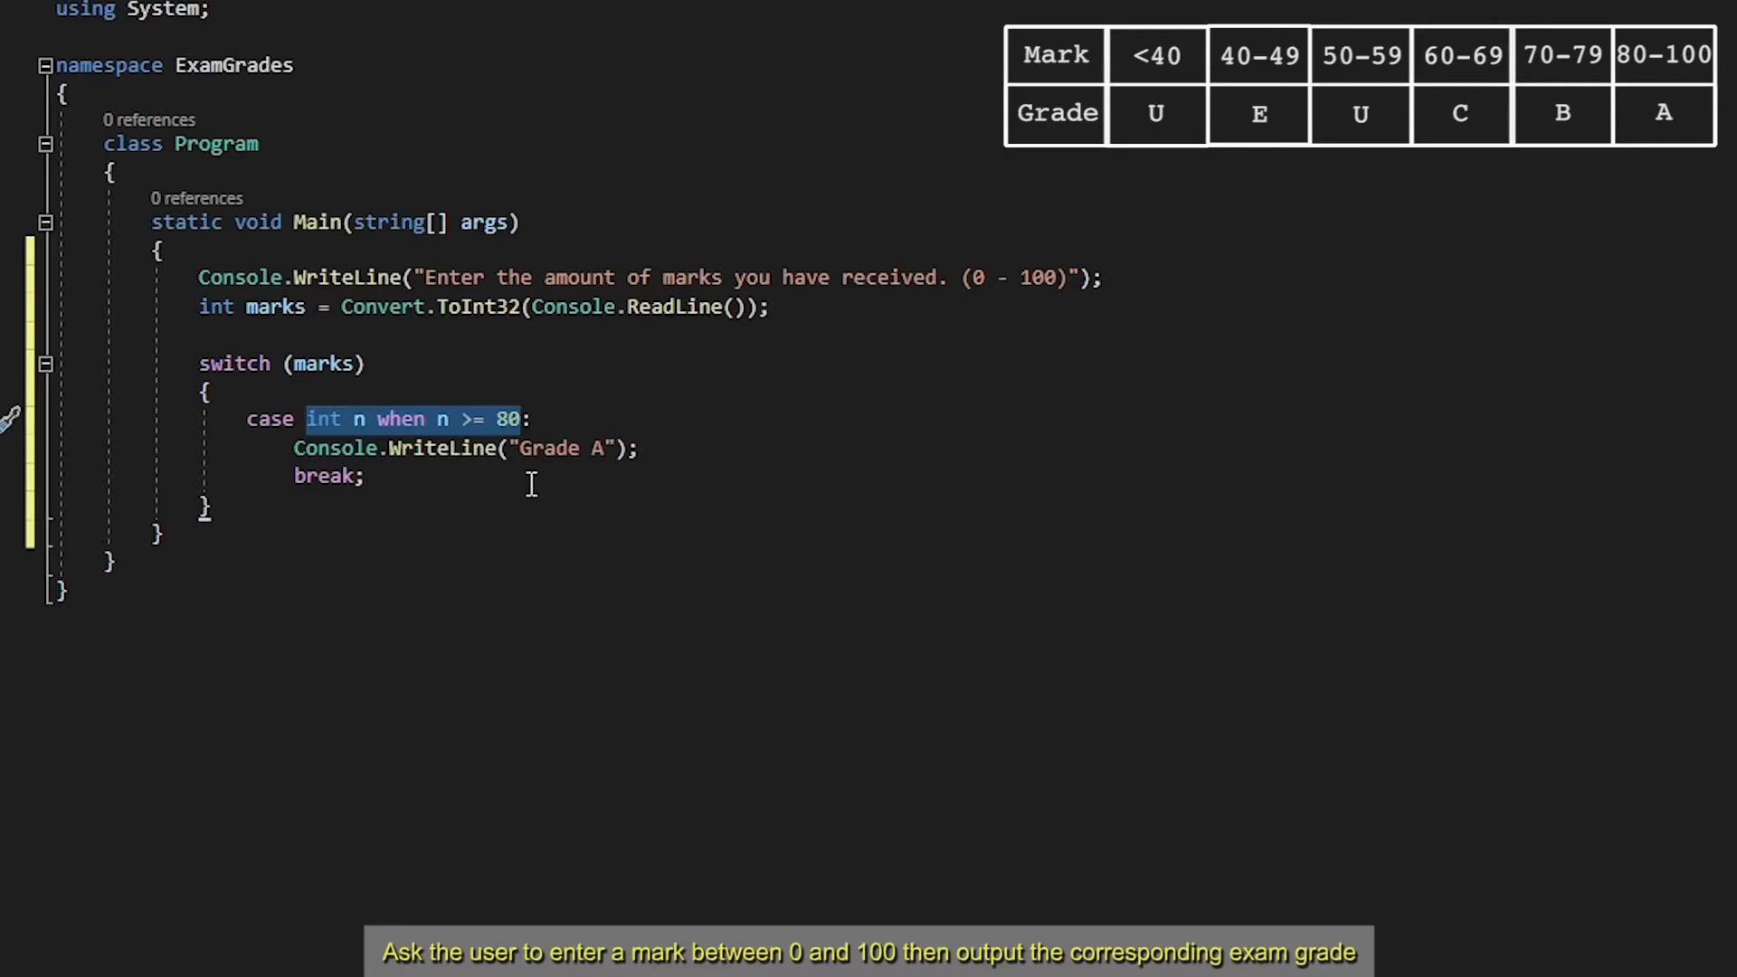
mouse_move(522, 481)
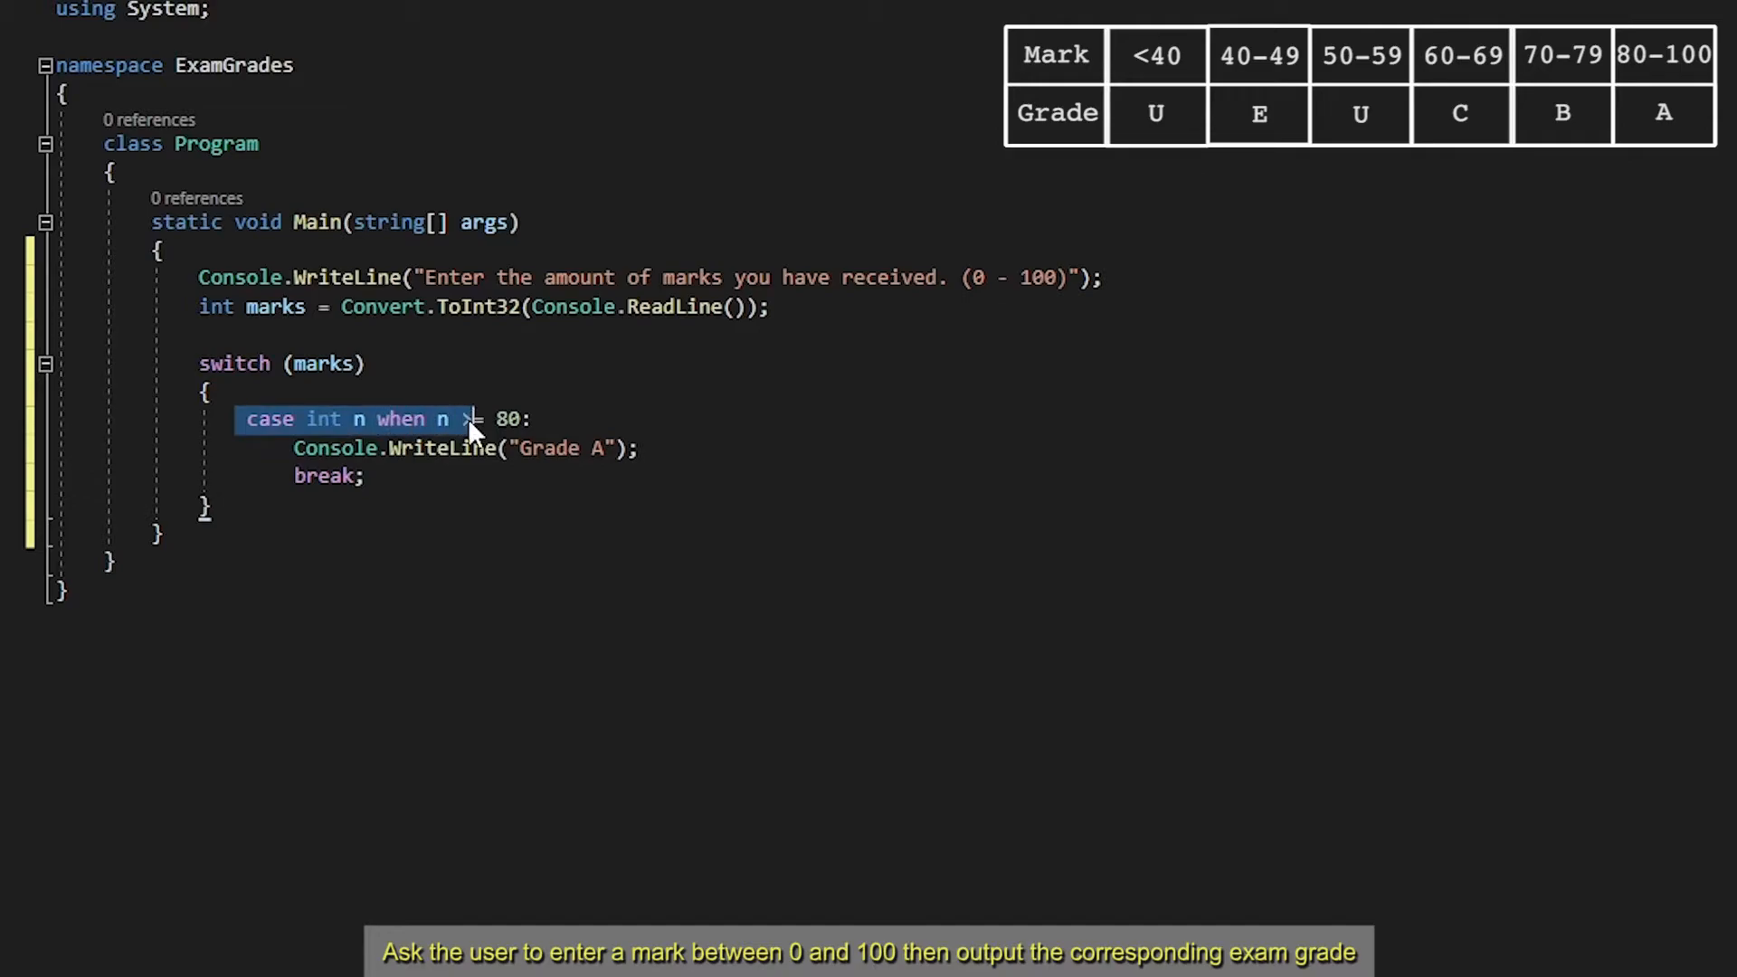
text(= 40:)
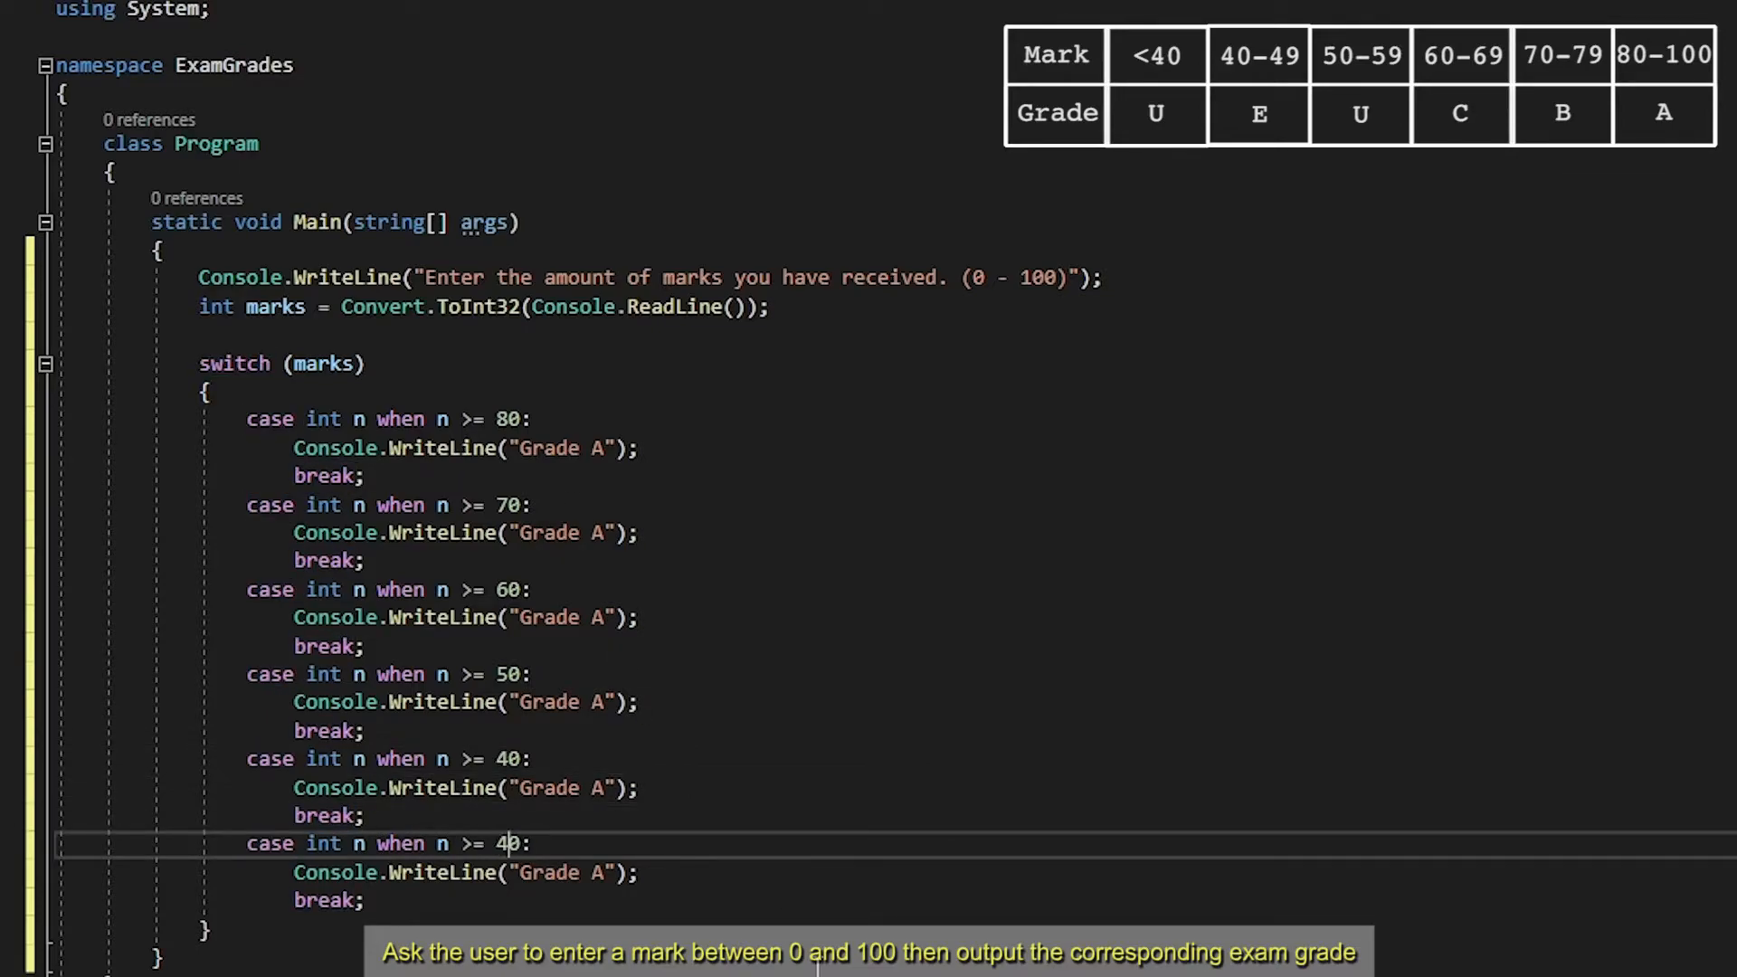
Change the last pasted case's condition to n < 40
key(Backspace)
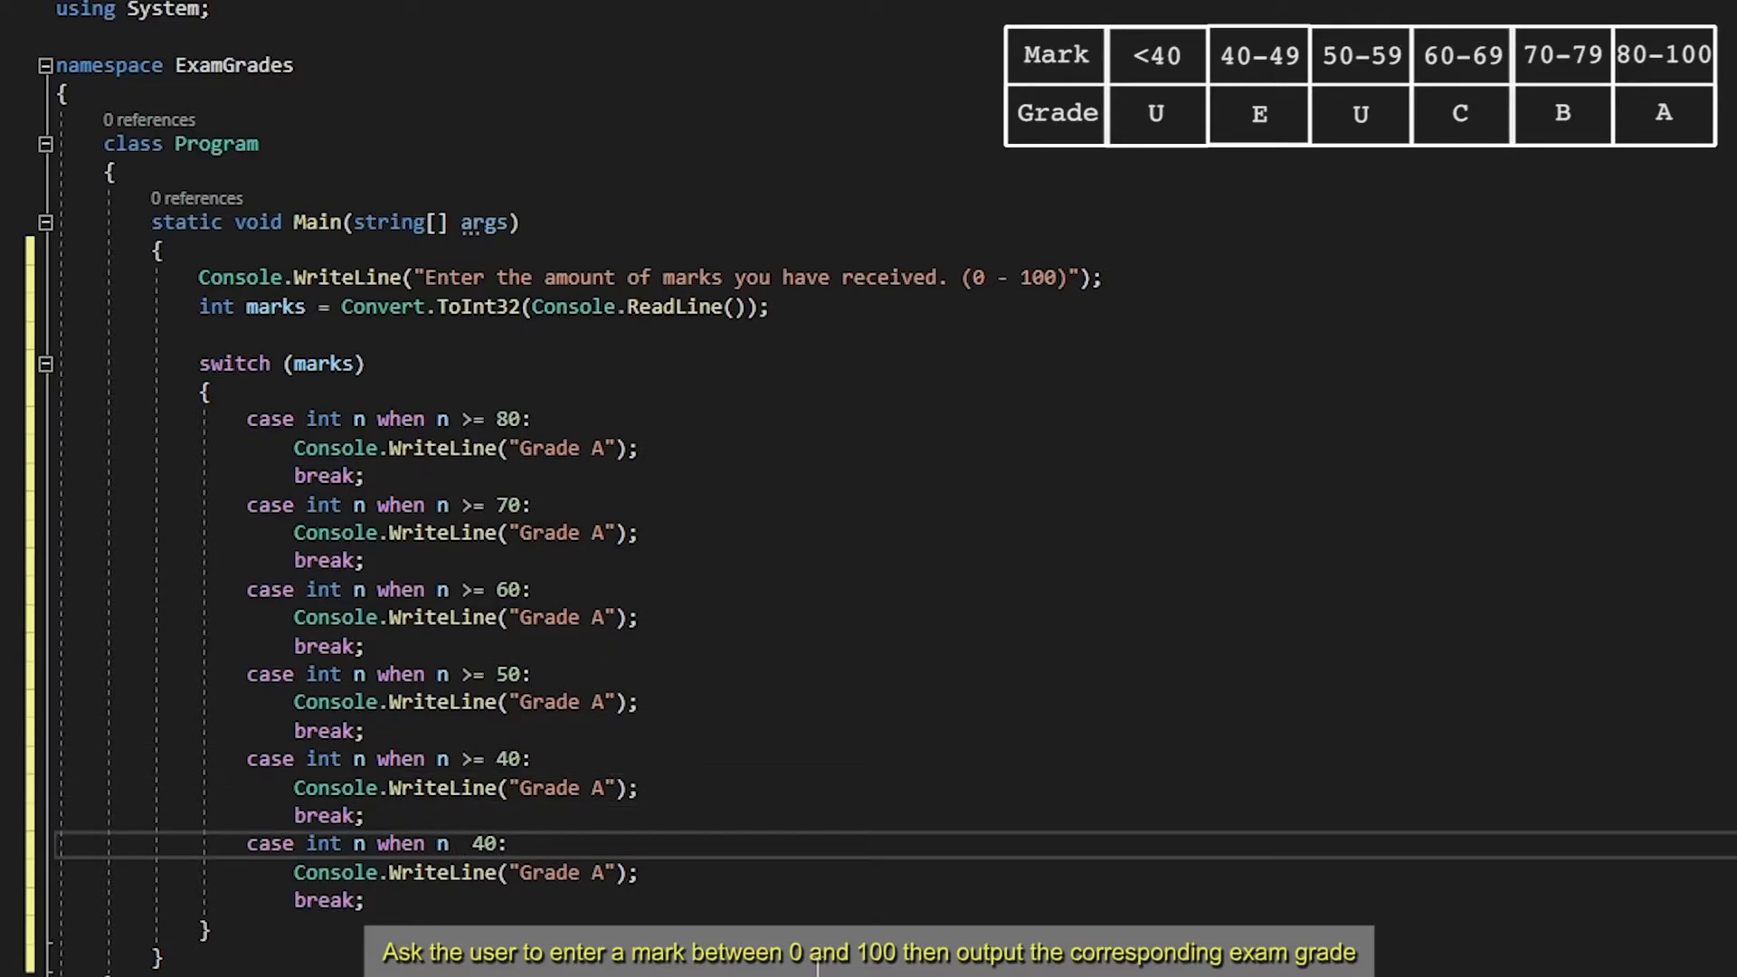
text(<)
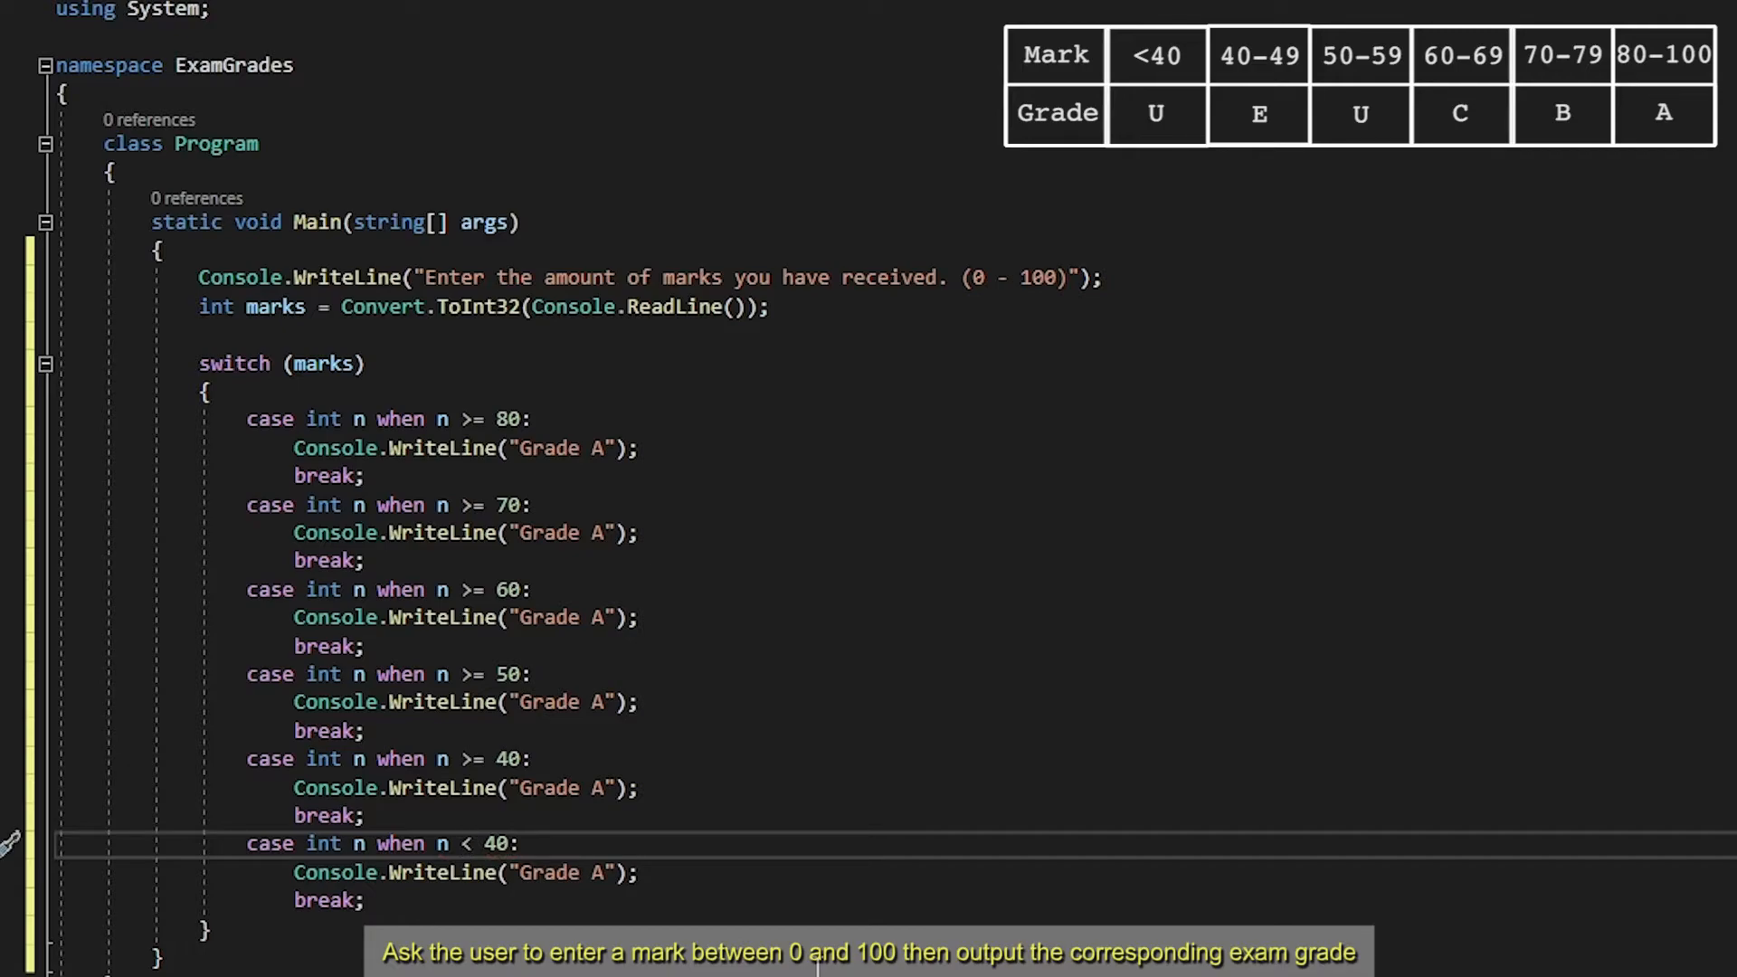
Replace the grade letters in the lower cases' messages with B, C, D, E and U
double_click(543, 872)
text(U)
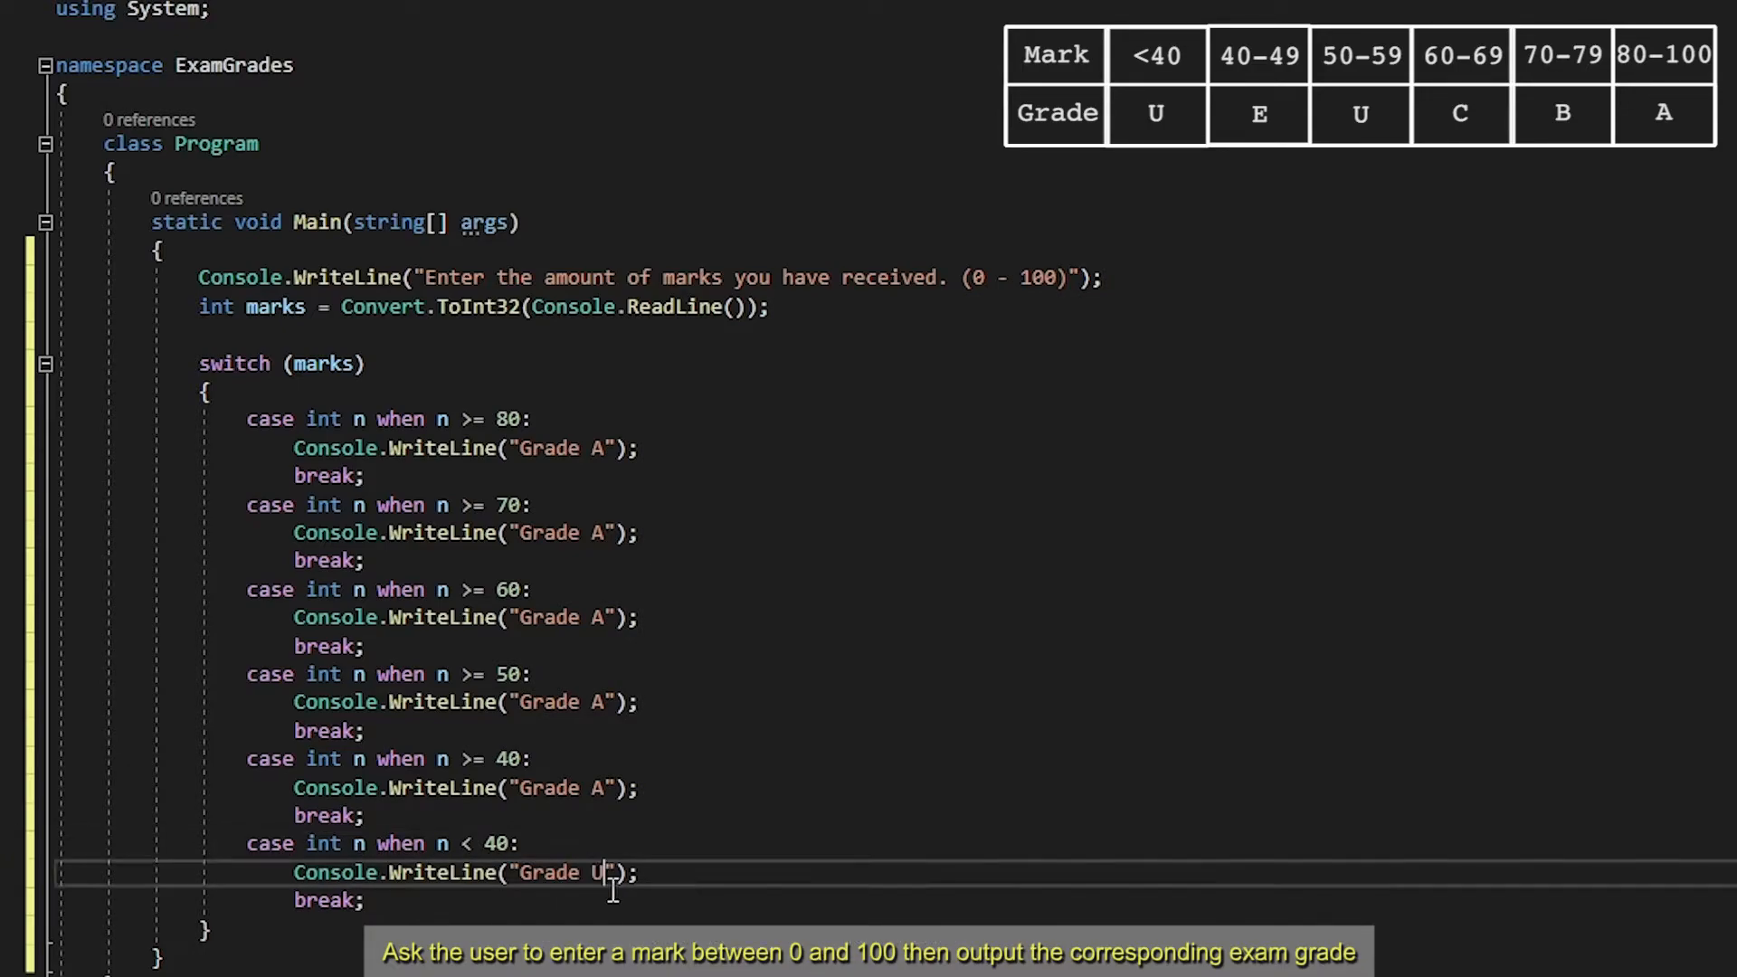
double_click(599, 787)
text(E)
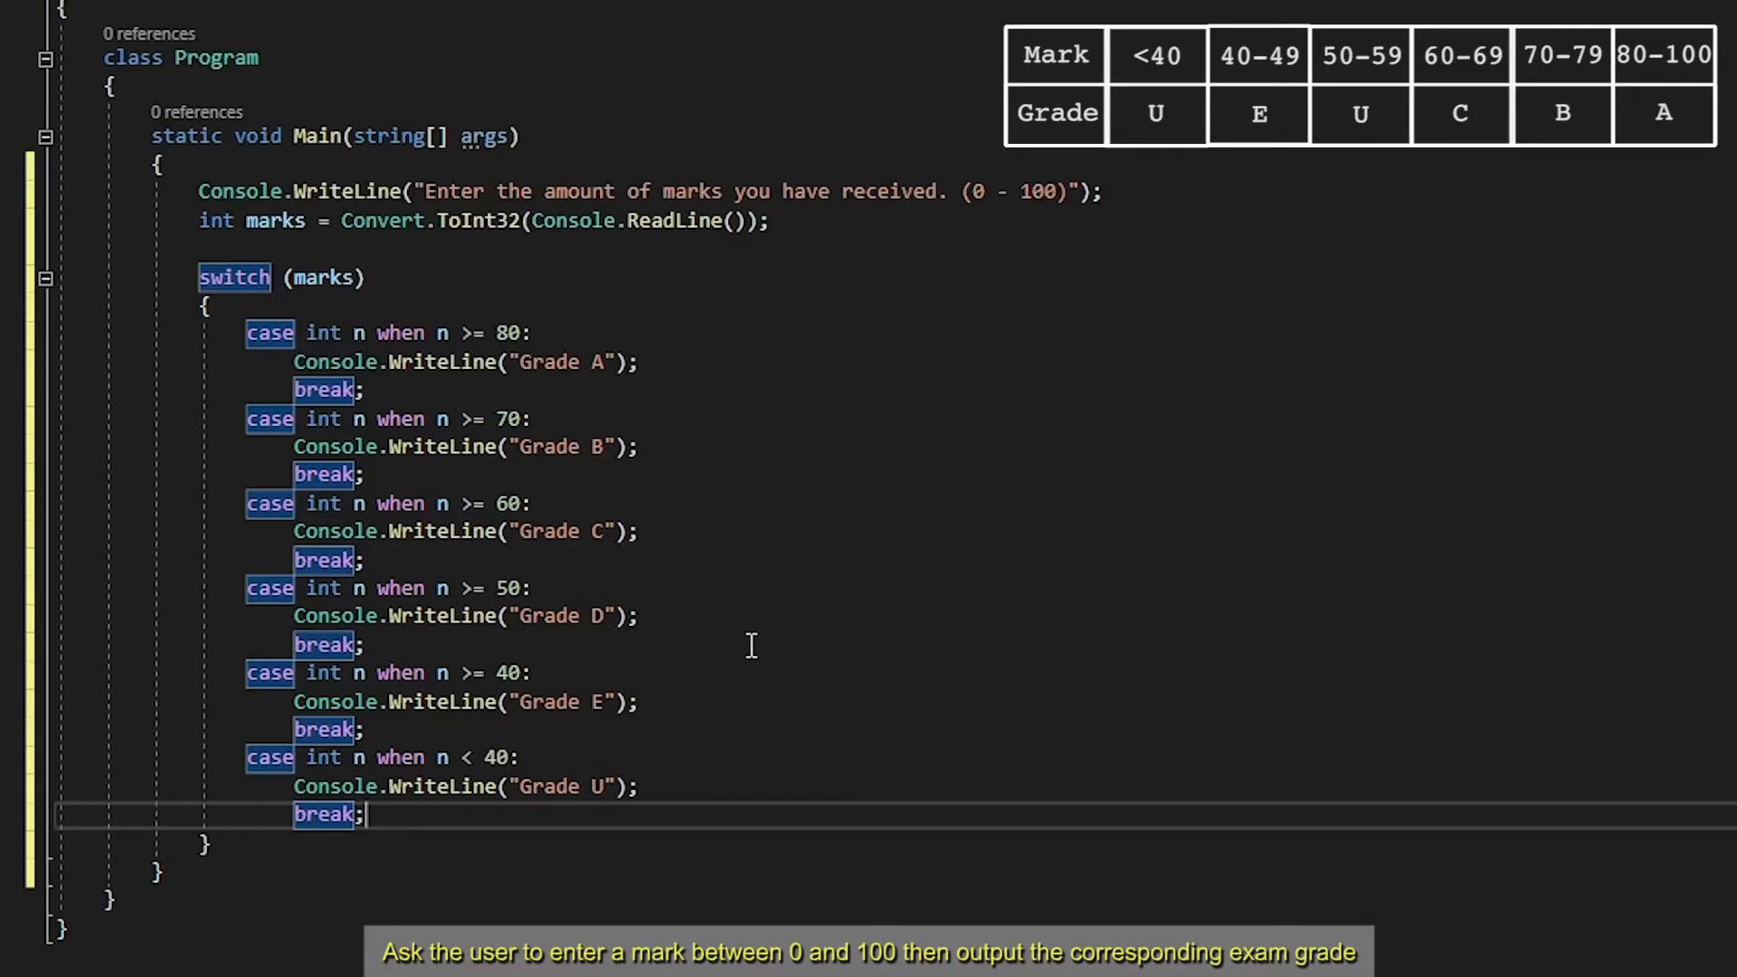
mouse_move(264, 546)
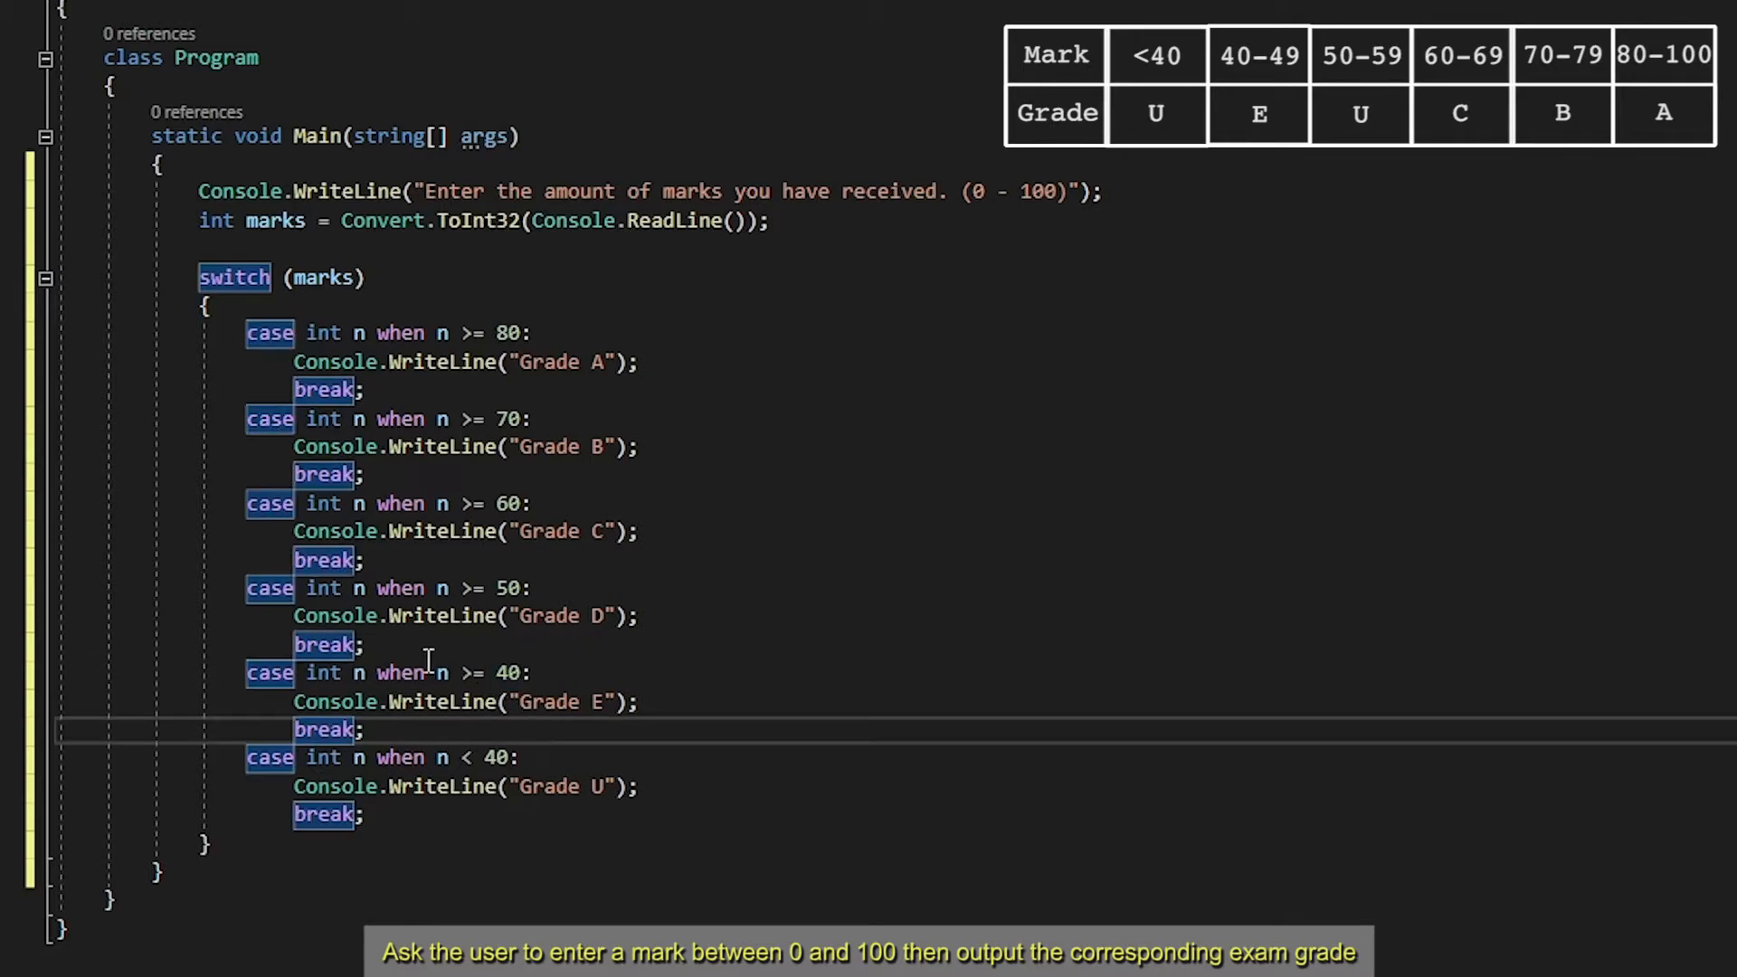
mouse_move(581, 700)
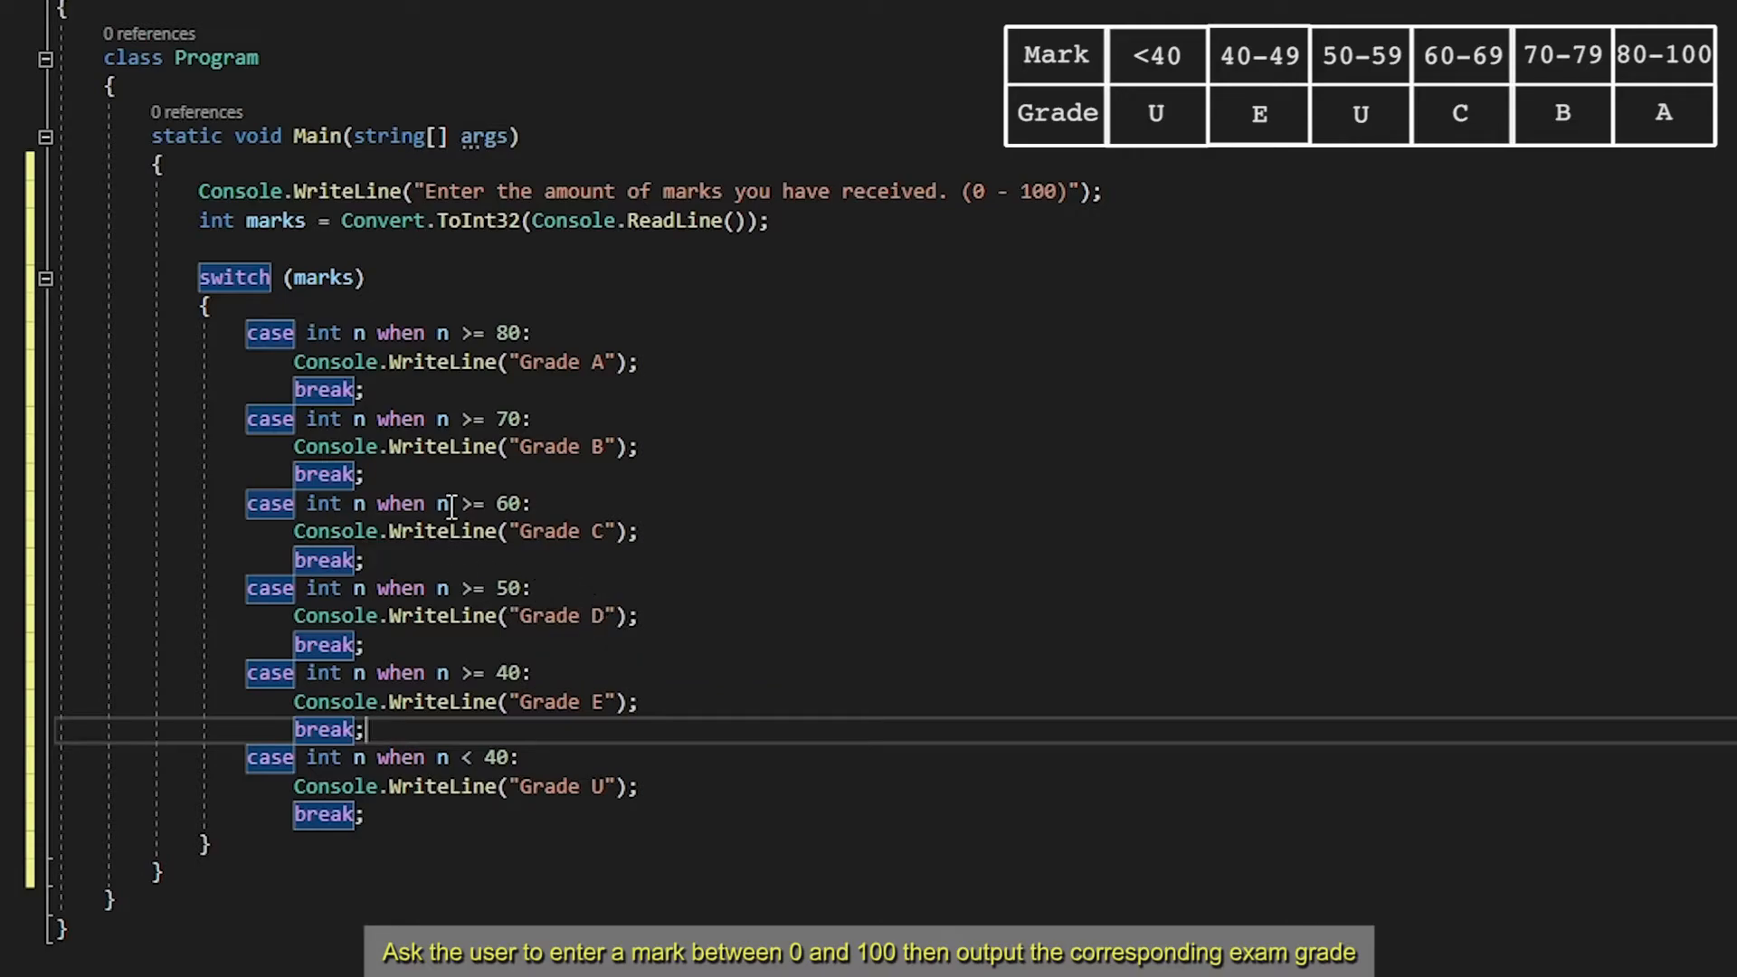
mouse_move(537, 460)
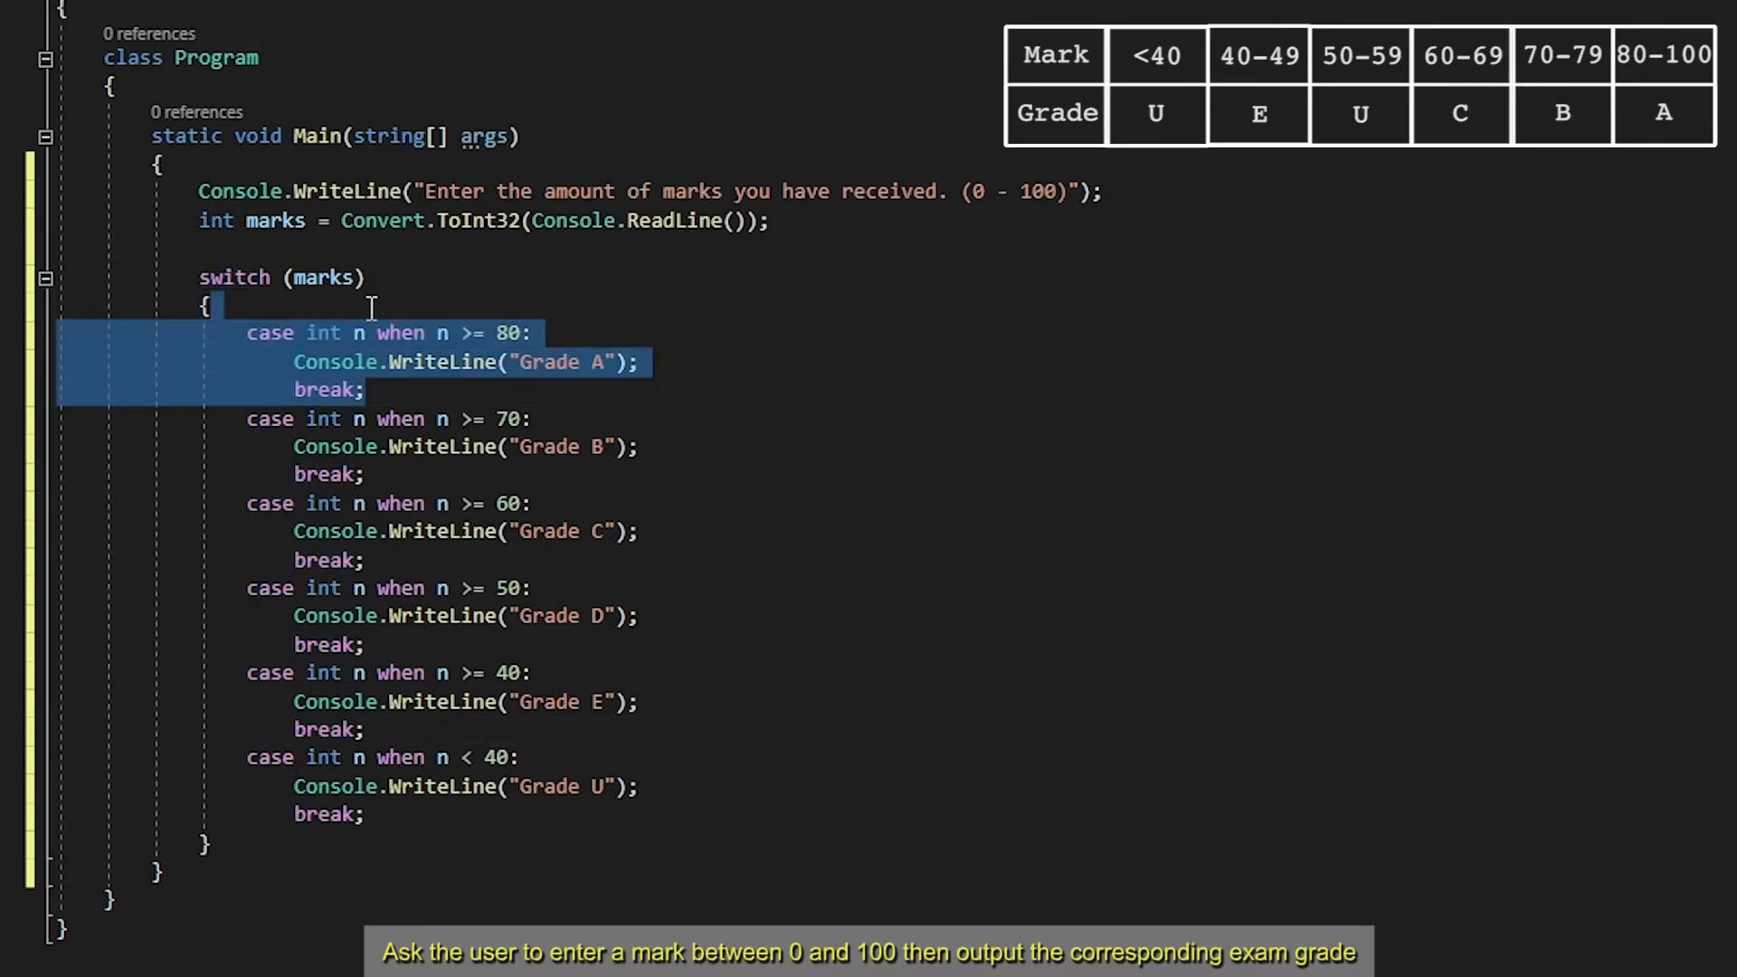
Paste a new first case with condition n > 100 printing "Invalid Input"
click(288, 305)
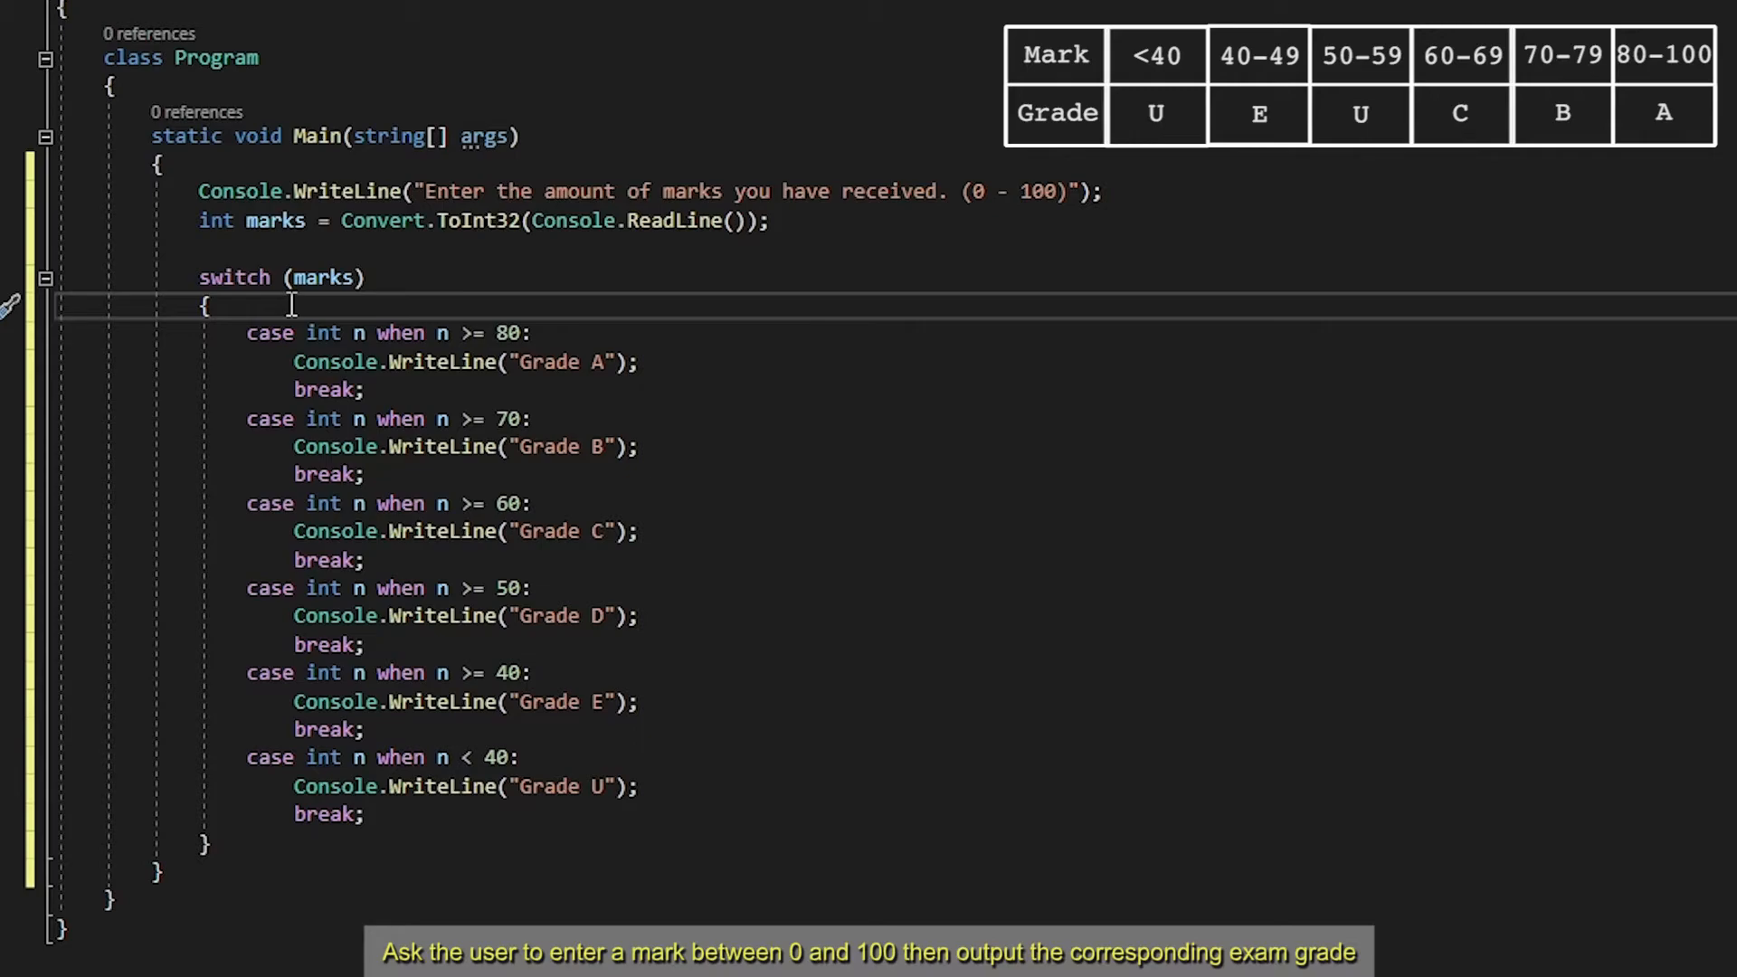
mouse_move(737, 190)
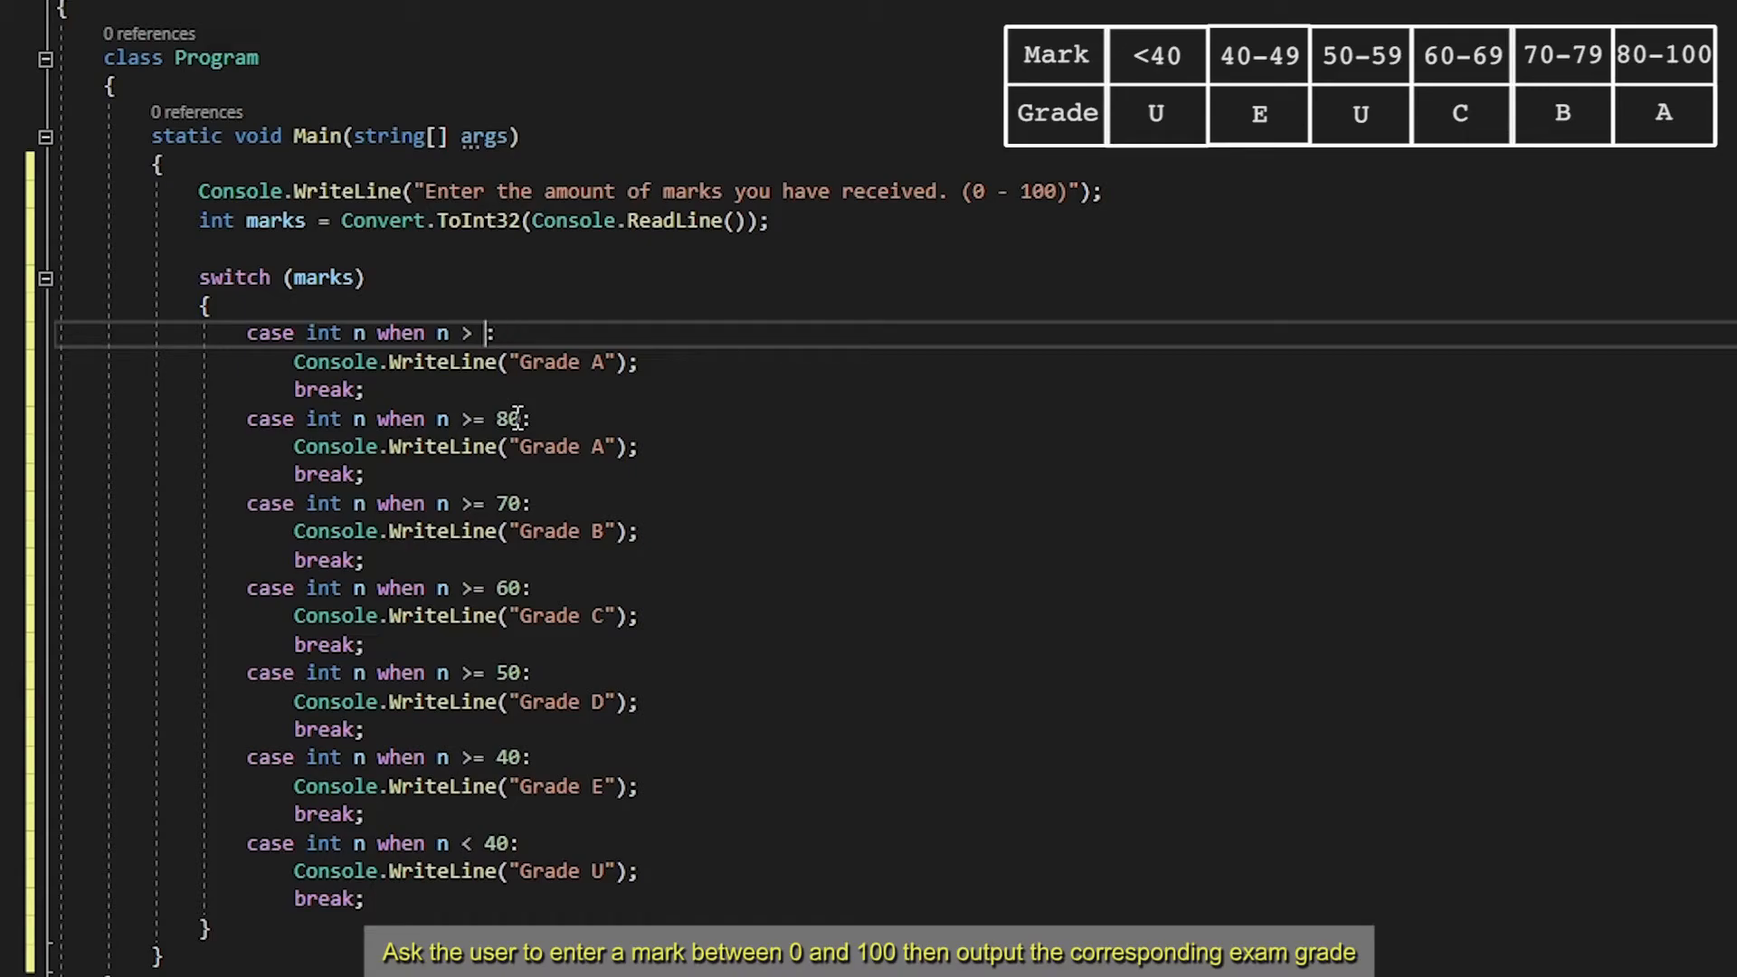
text(100)
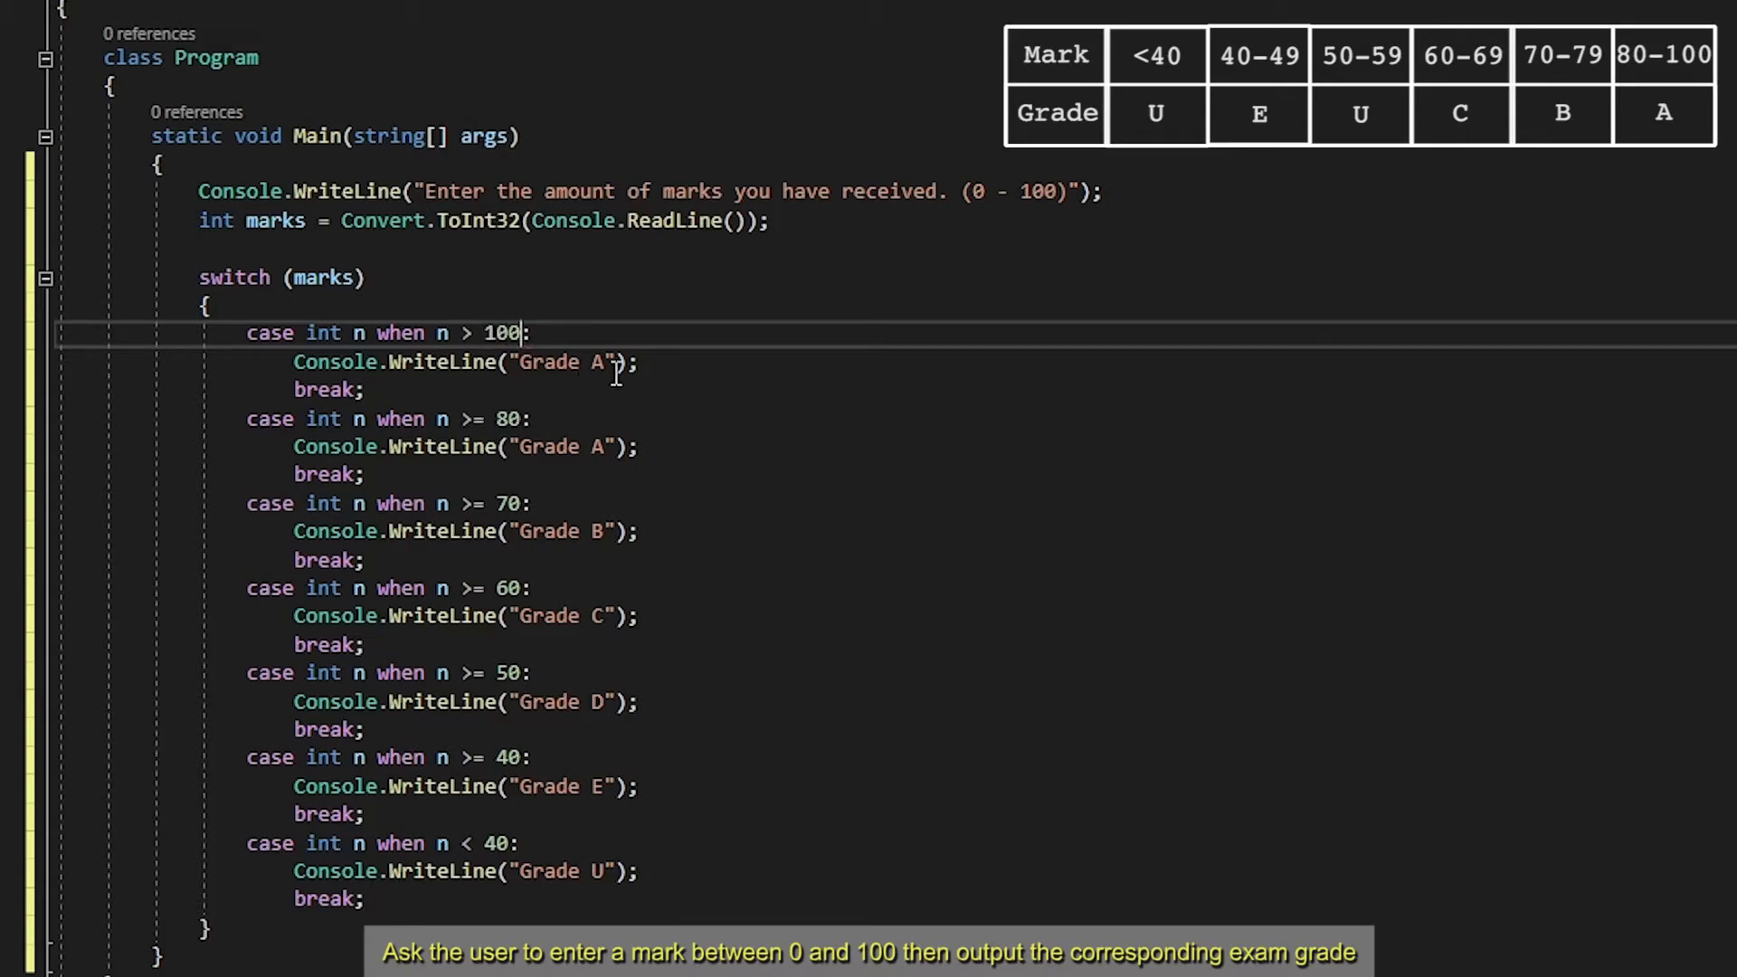
double_click(561, 362)
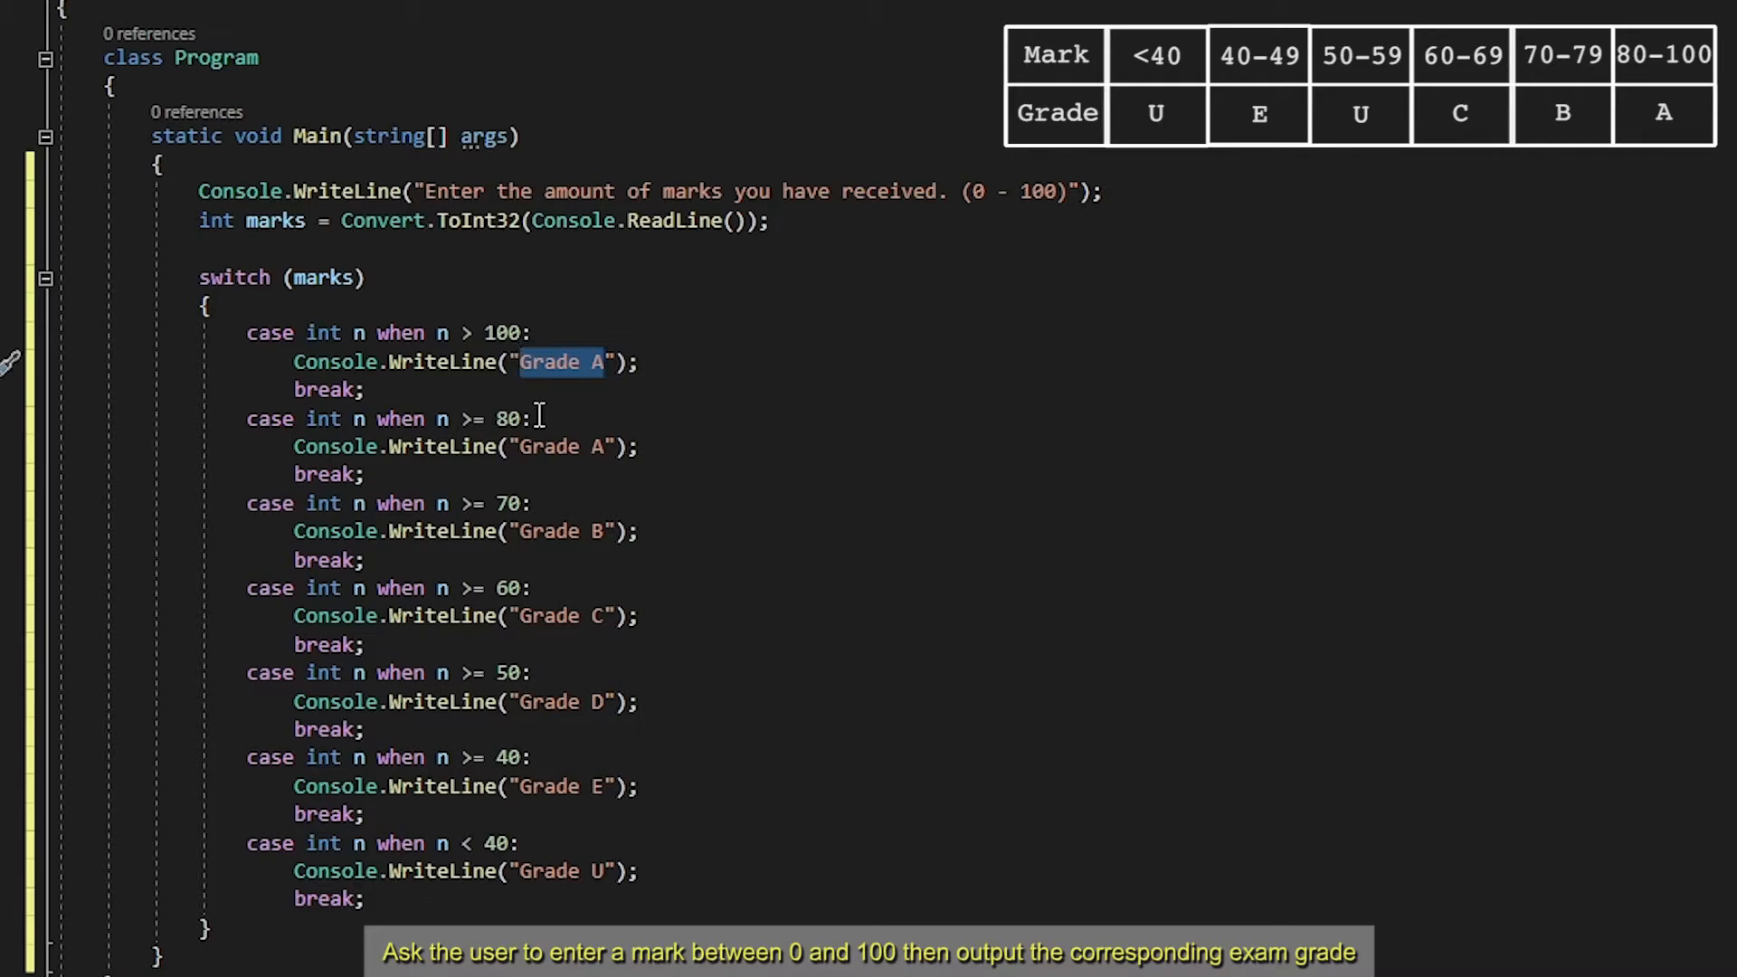
text(Invalid)
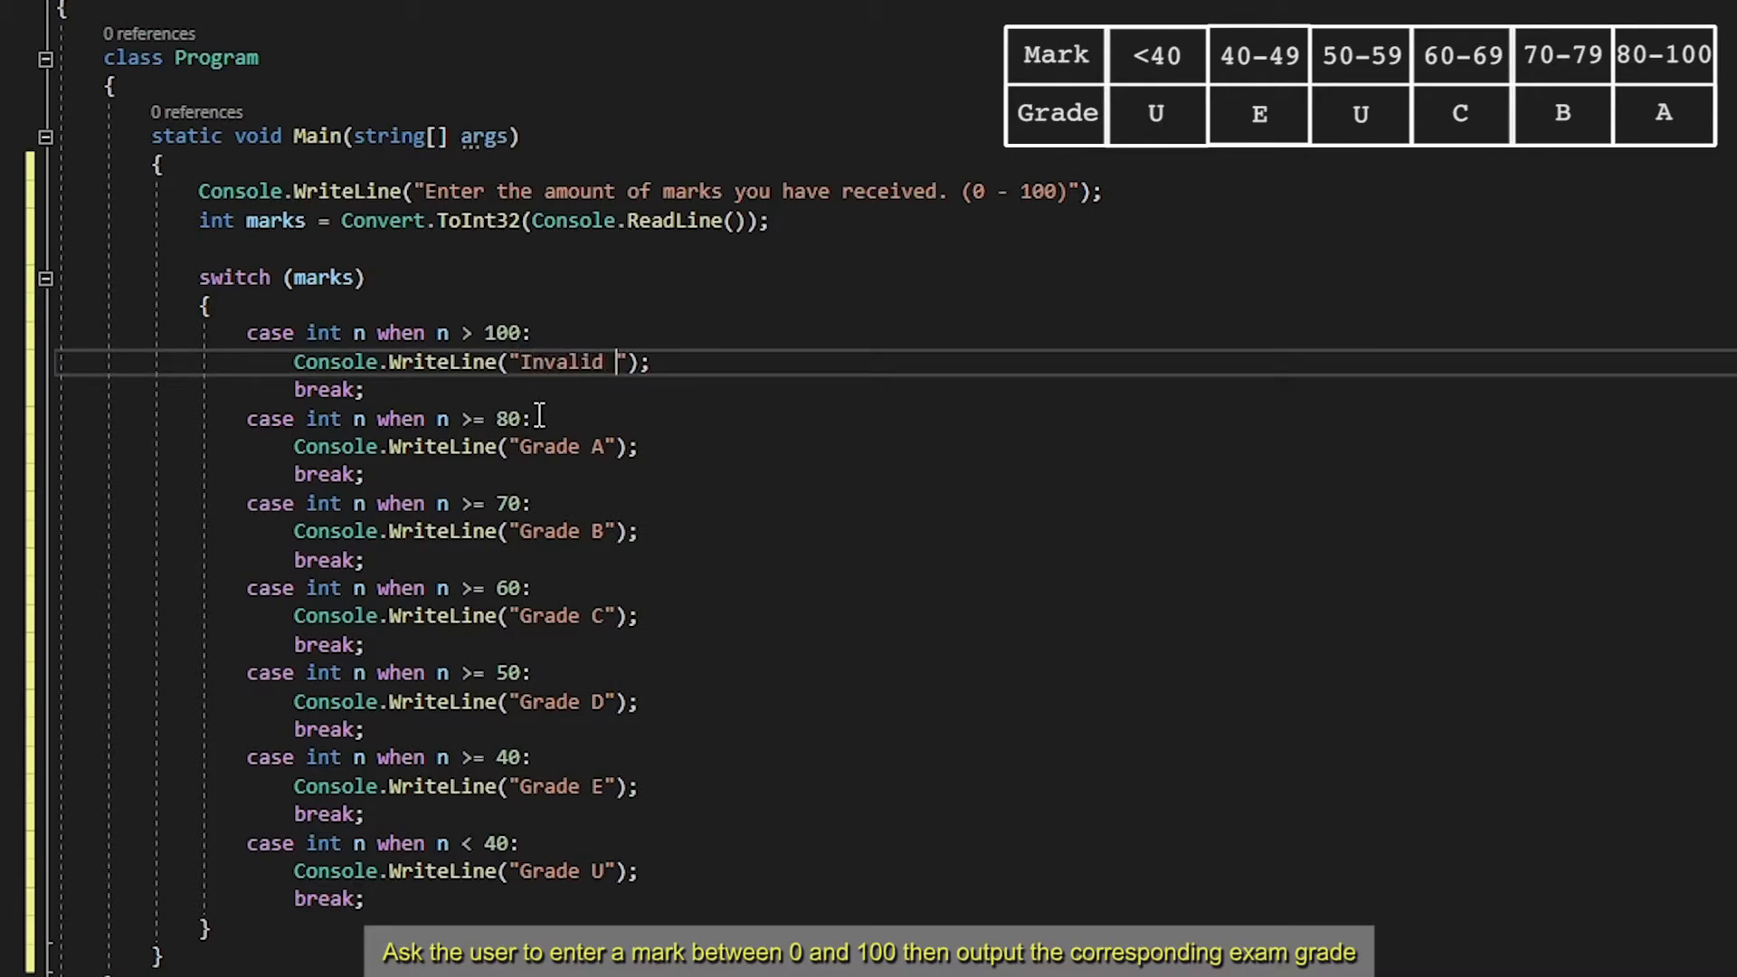
text(Input)
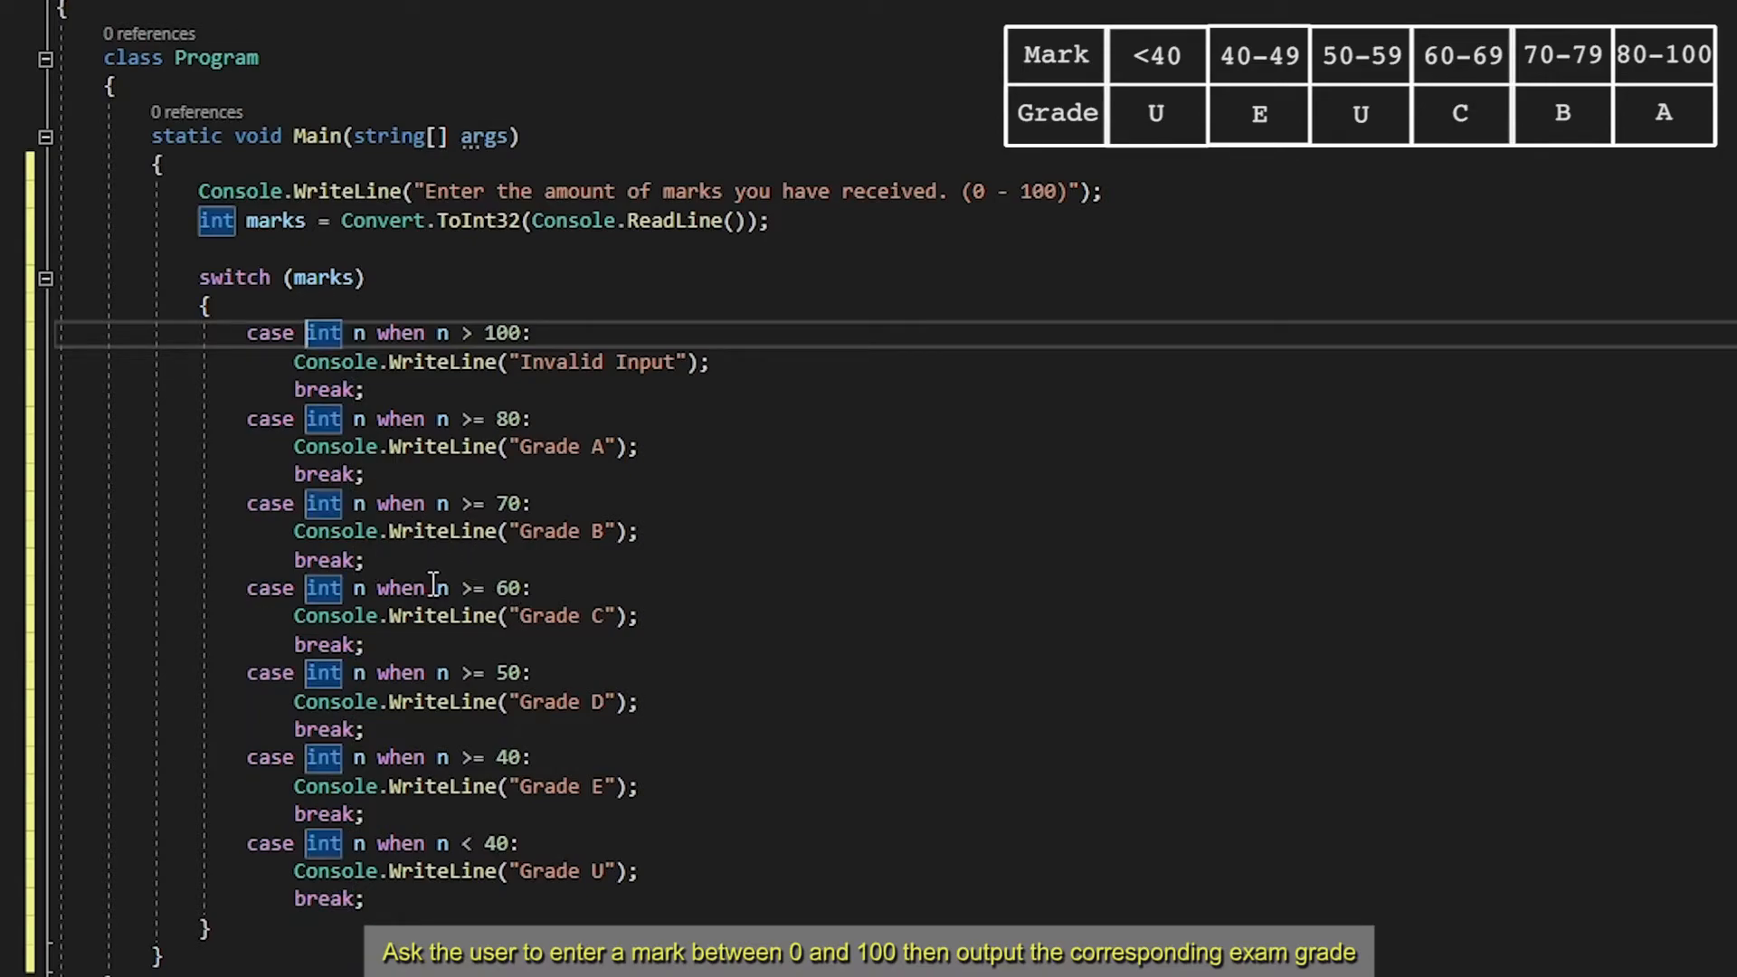
mouse_move(568, 698)
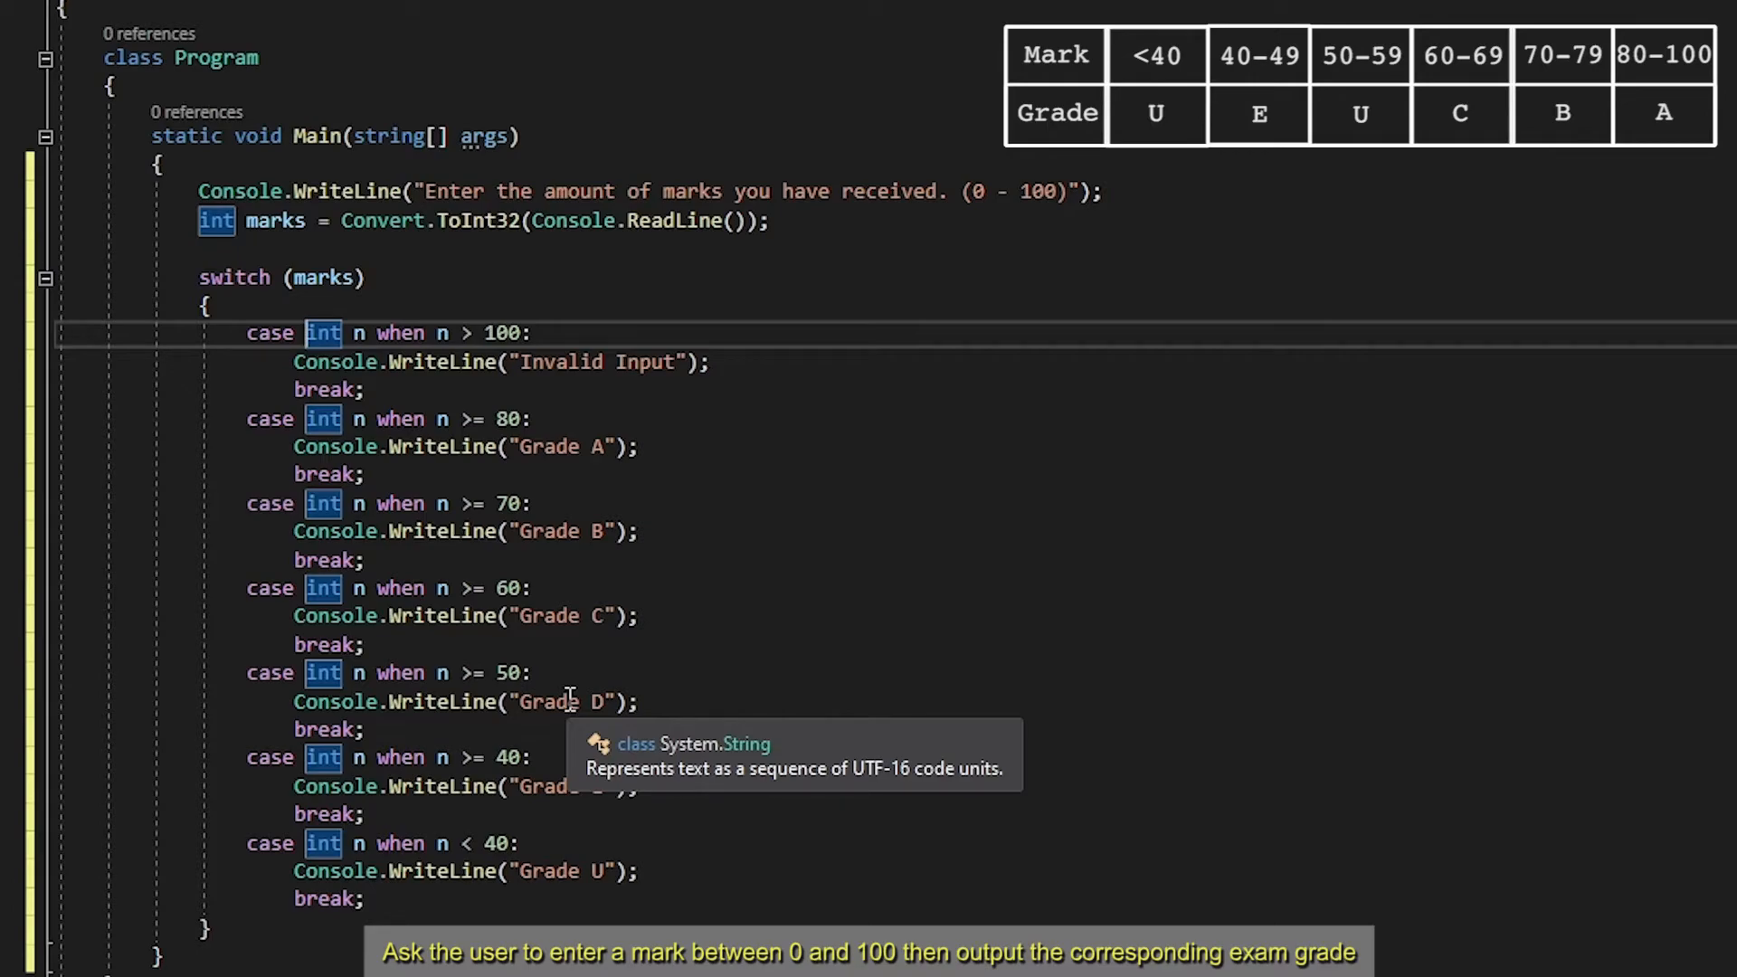
mouse_move(576, 675)
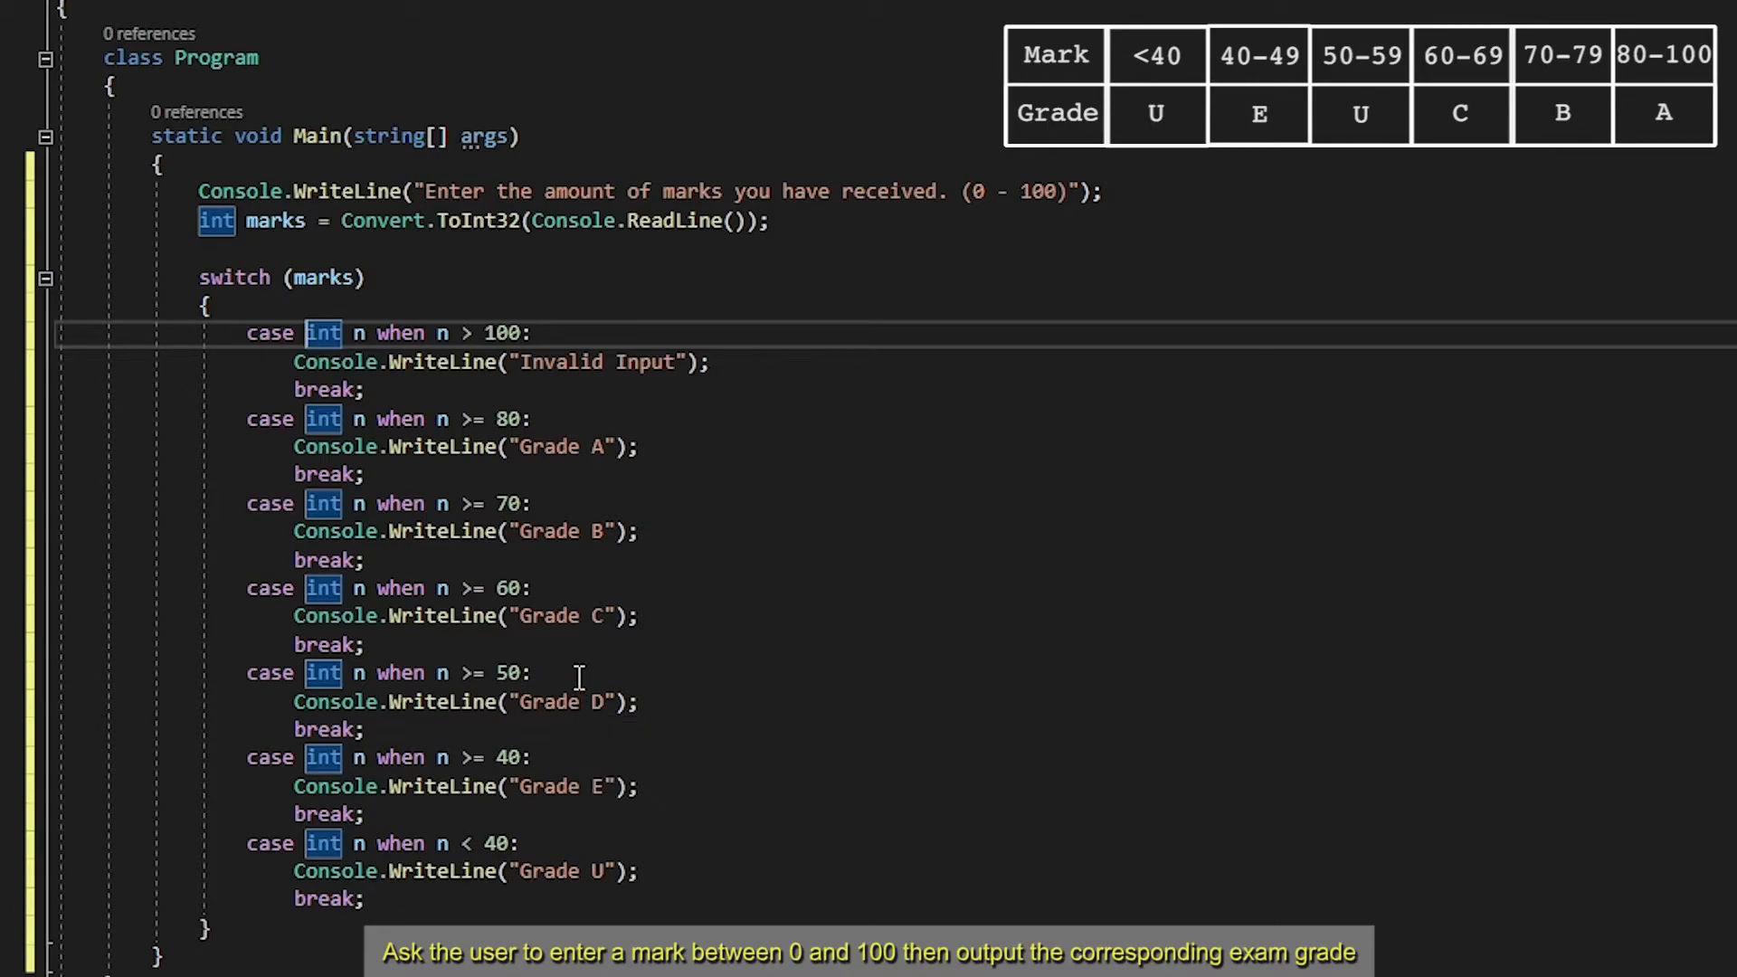
mouse_move(512, 626)
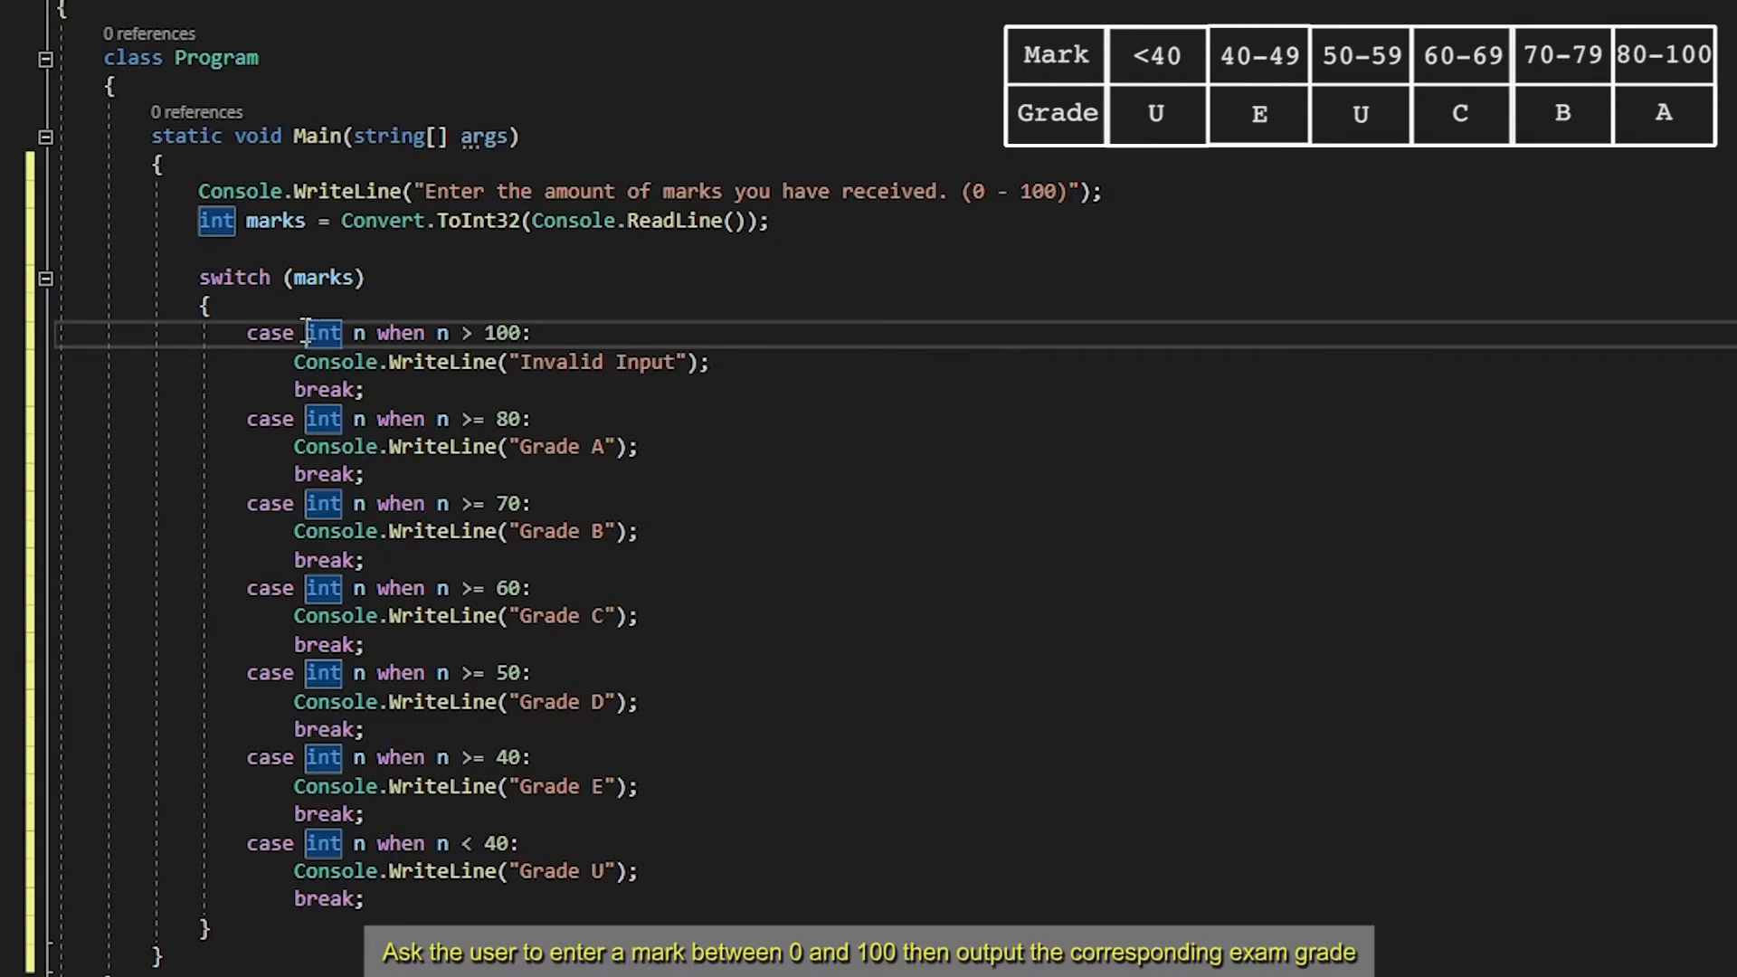
drag(304, 333, 427, 333)
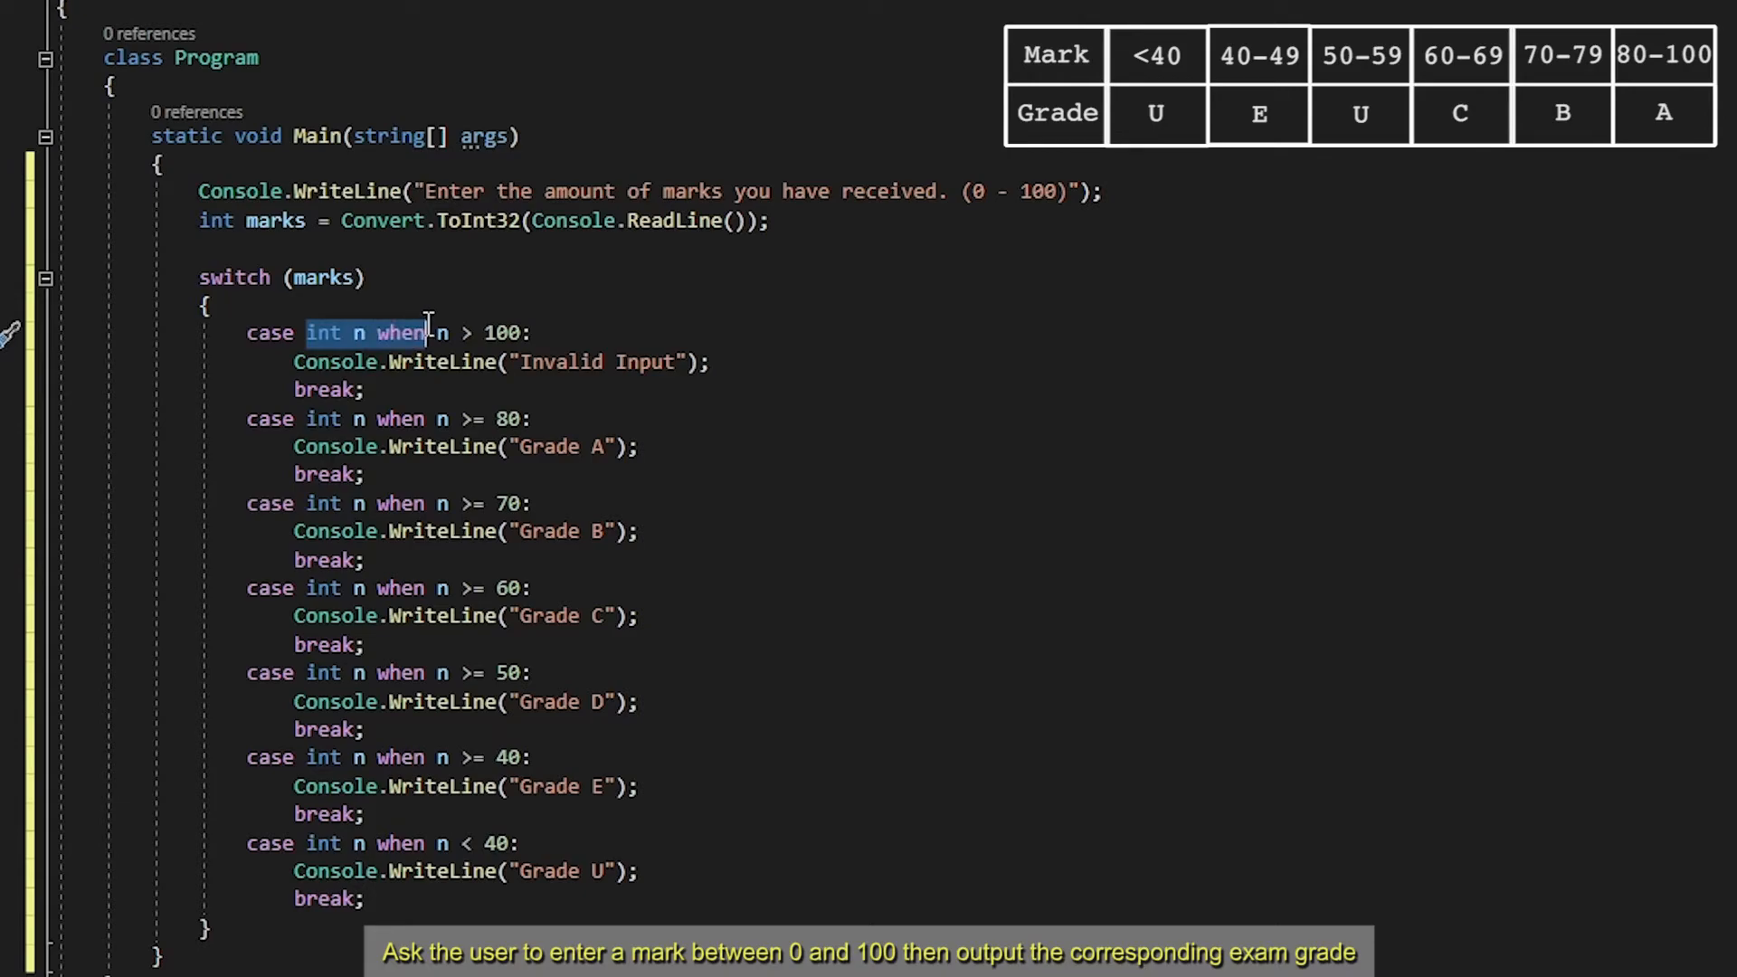
mouse_move(485, 543)
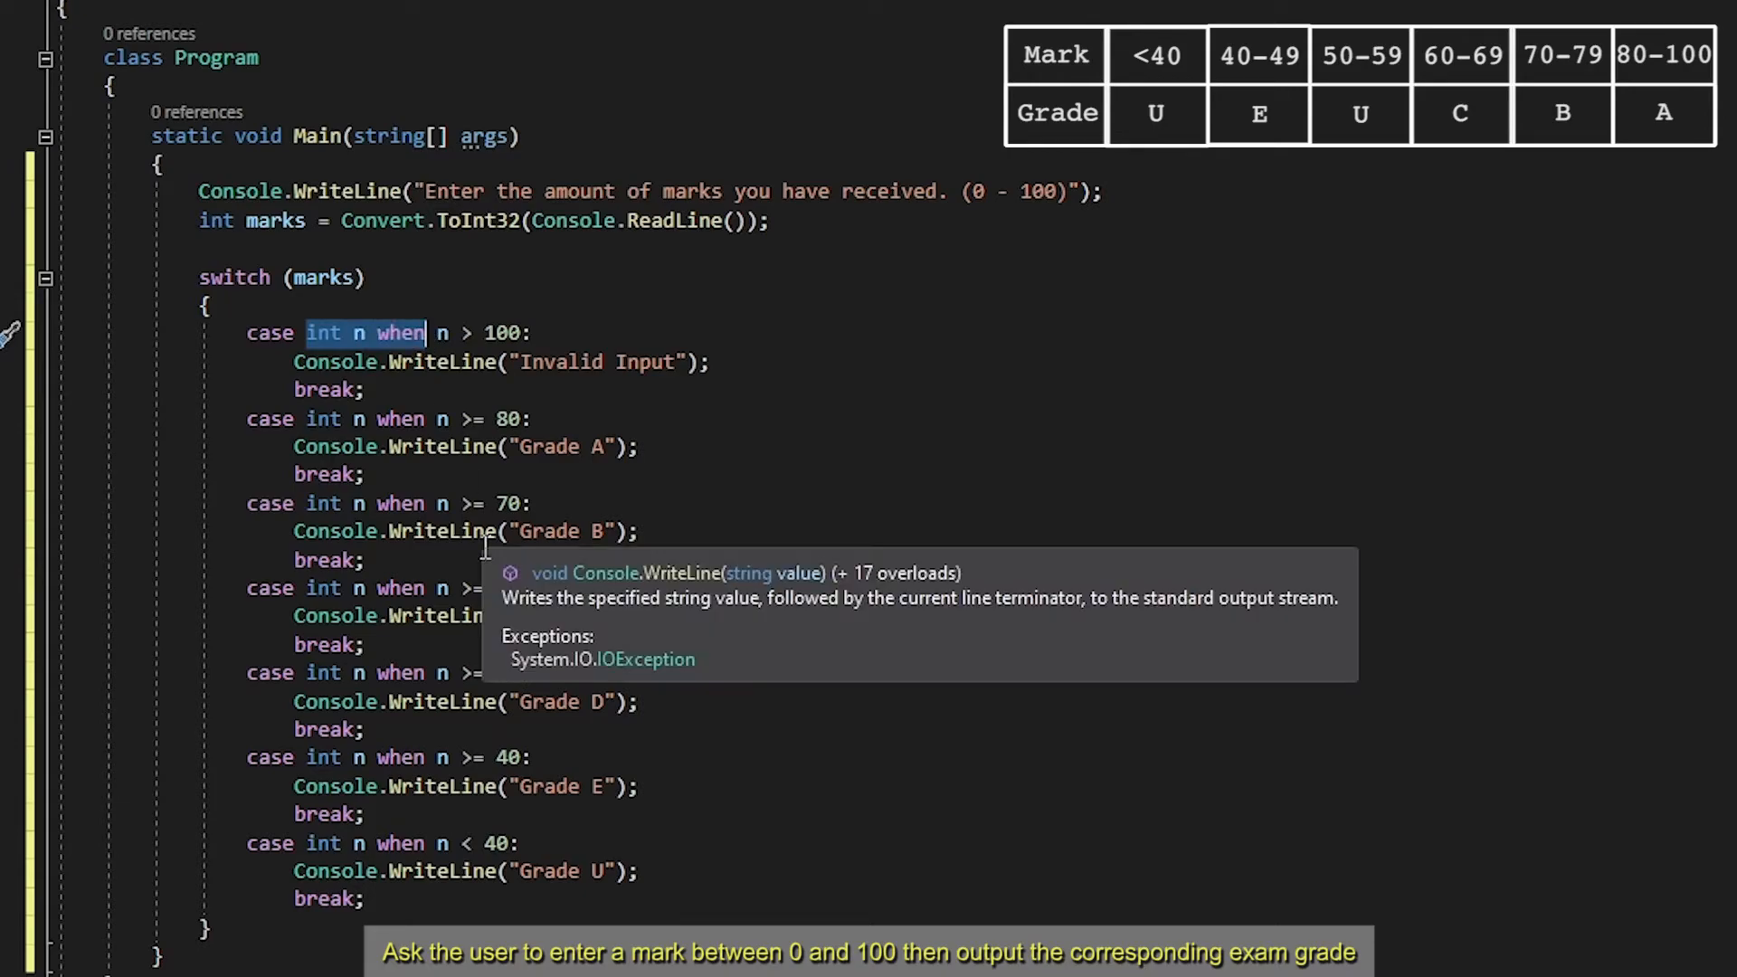
text(mar)
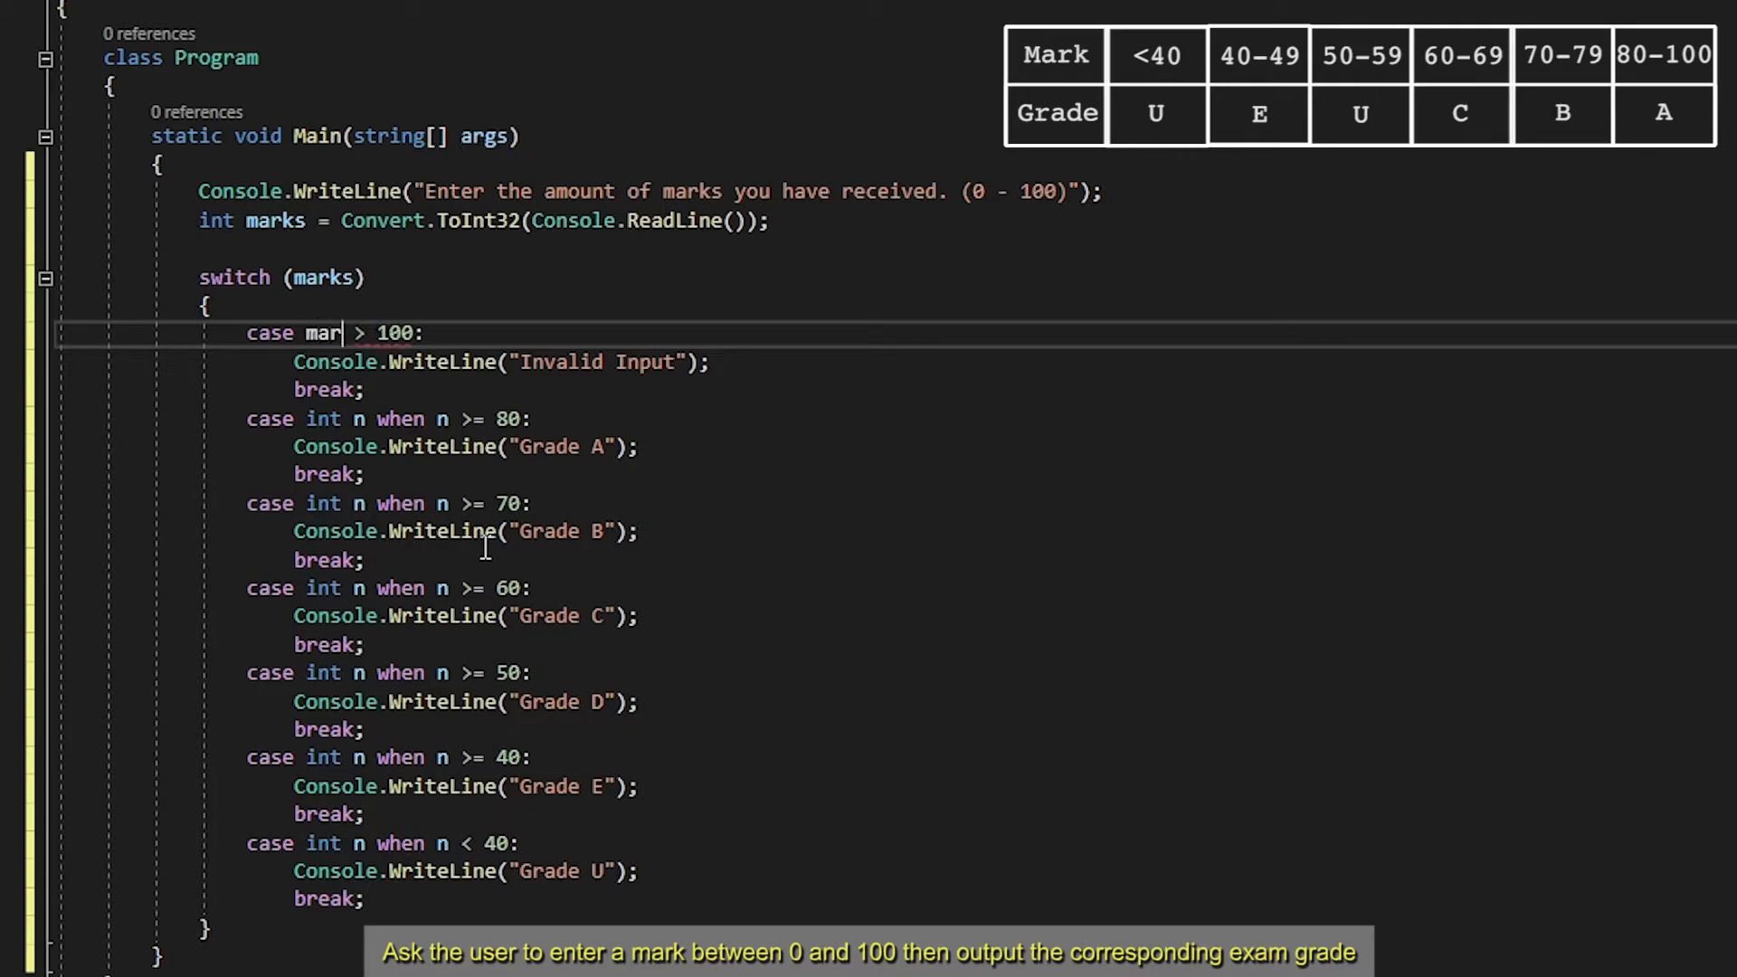
text(ks)
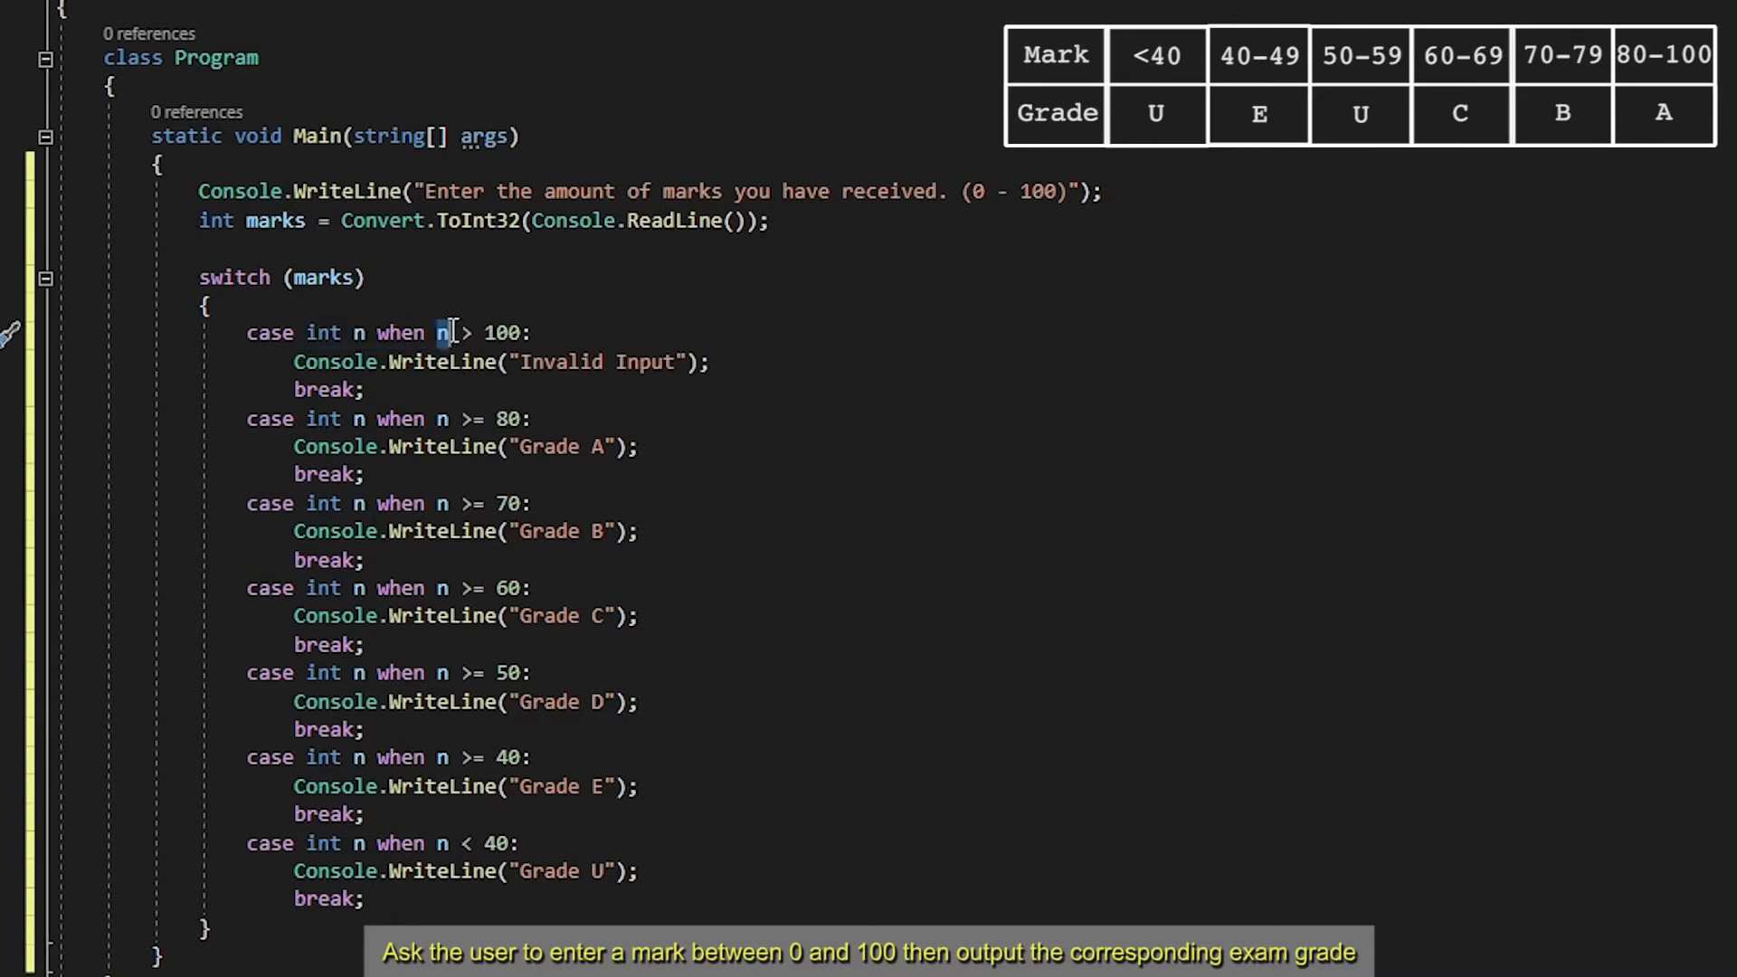
text(marks)
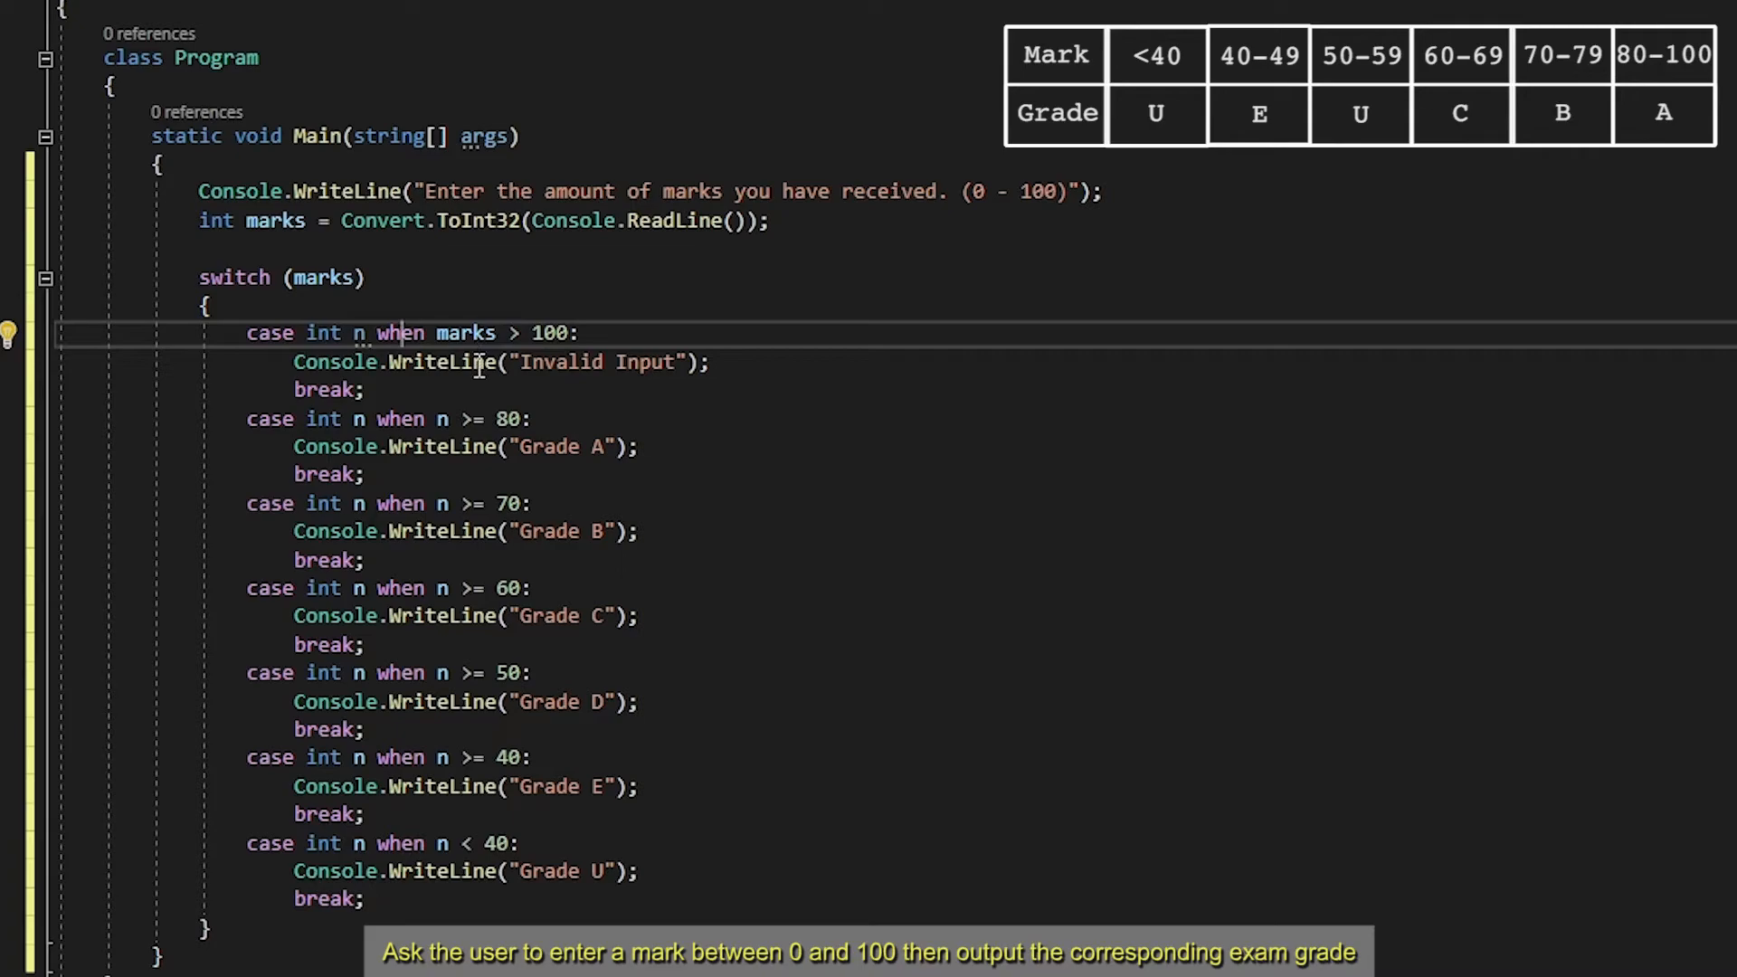
mouse_move(465, 333)
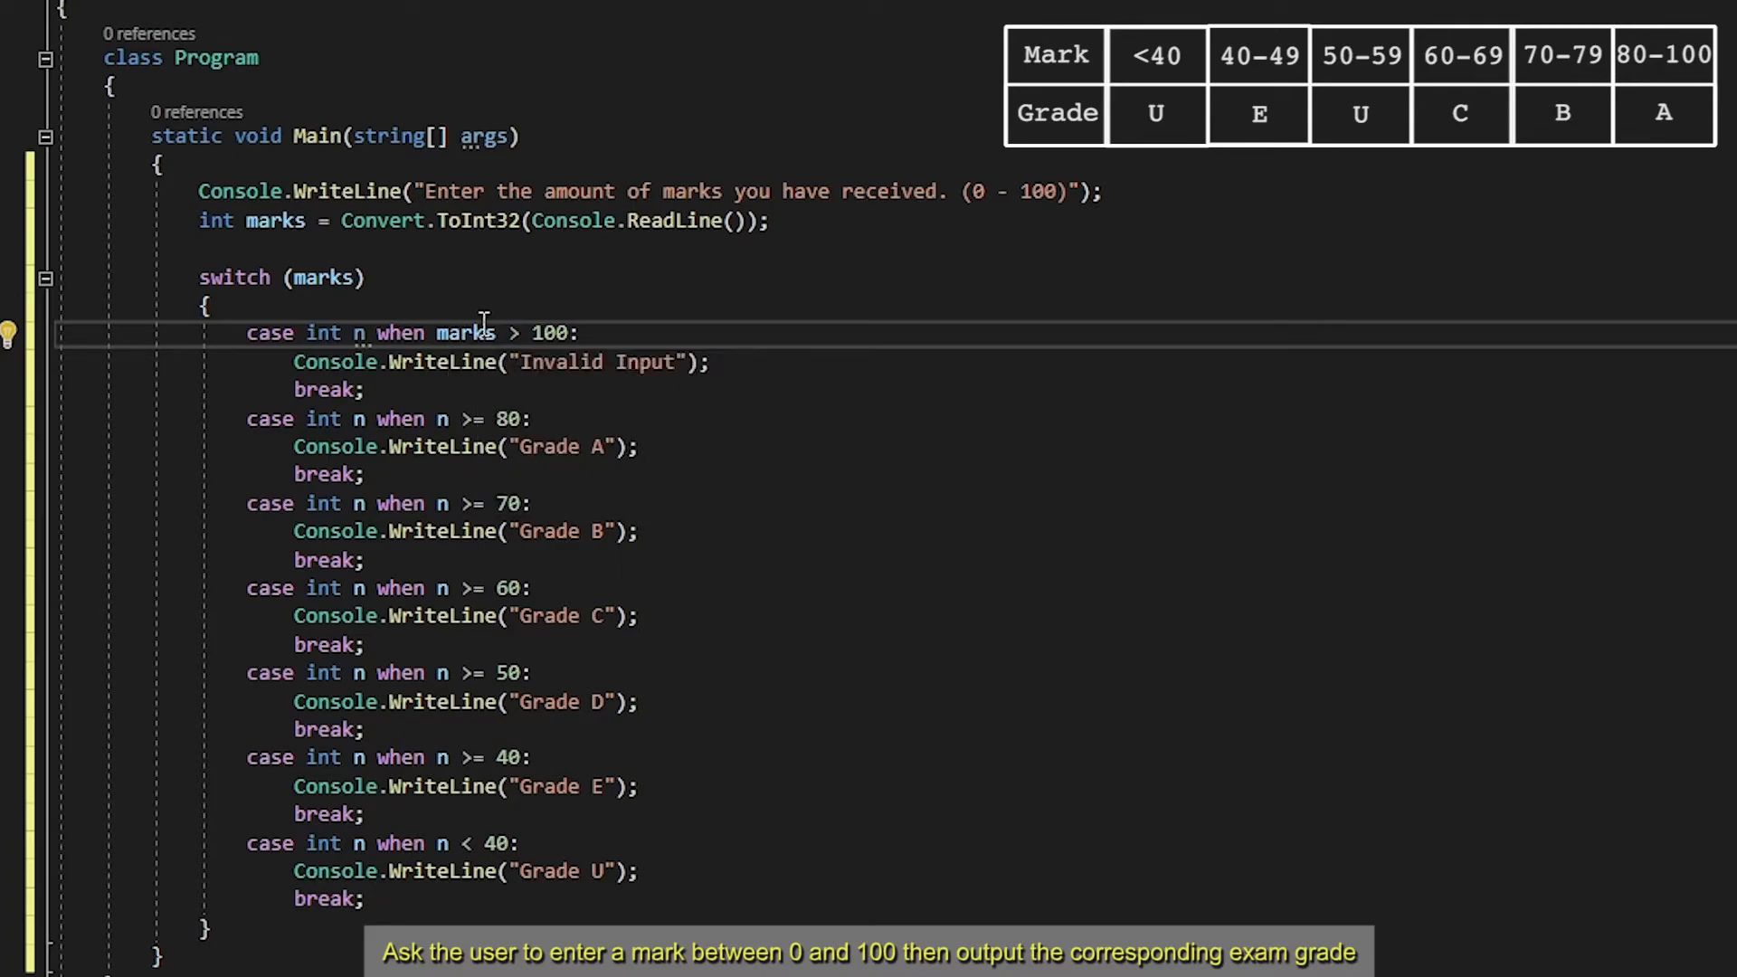
double_click(467, 333)
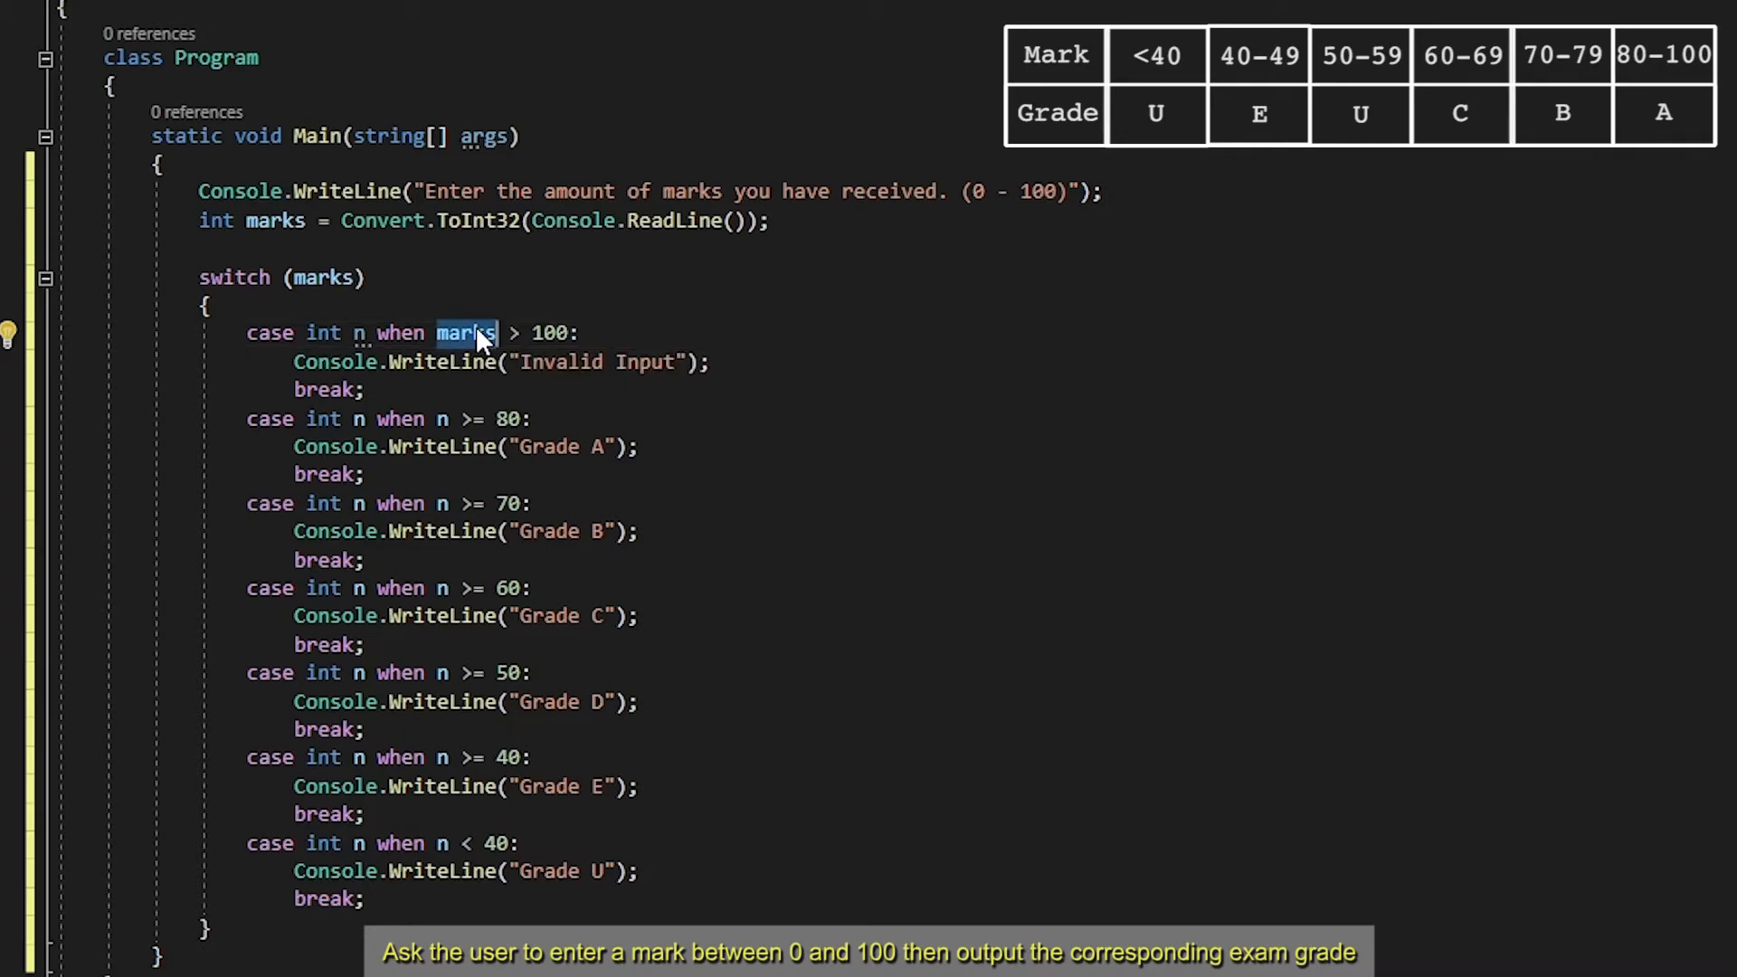
text(n)
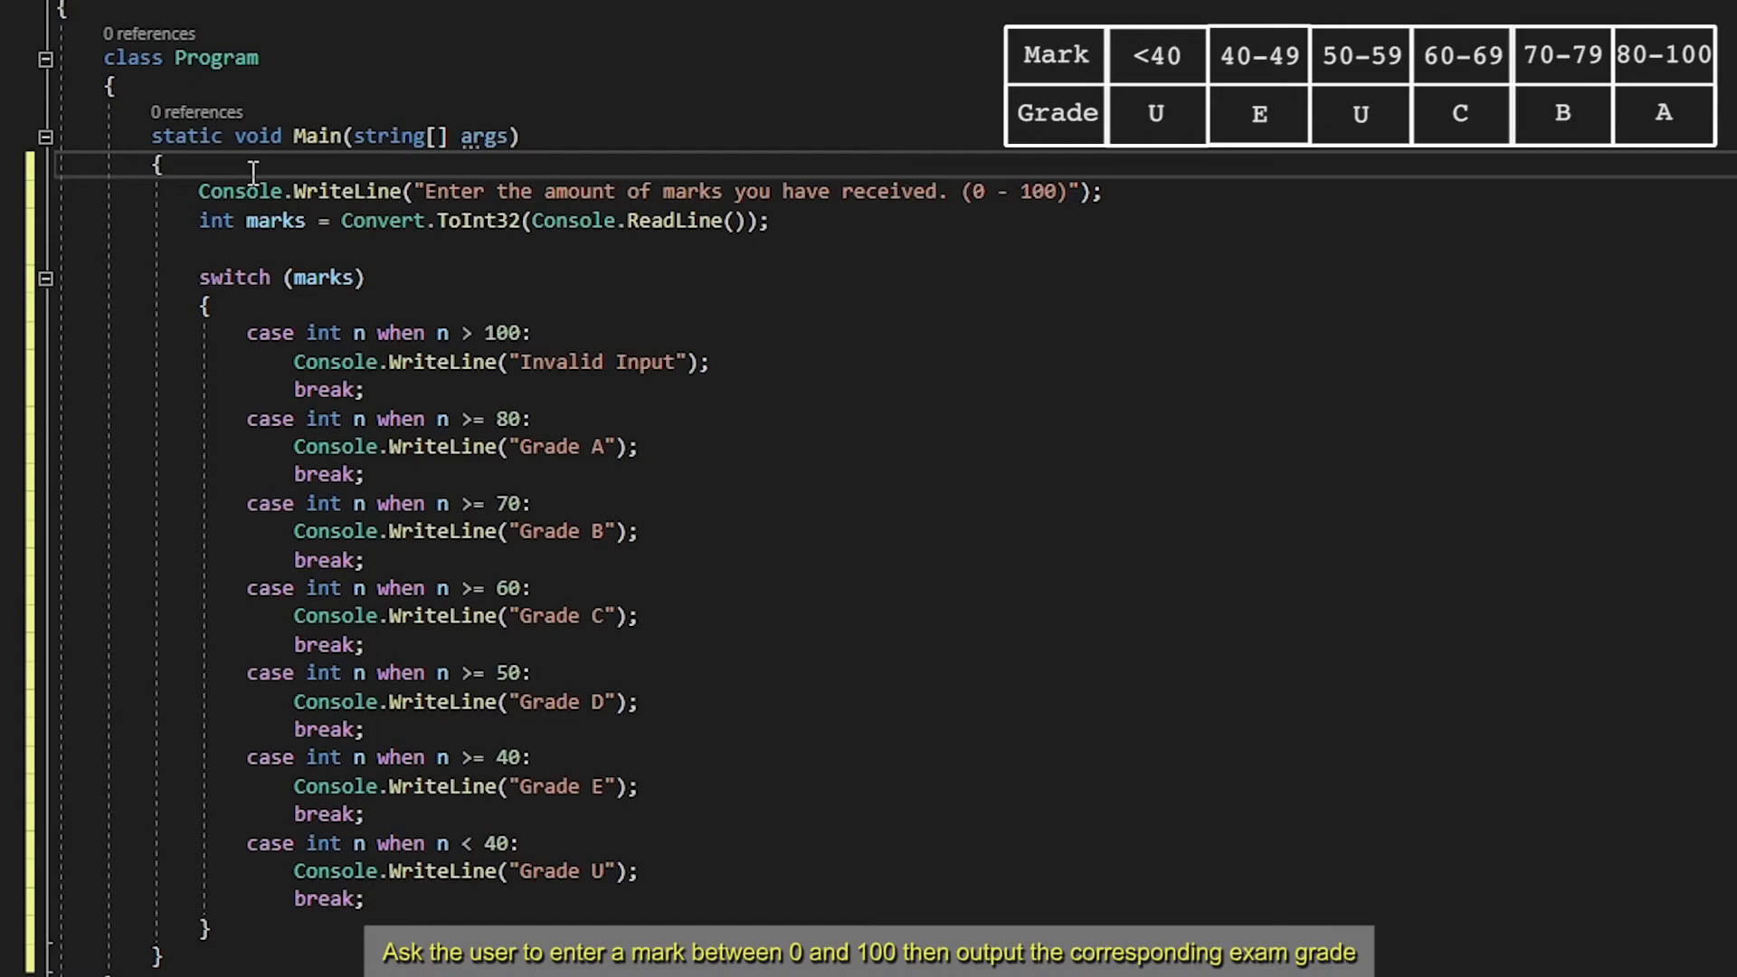
Enclose the prompt, read and switch in a while (true) loop
text(while(t)
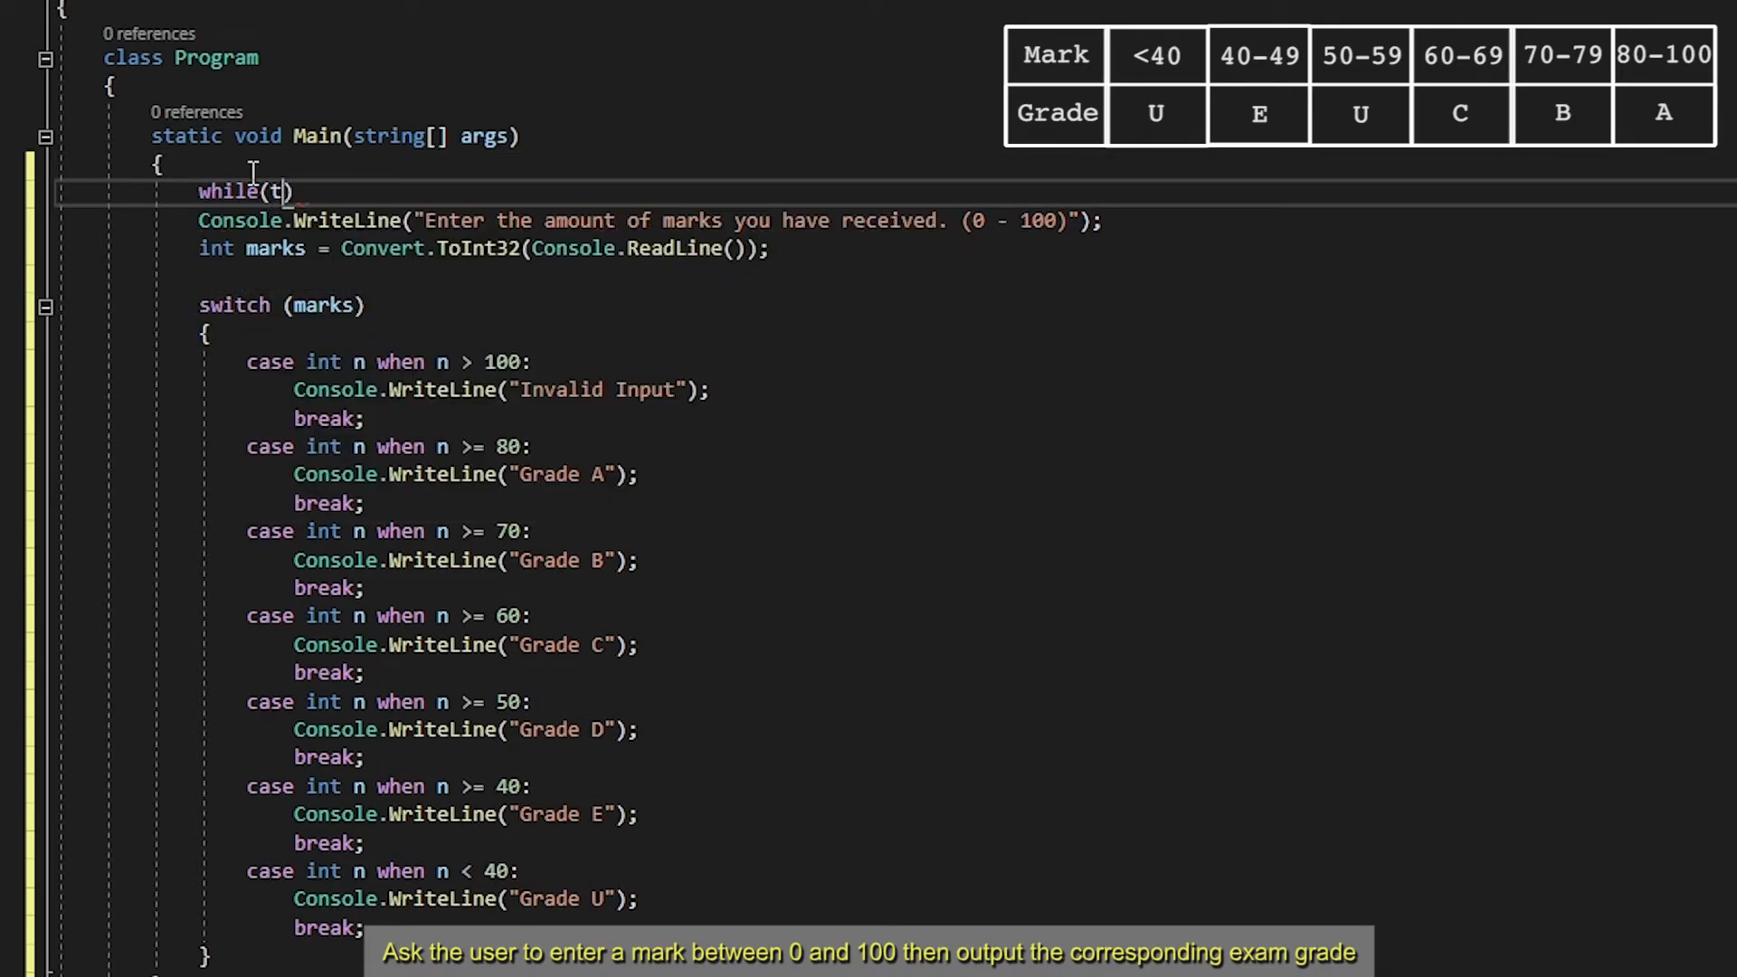
text(rue)
text(})
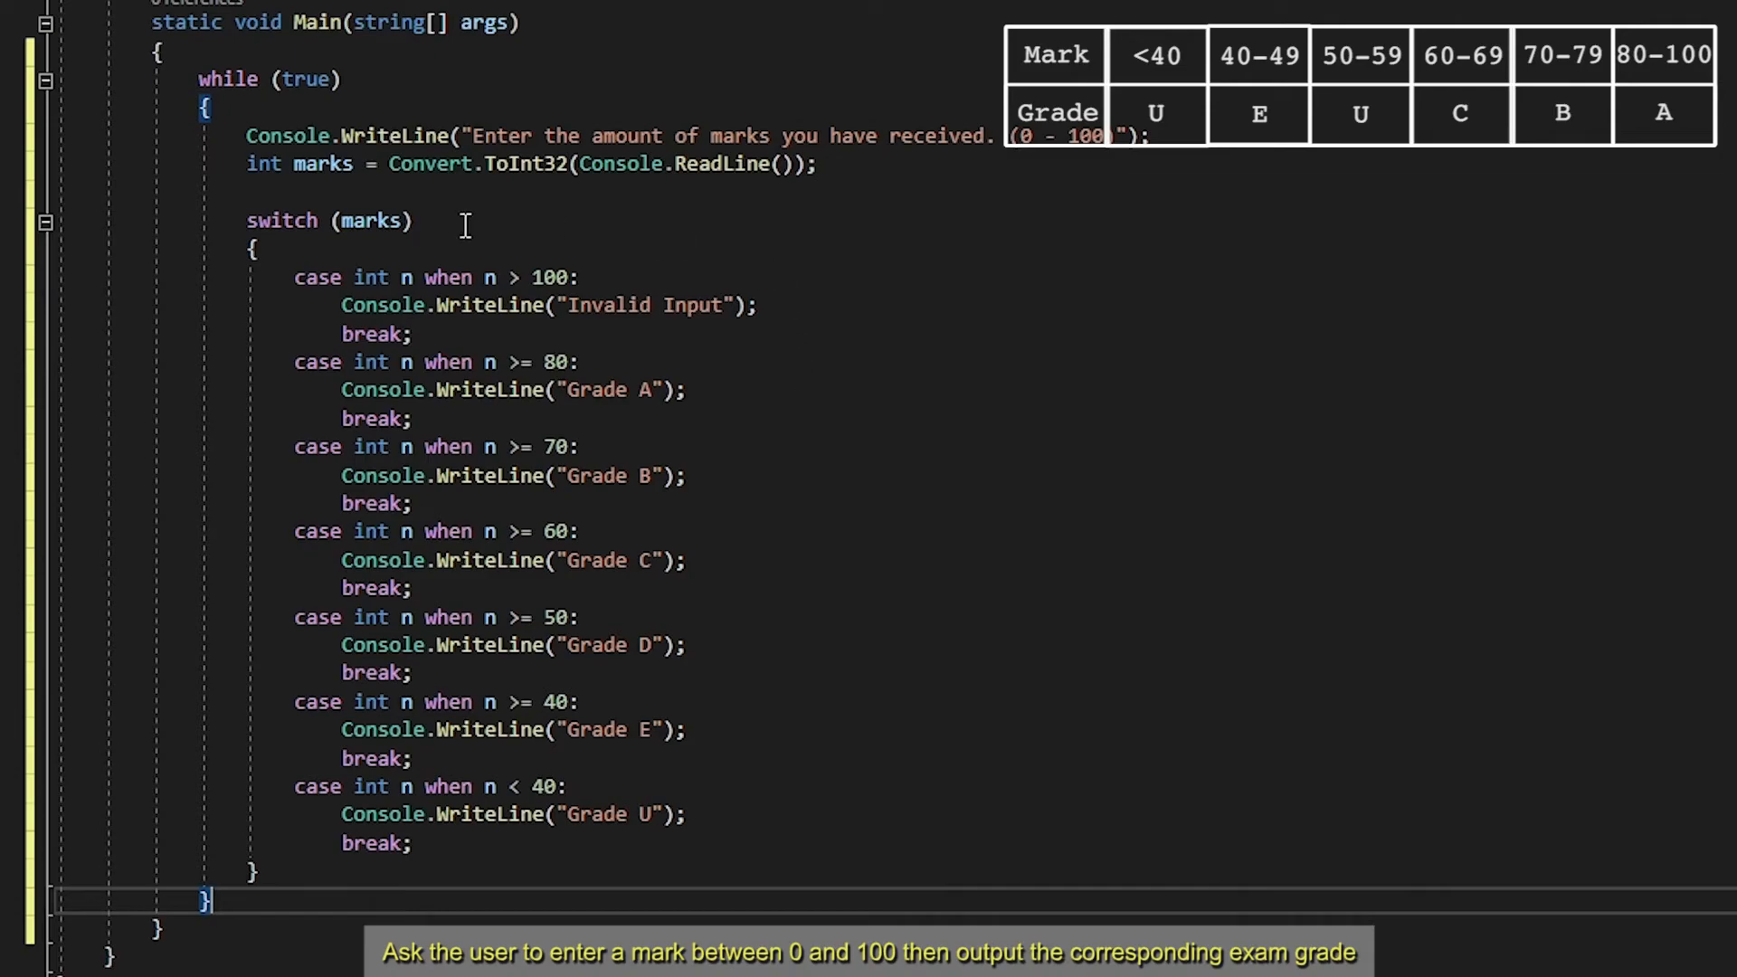
double_click(226, 78)
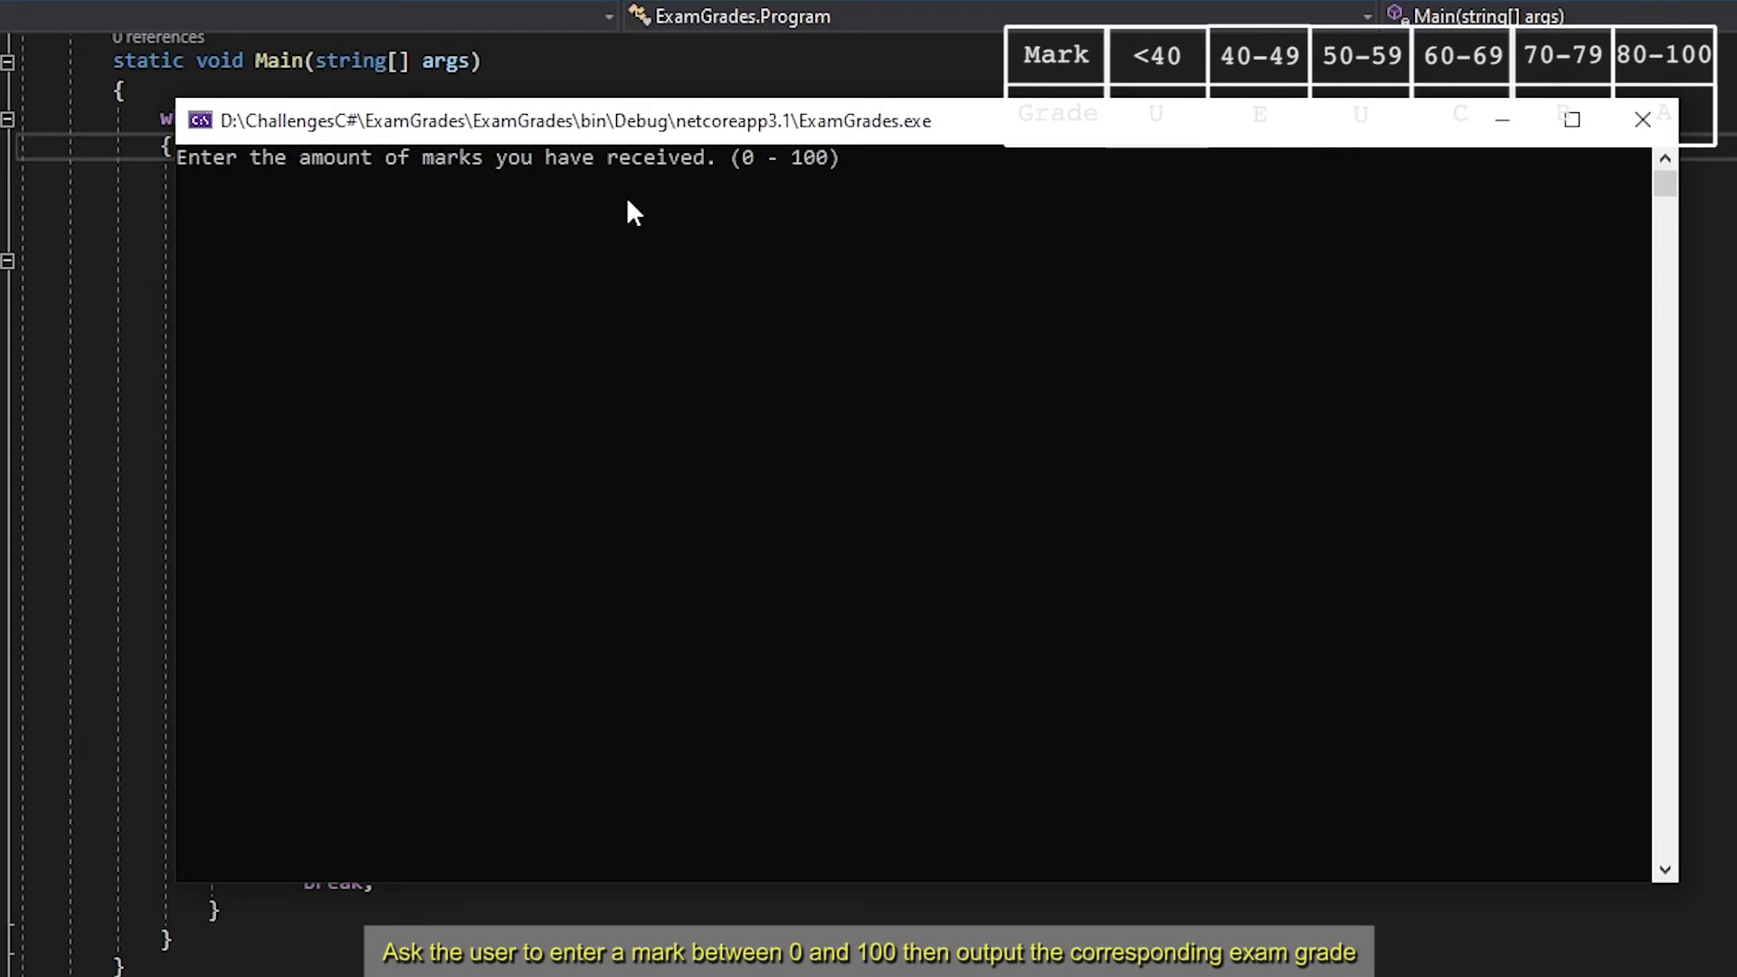
Test the running app with marks 150, 90, 80, 75, 65, 55, 44, 39 and 40
text(150)
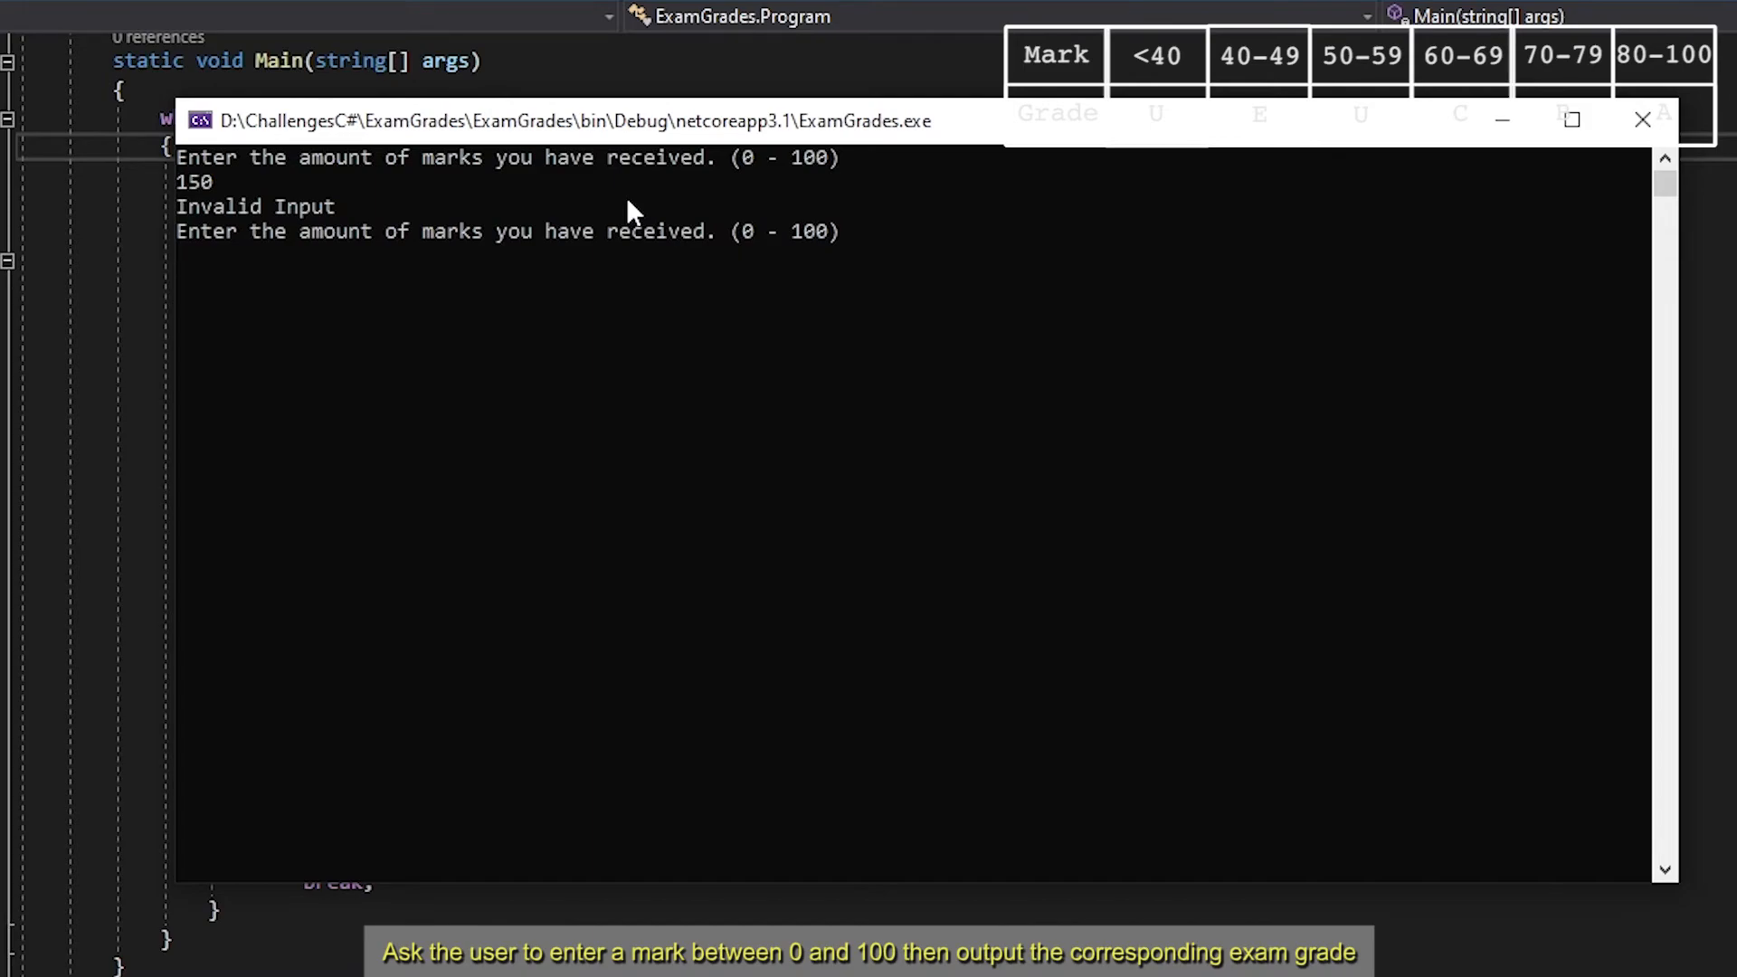
mouse_move(629, 167)
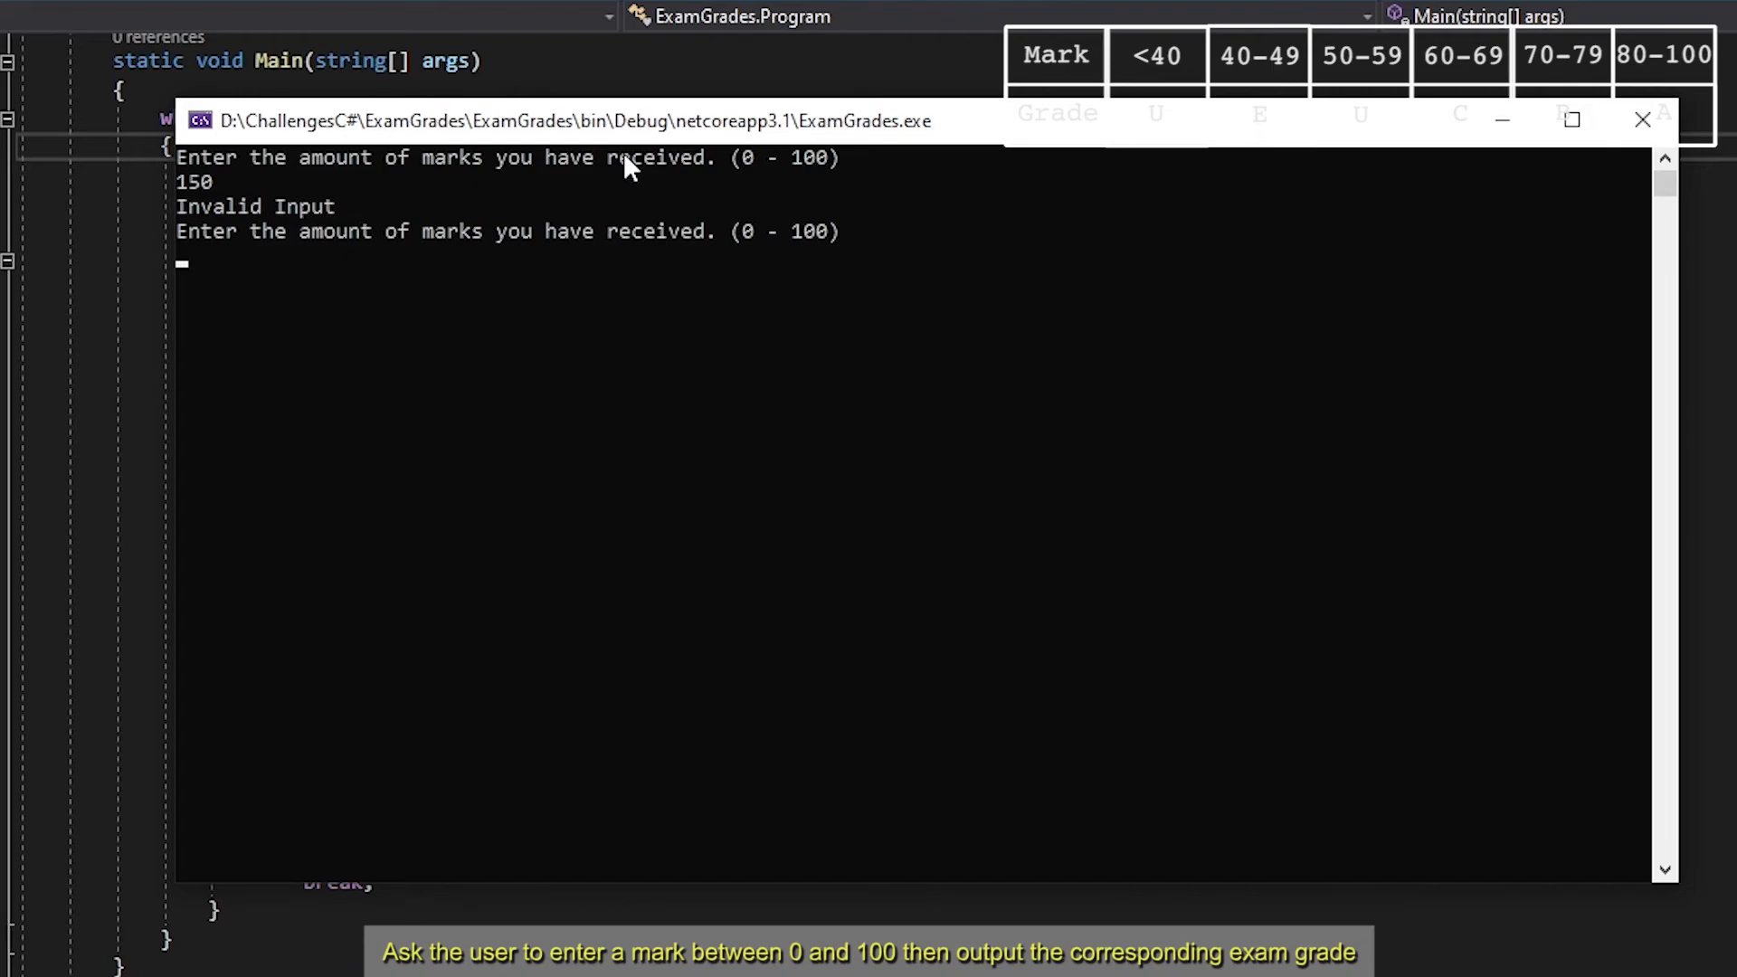
text(90)
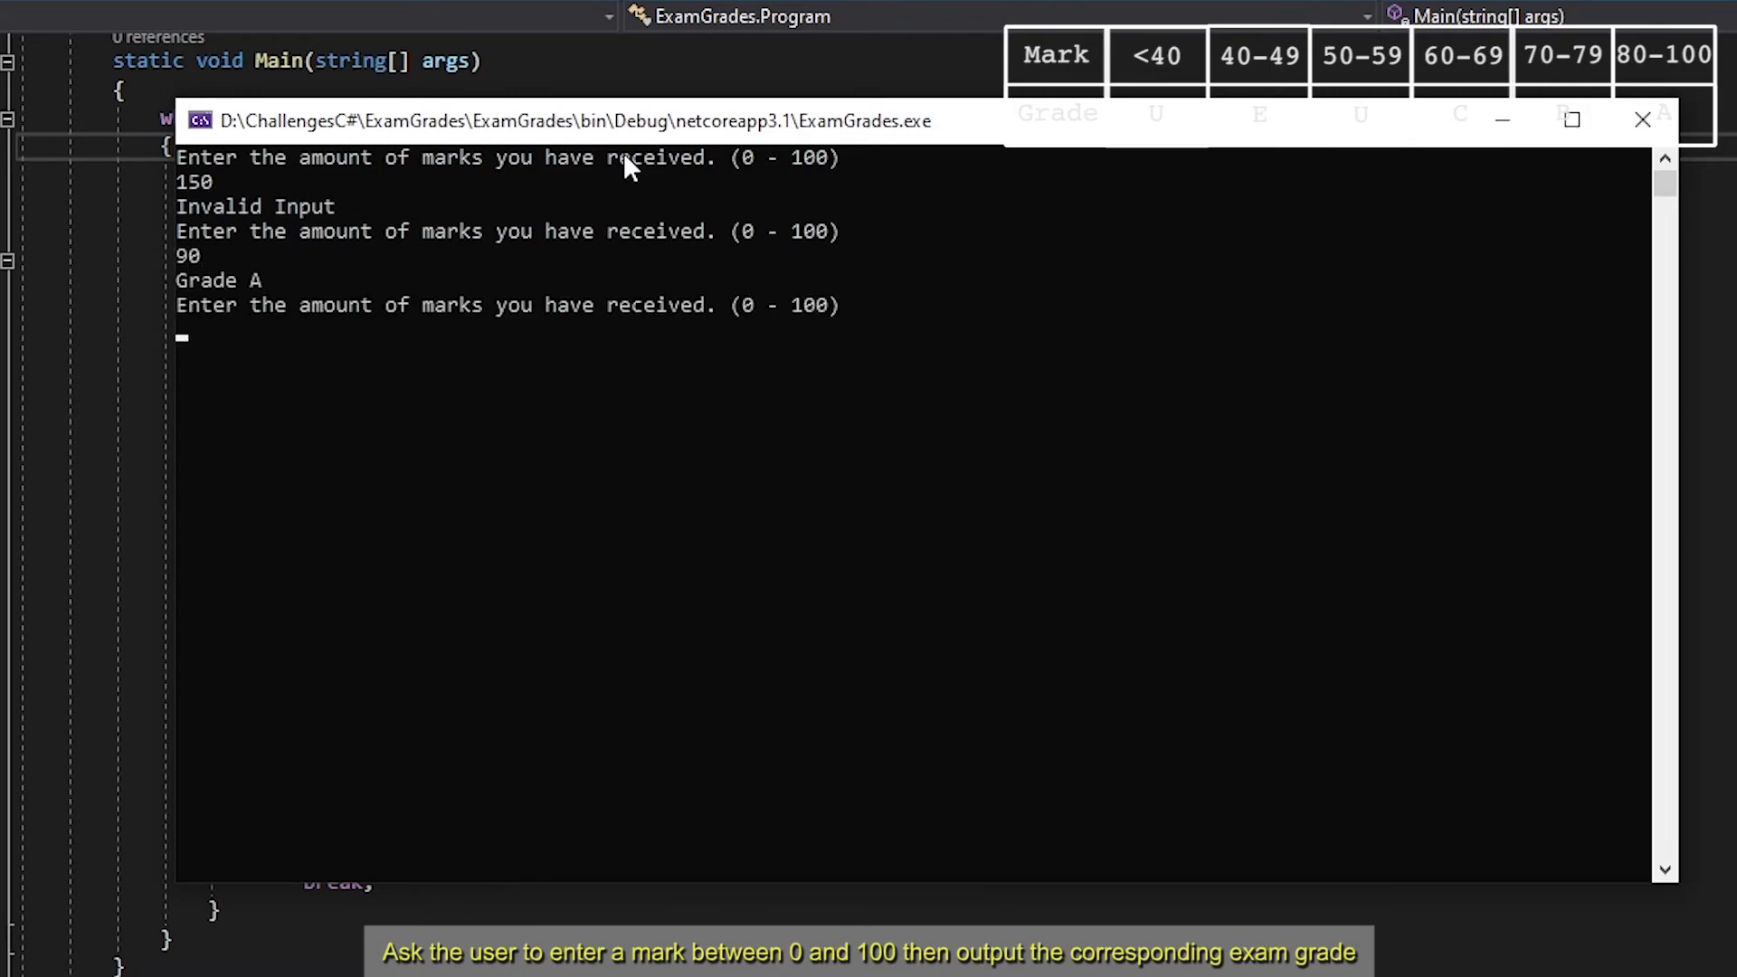
text(80)
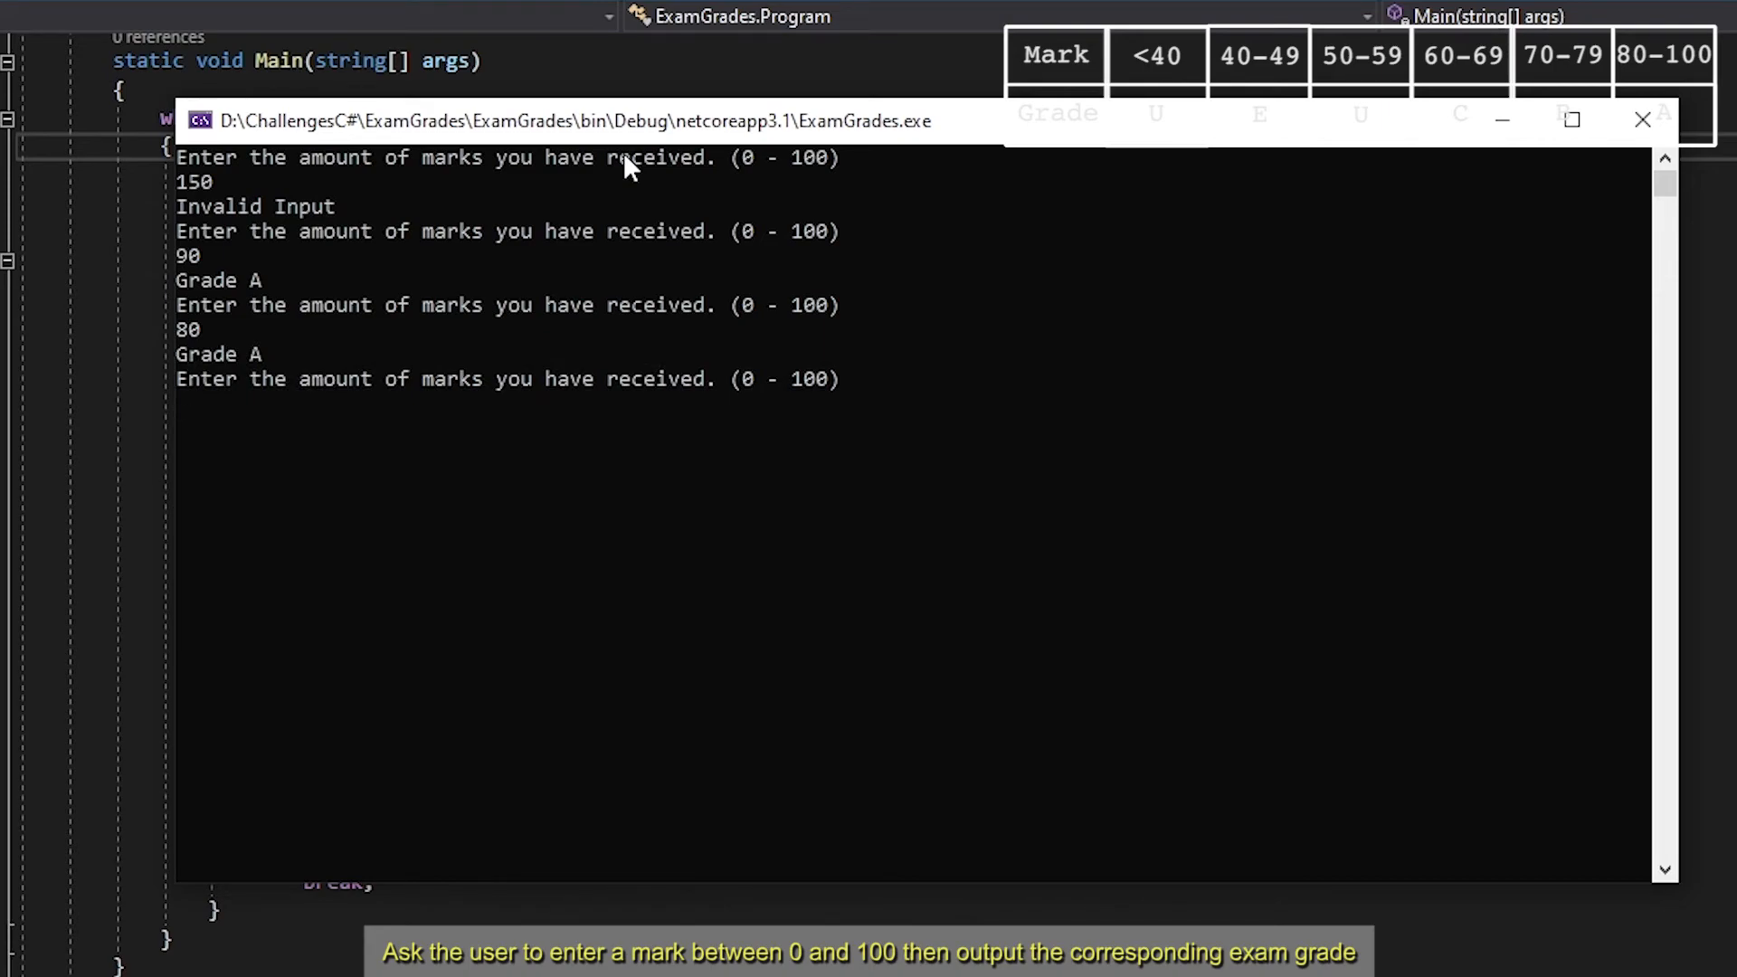
text(75)
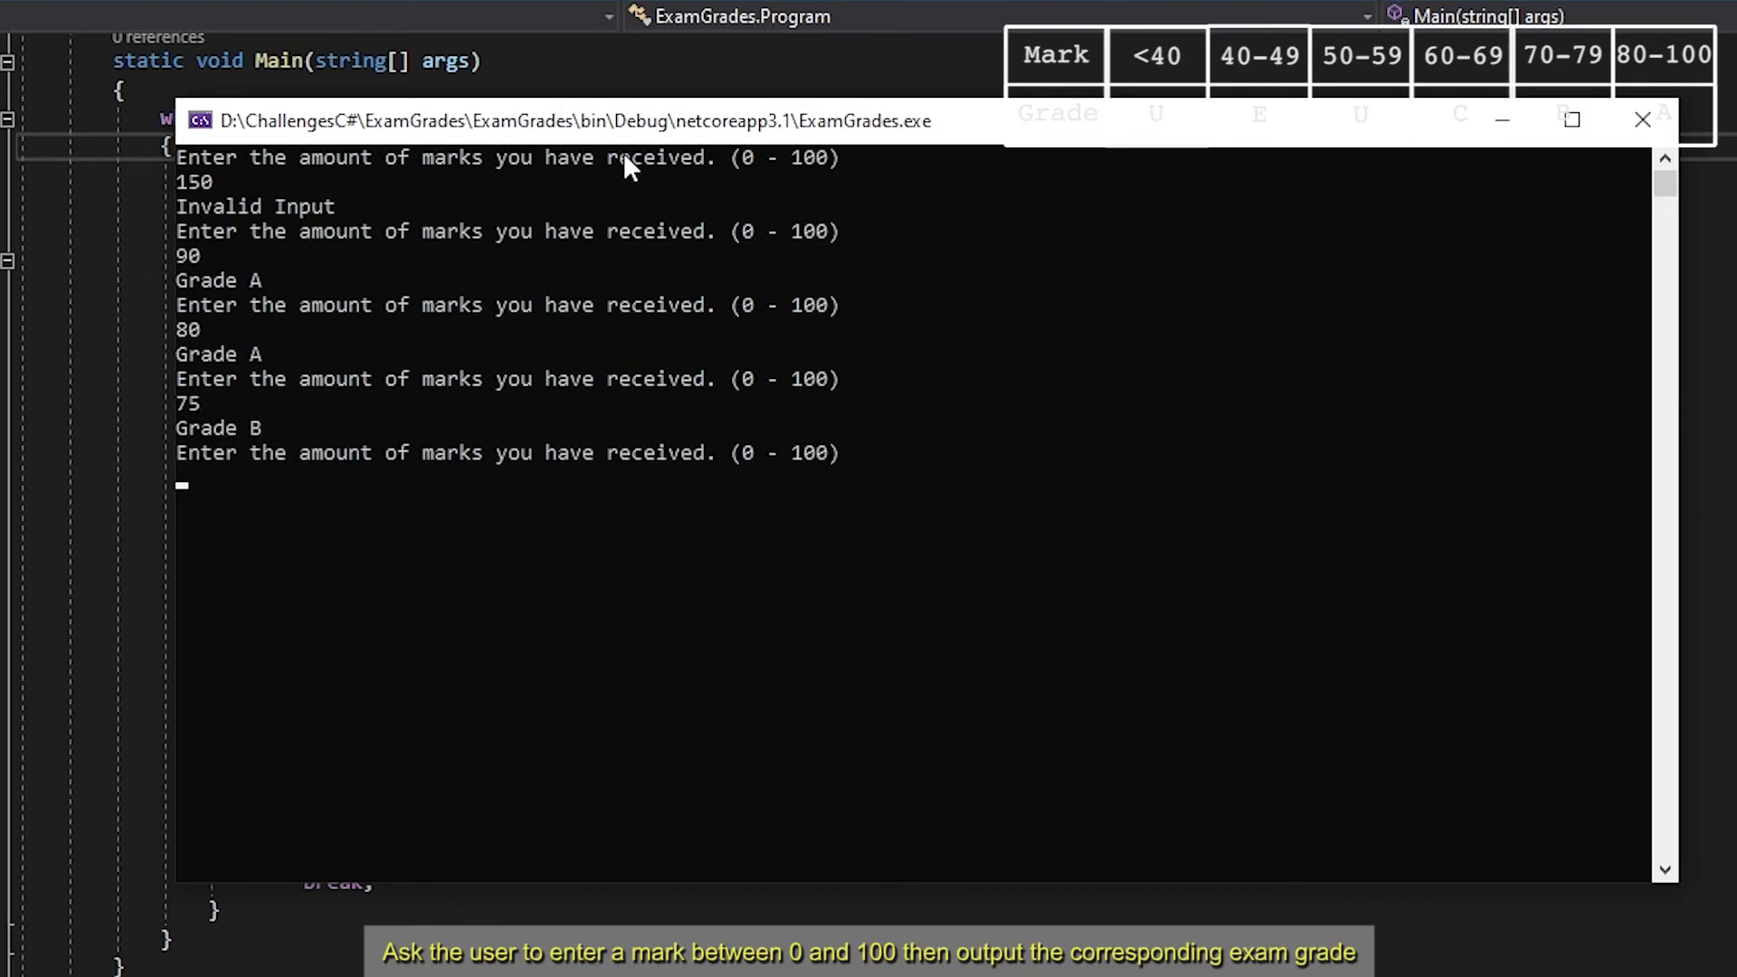
text(65)
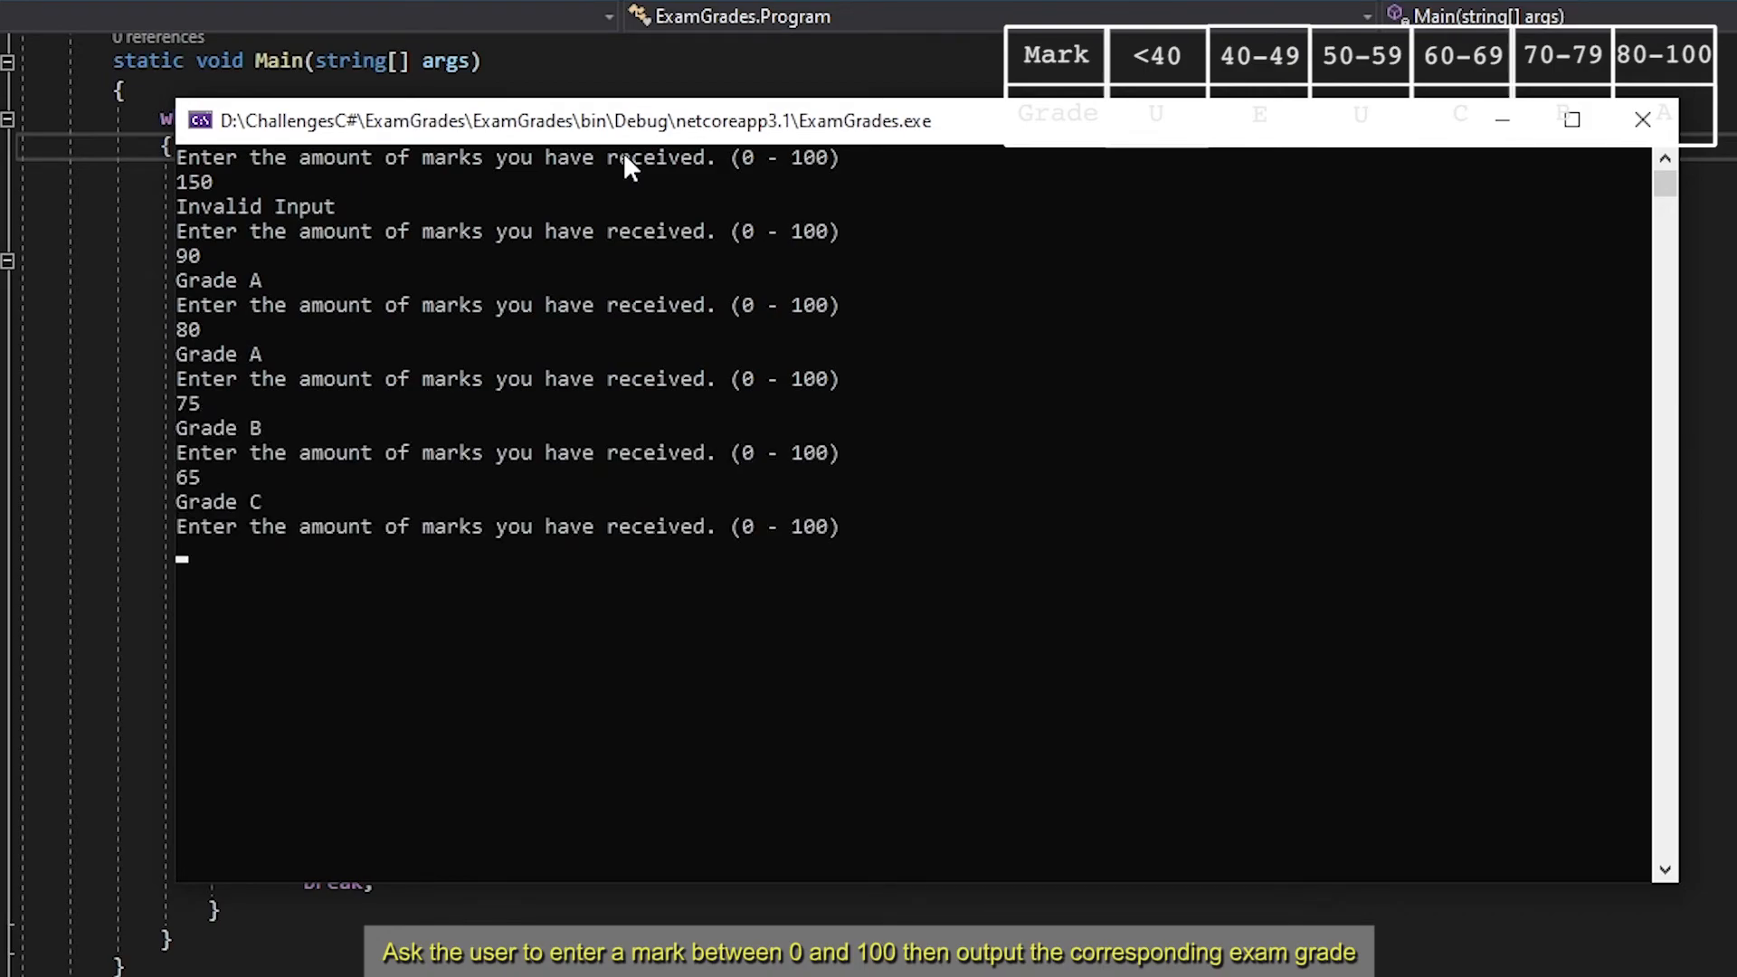
text(55)
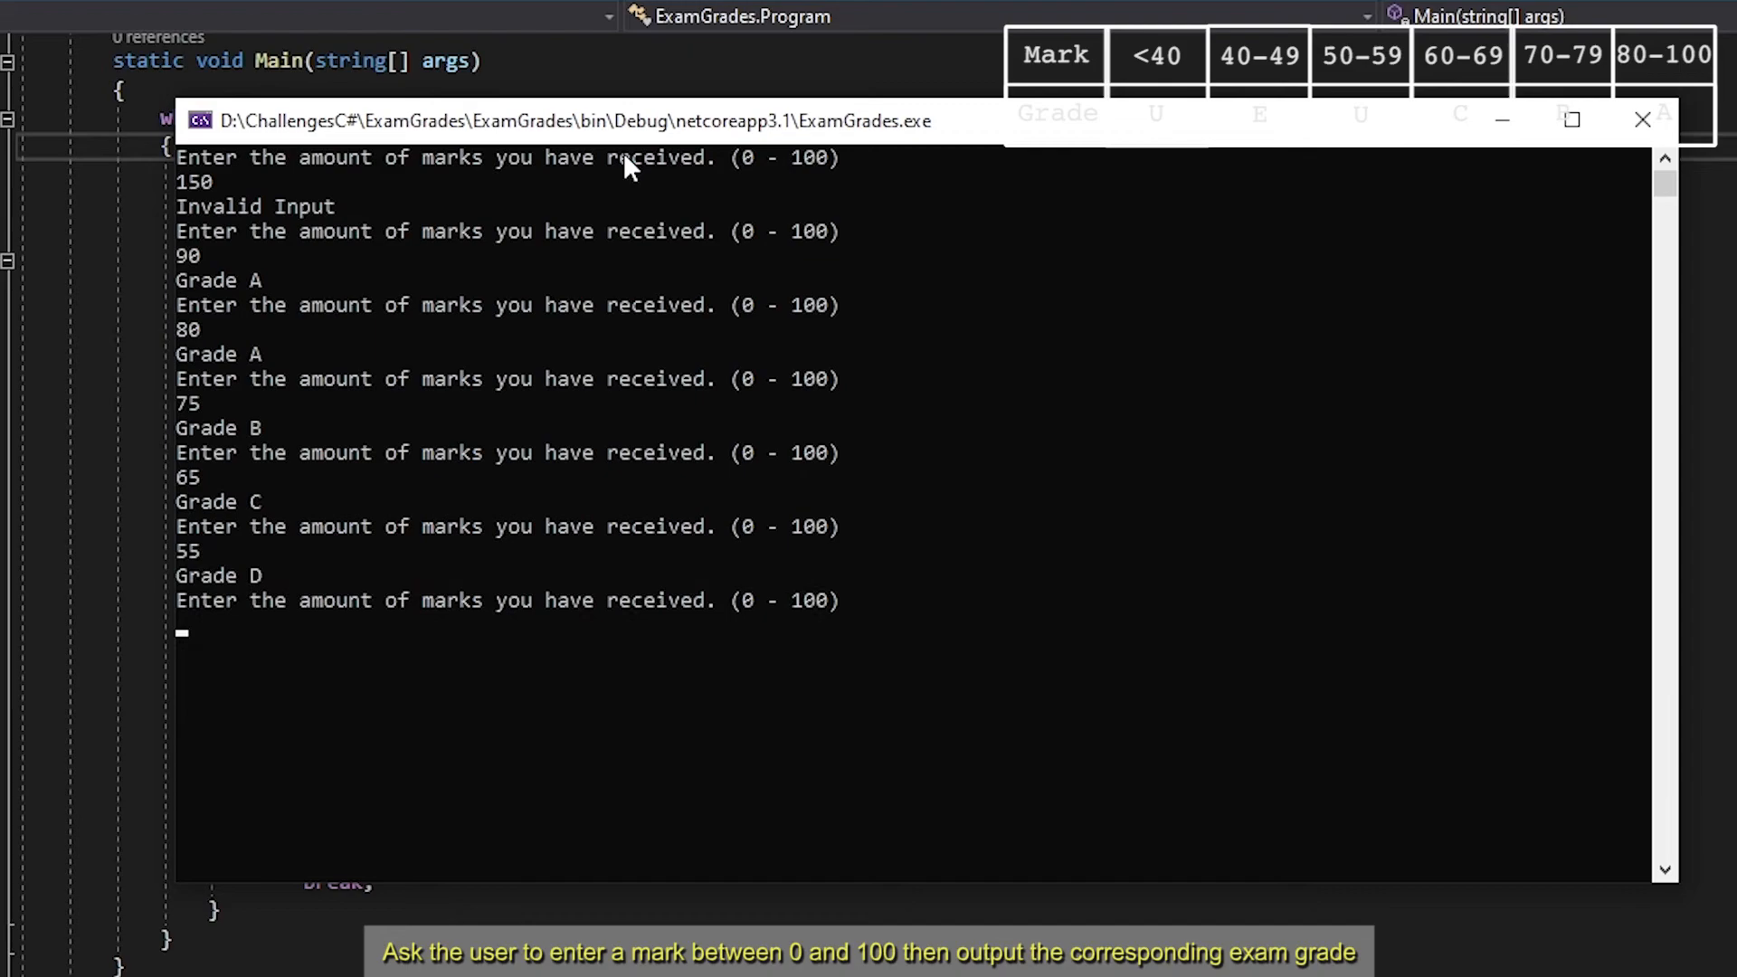
text(44)
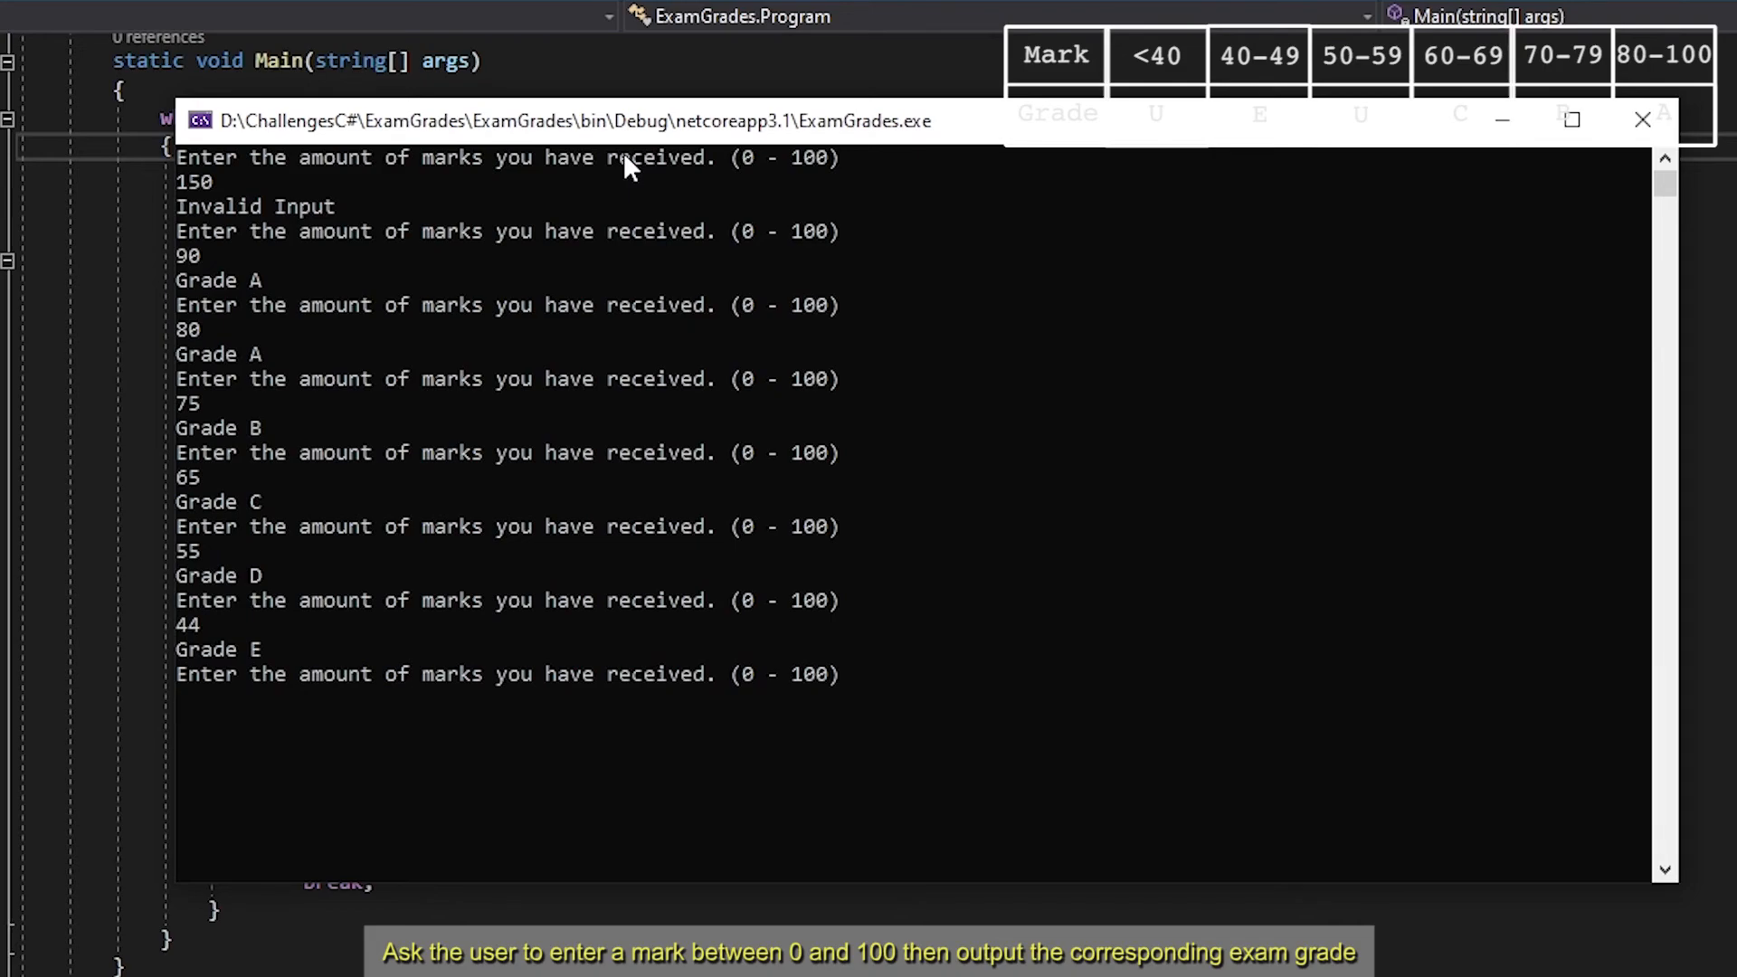
text(39)
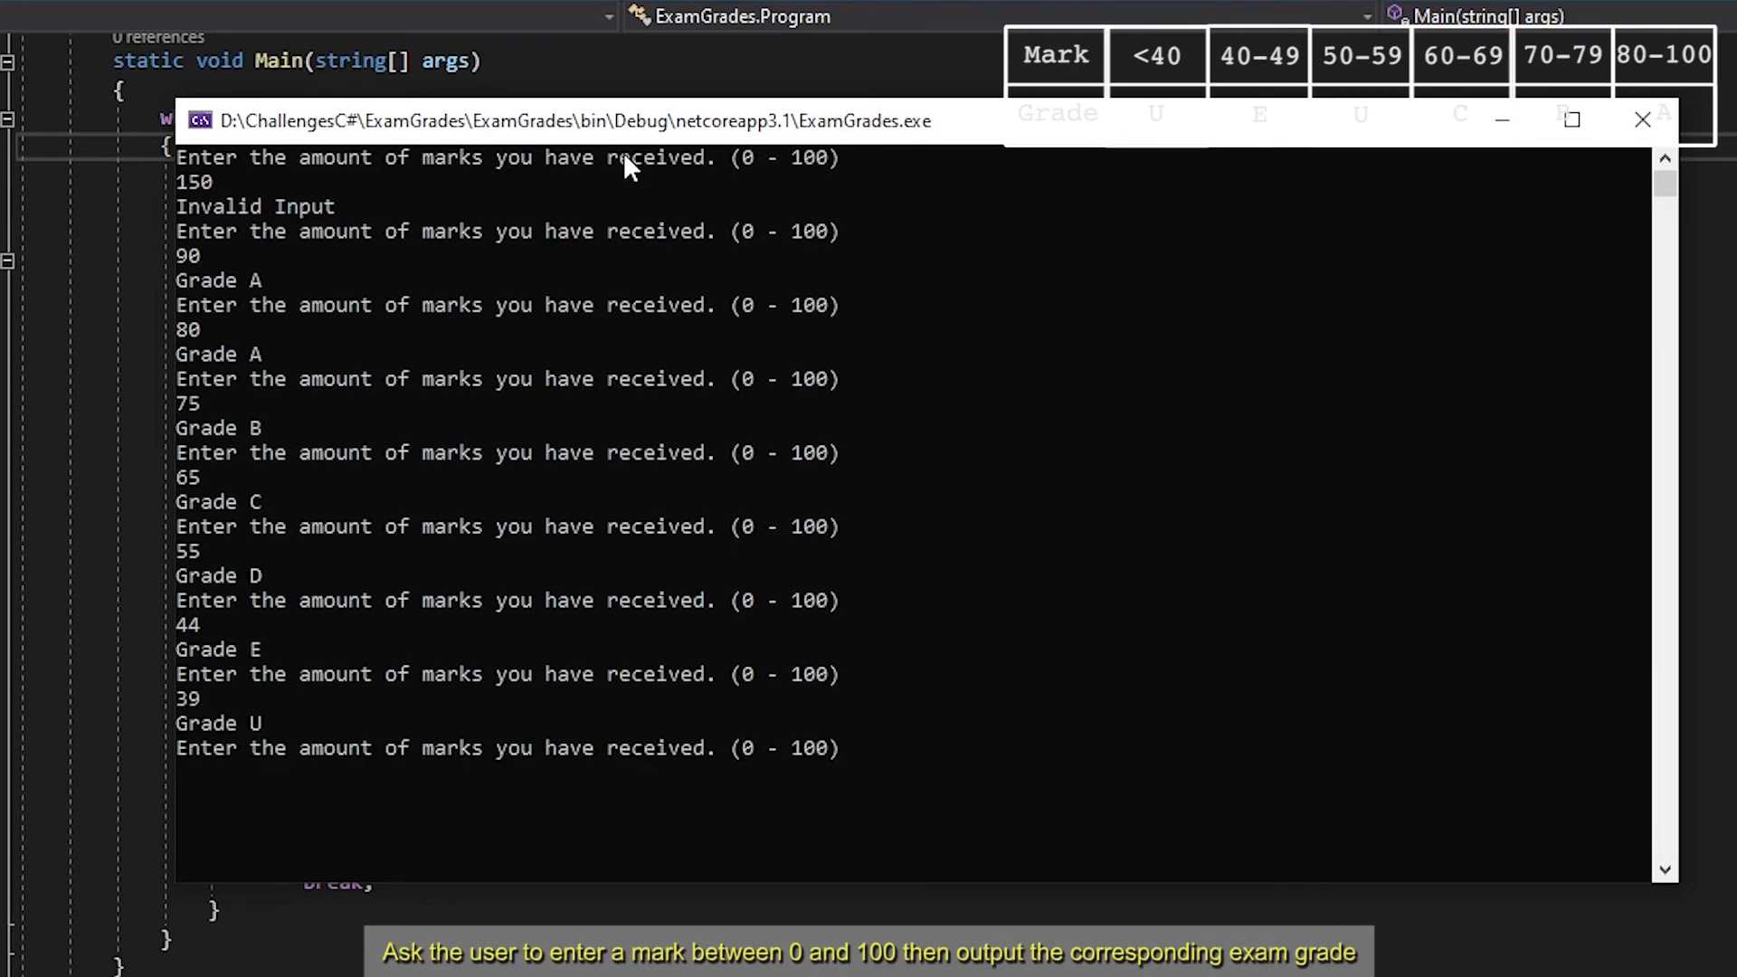
text(40)
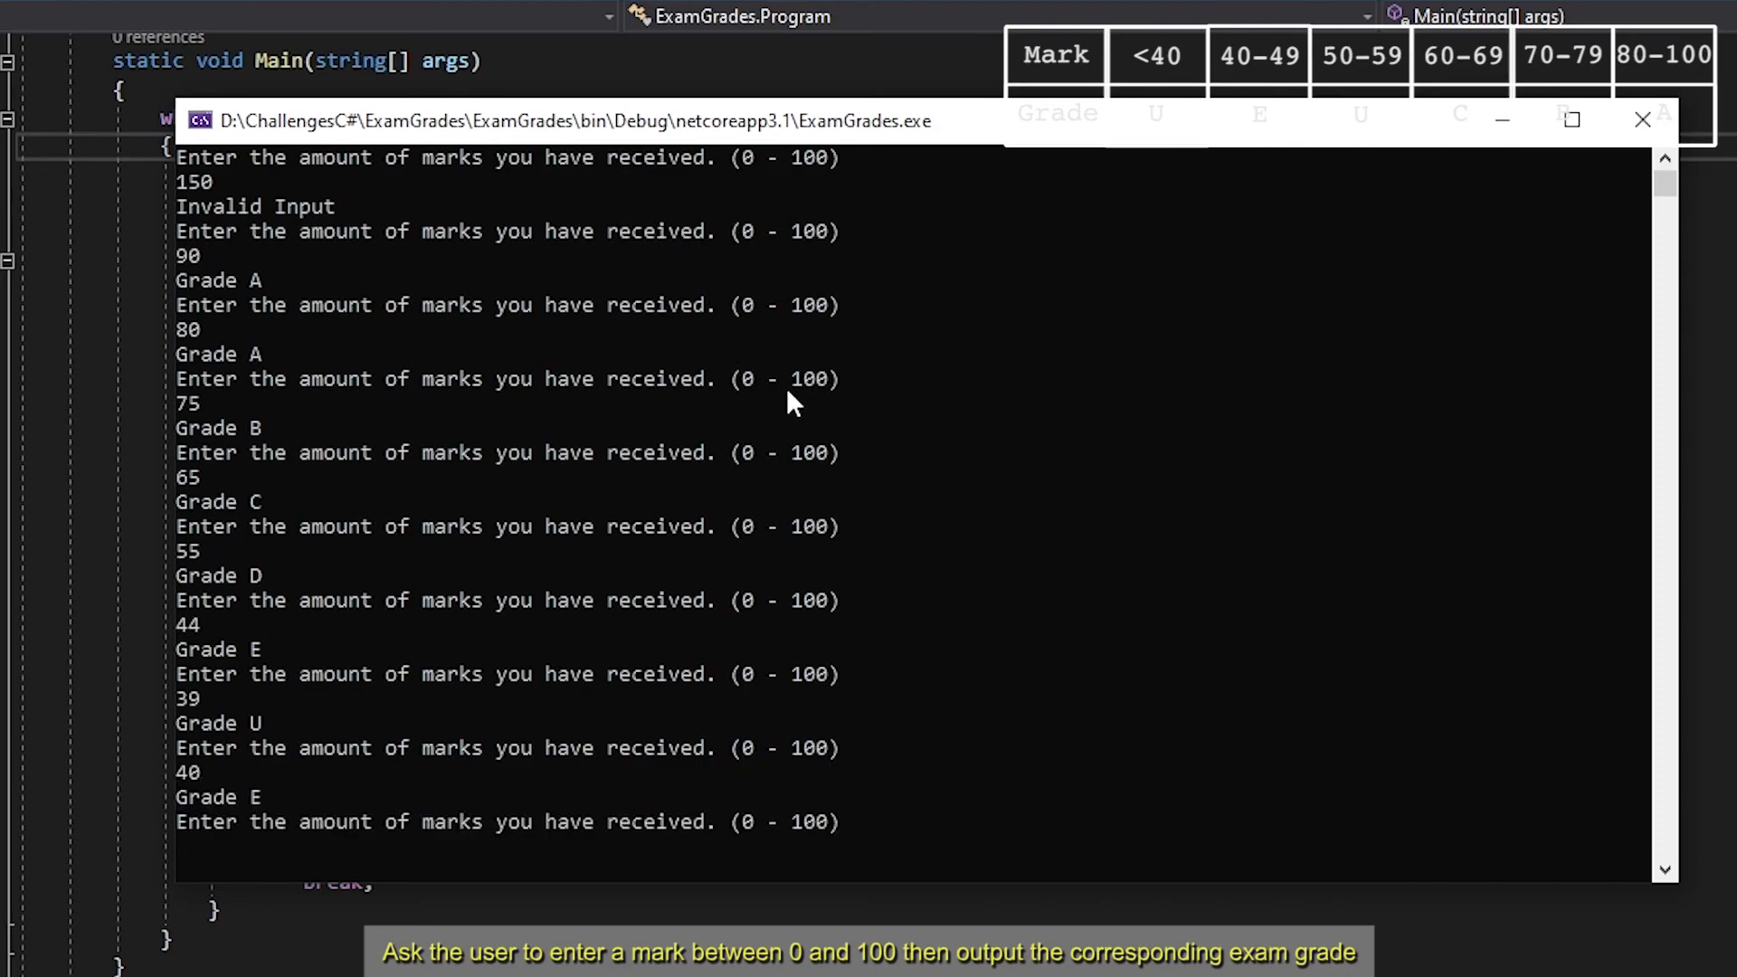
Close the console window and return to the Program.cs editor
click(1643, 120)
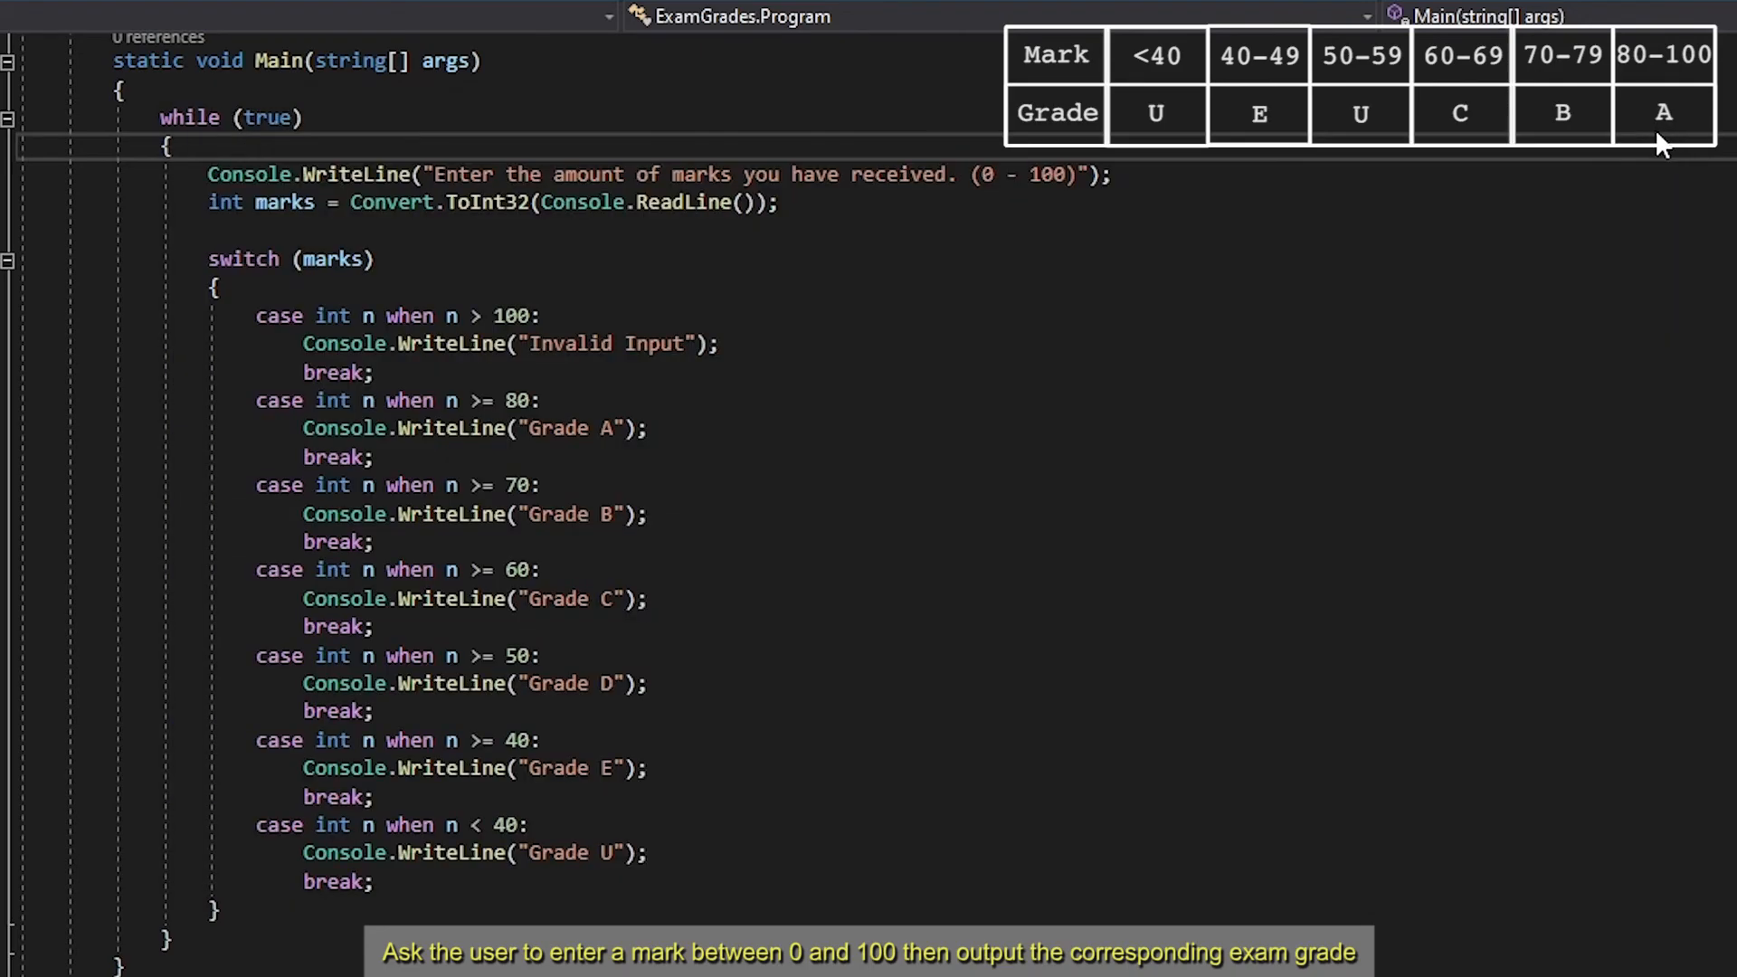
click(579, 530)
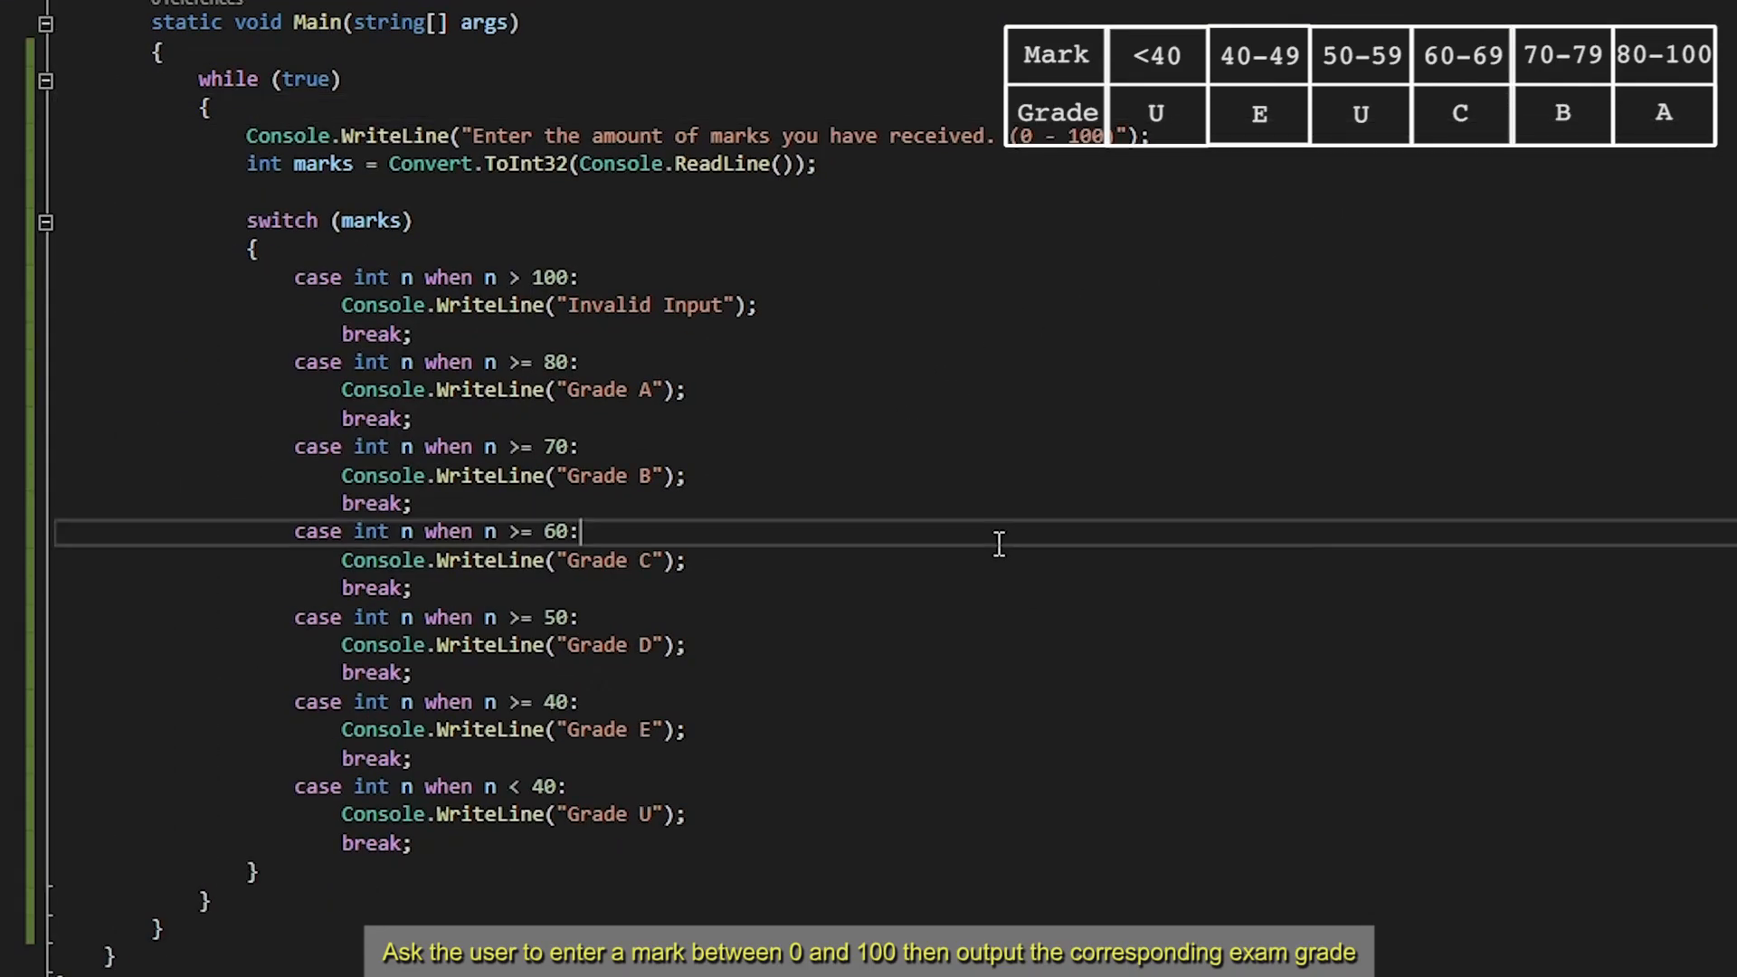
double_click(282, 219)
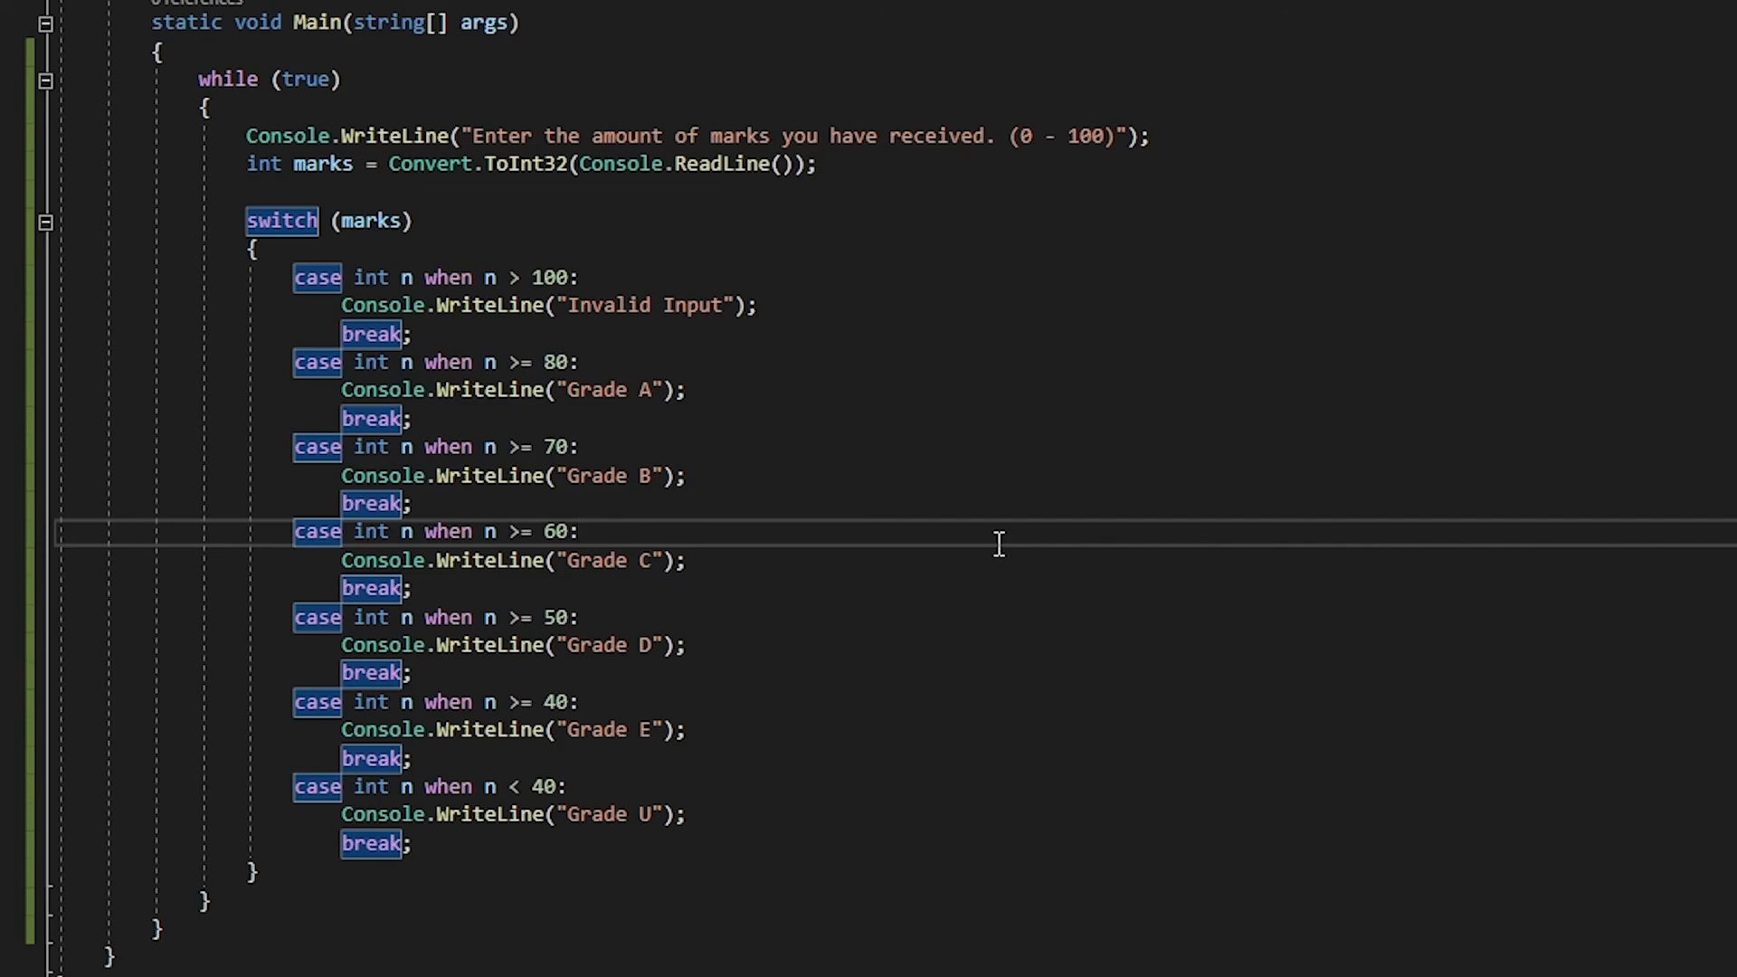
click(579, 530)
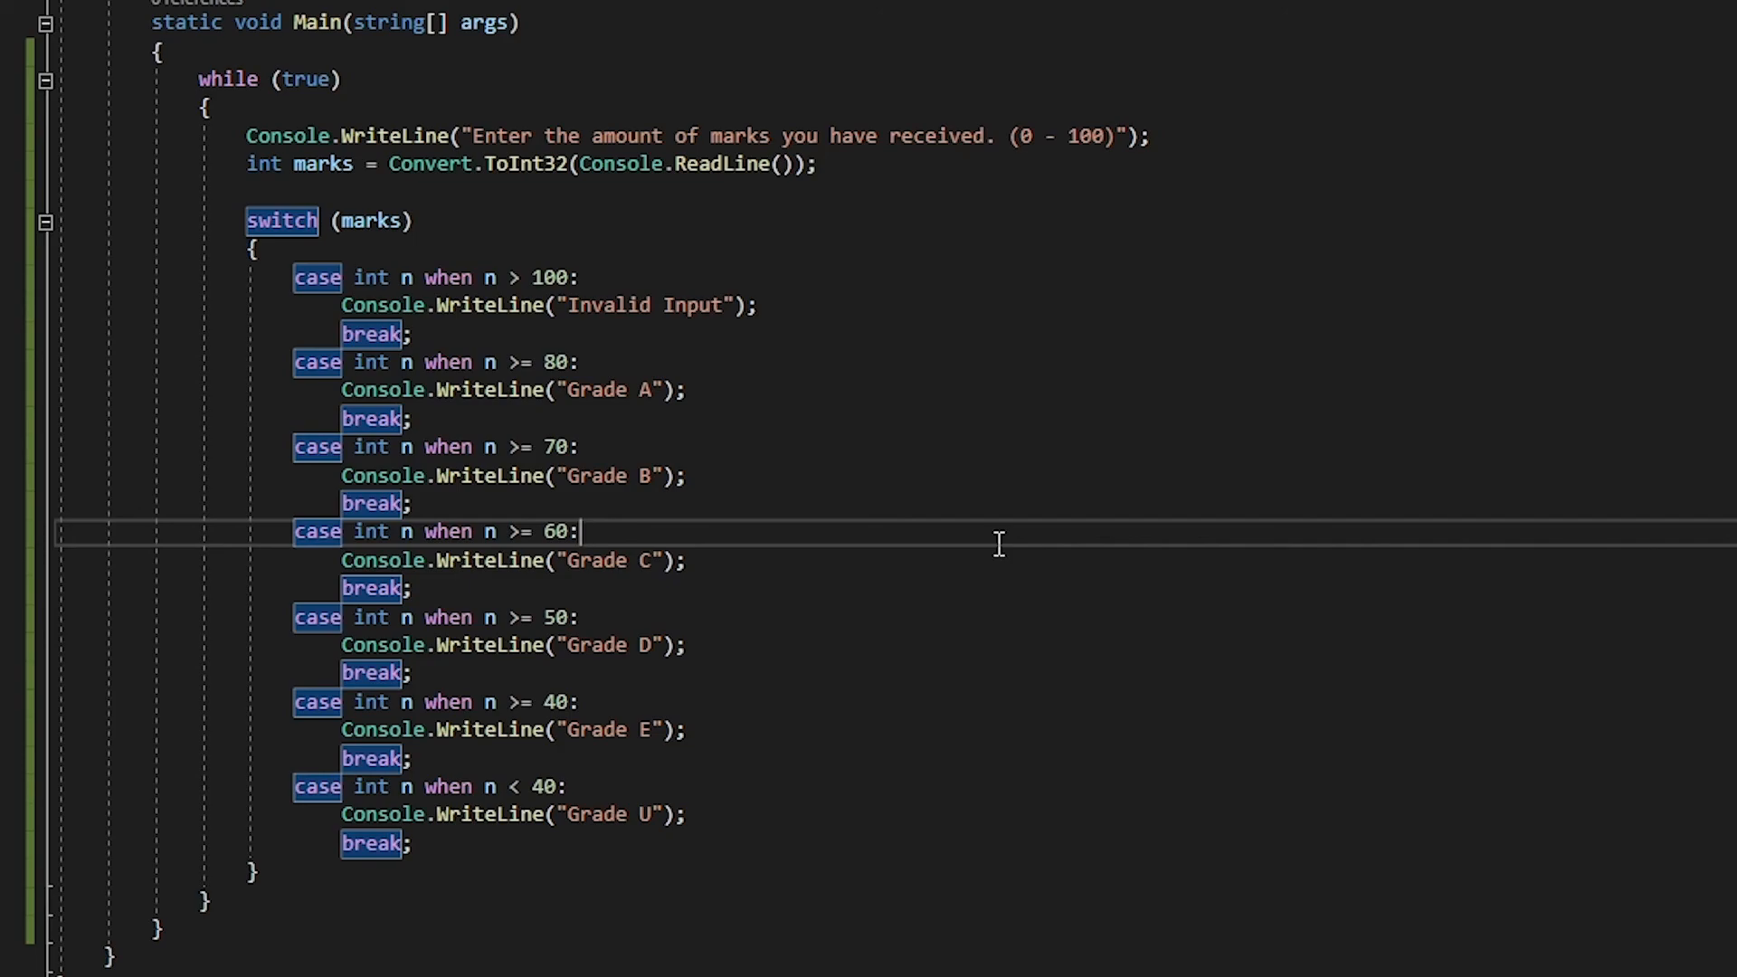
mouse_move(994, 551)
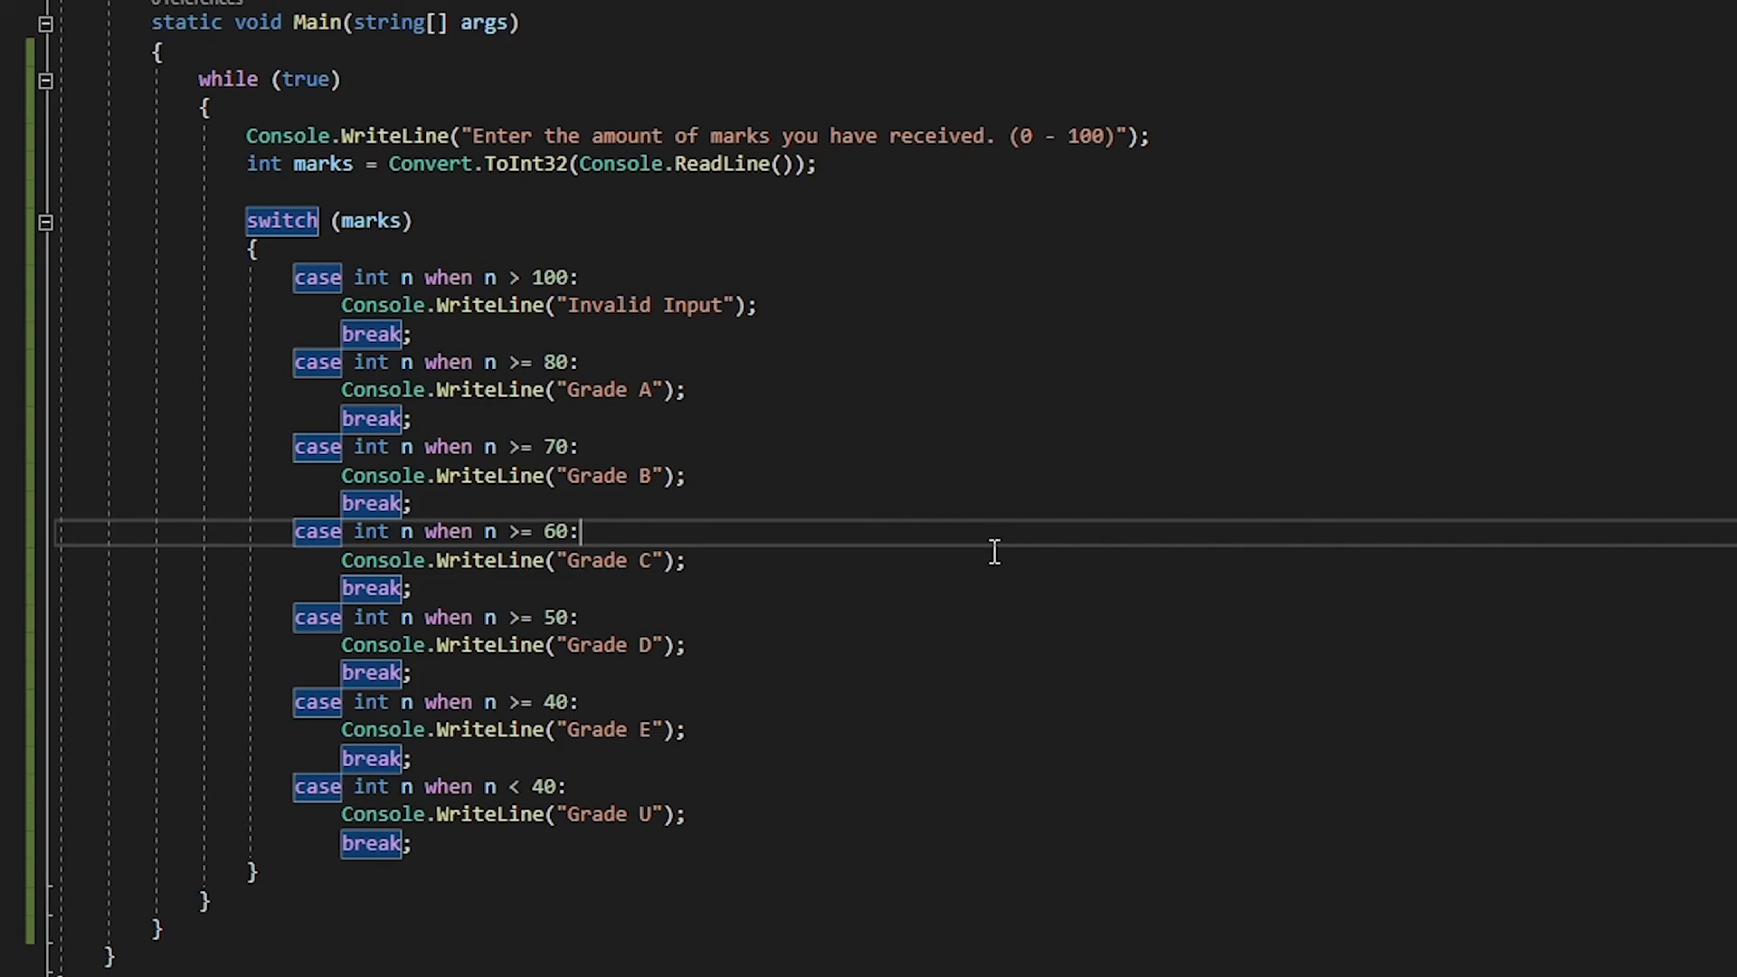